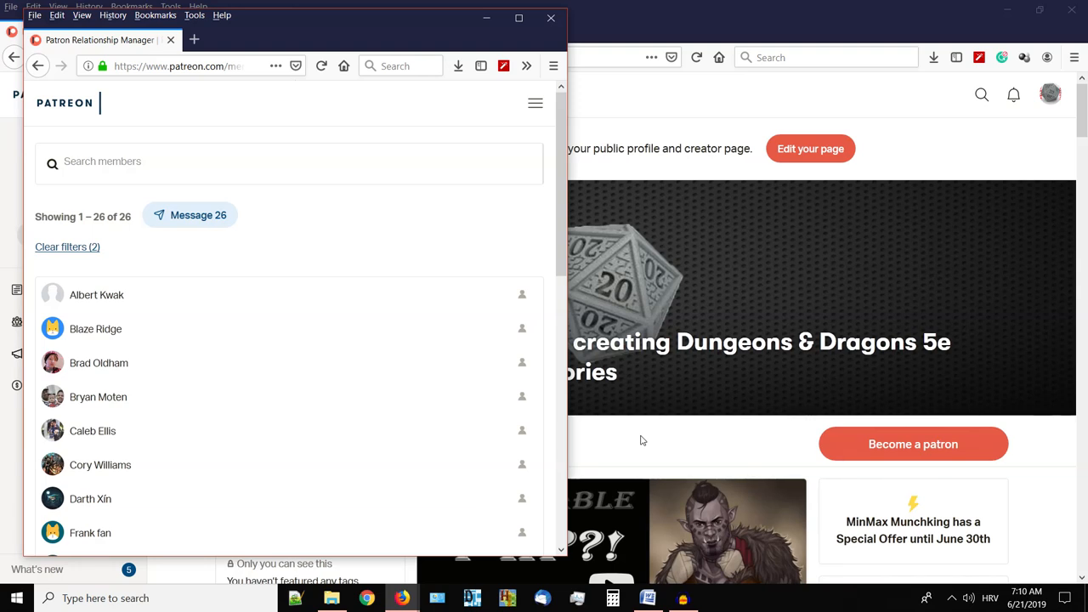
Scroll down the creator's Dungeons & Dragons posts page after leaving the patron list.
scroll(down, 3)
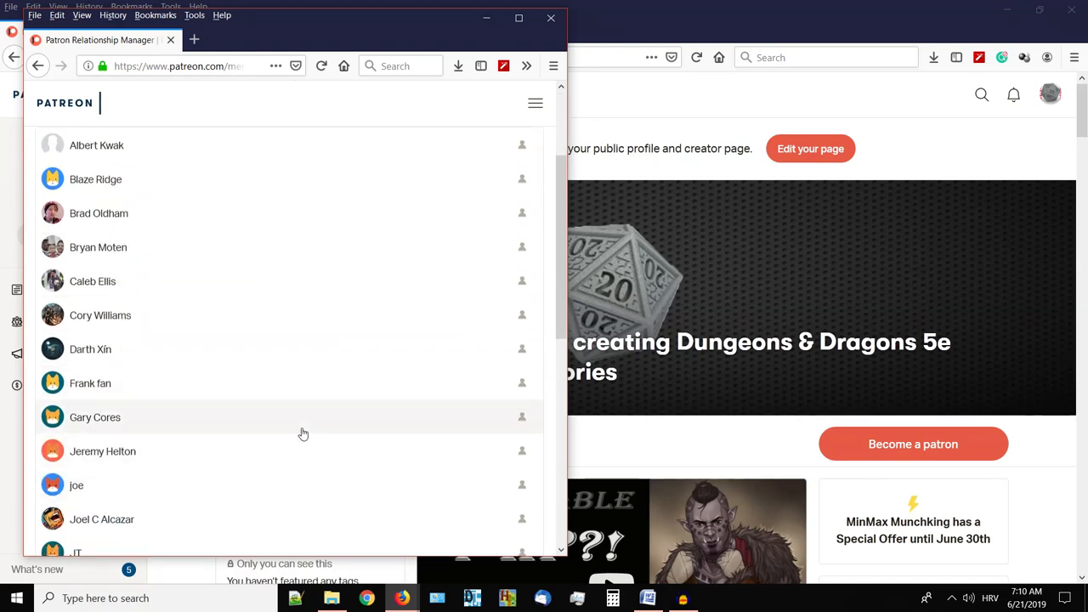
scroll(down, 3)
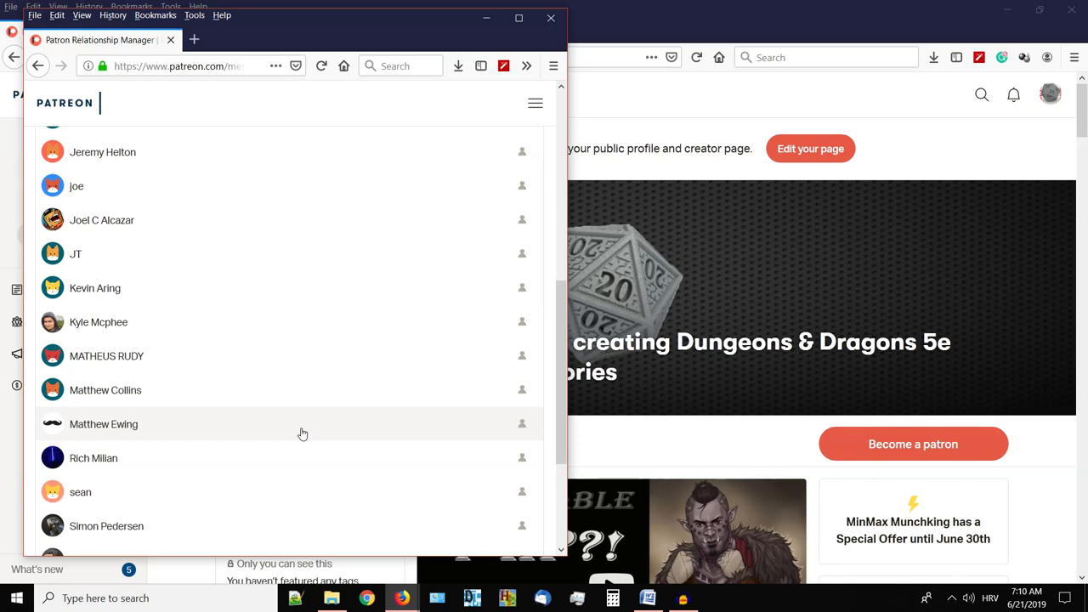
scroll(down, 3)
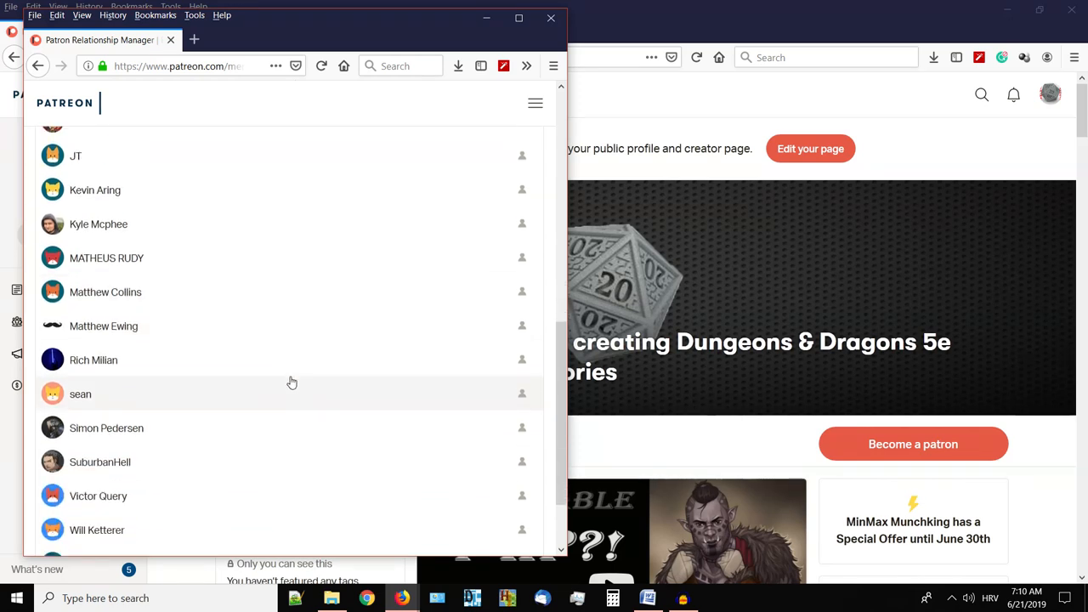
scroll(down, 3)
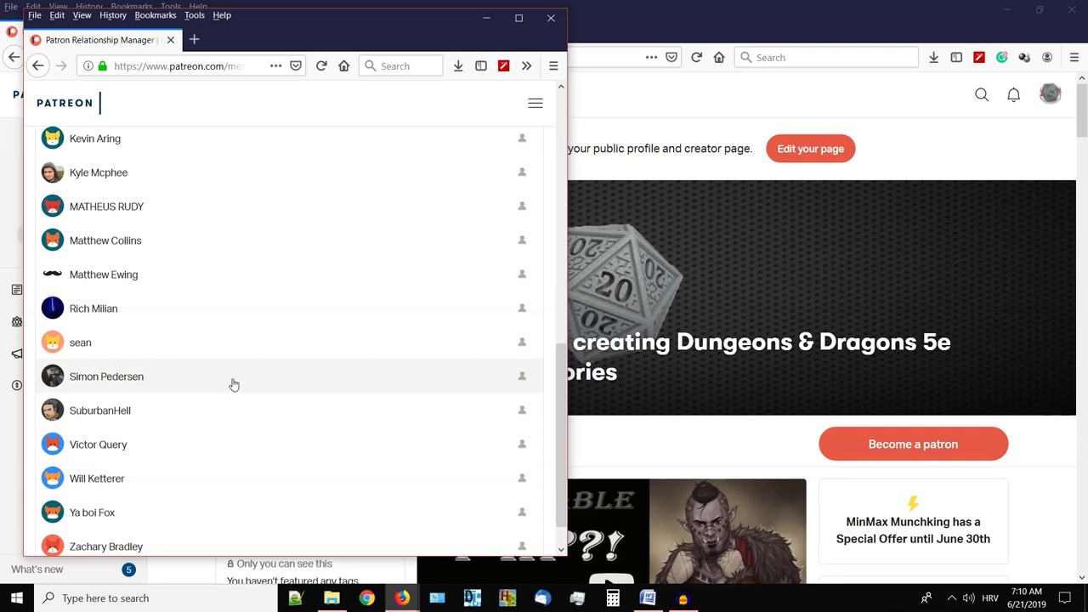
scroll(down, 3)
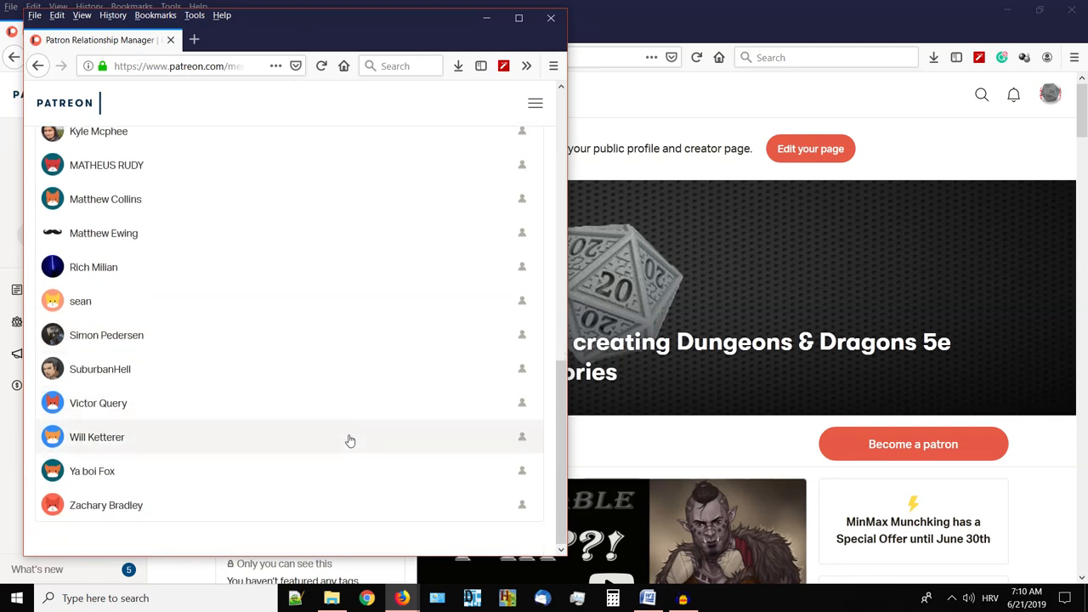
mouse_move(343, 401)
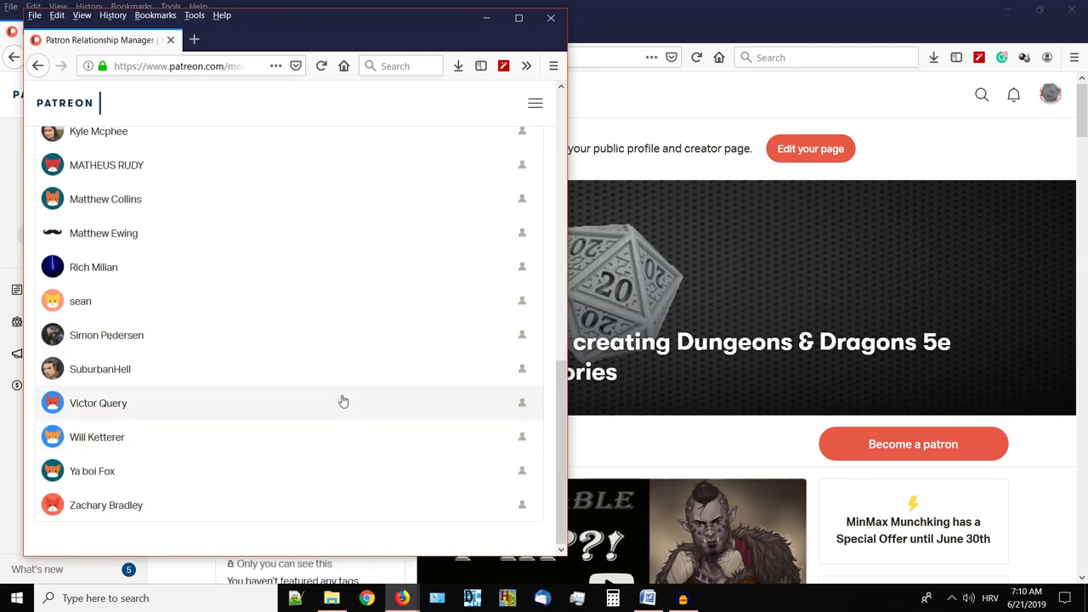
mouse_move(373, 355)
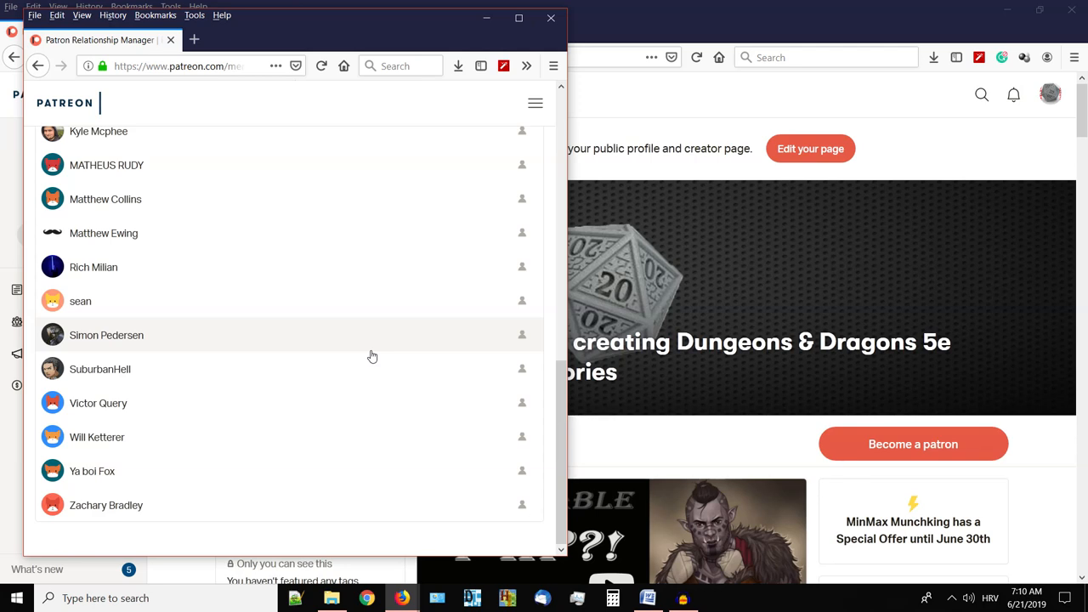
mouse_move(413, 376)
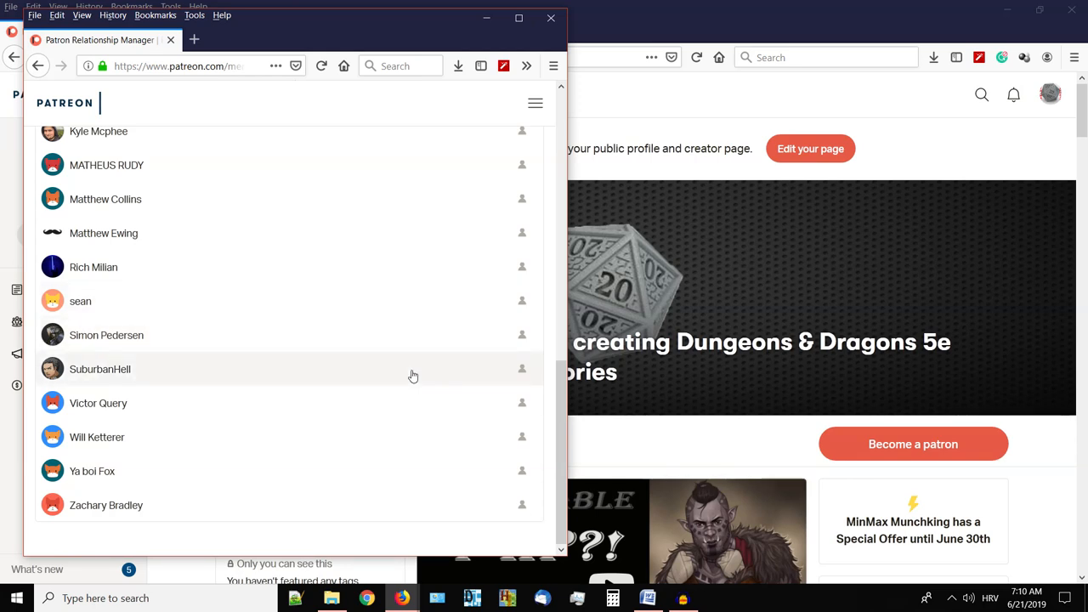
mouse_move(353, 327)
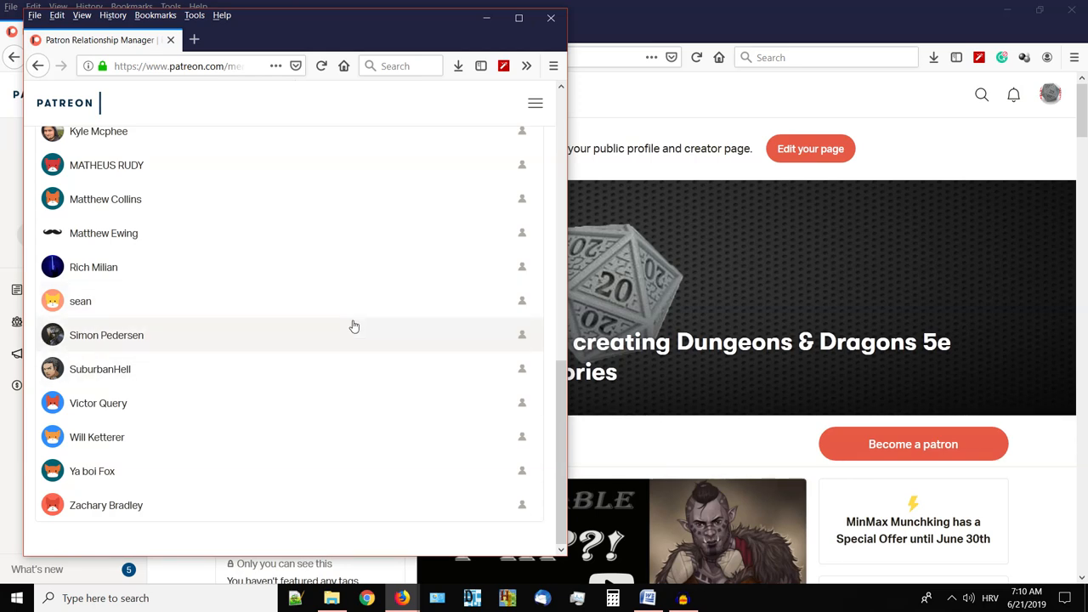
mouse_move(399, 343)
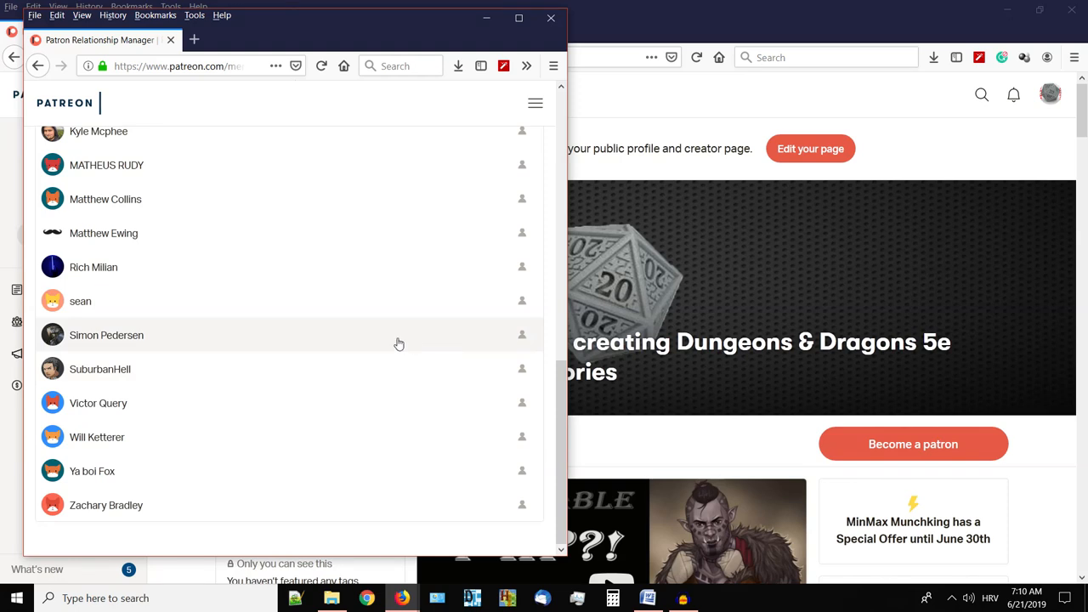
mouse_move(925, 269)
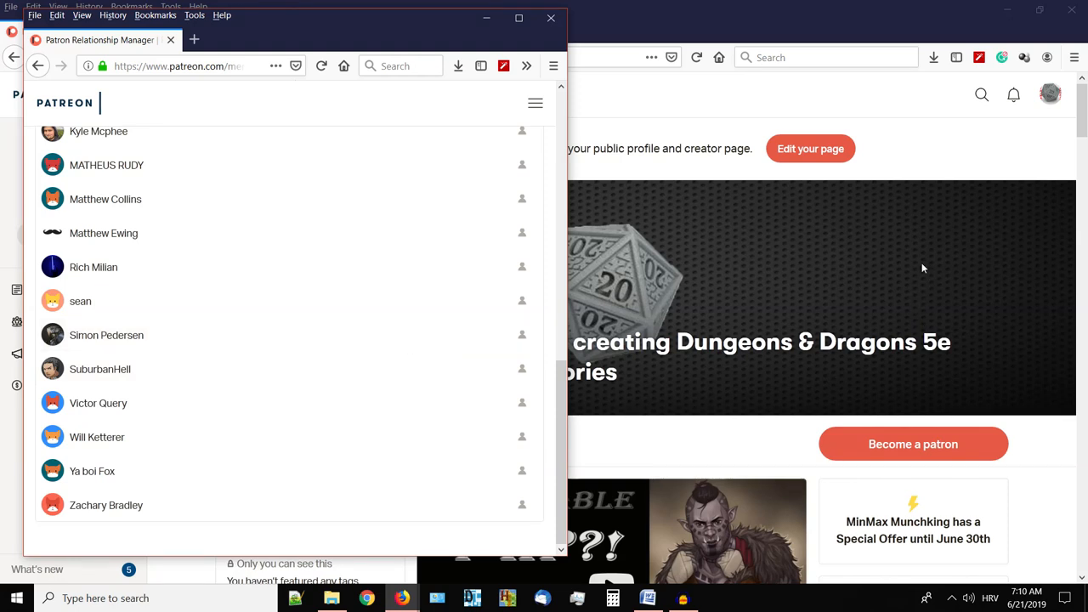
mouse_move(874, 249)
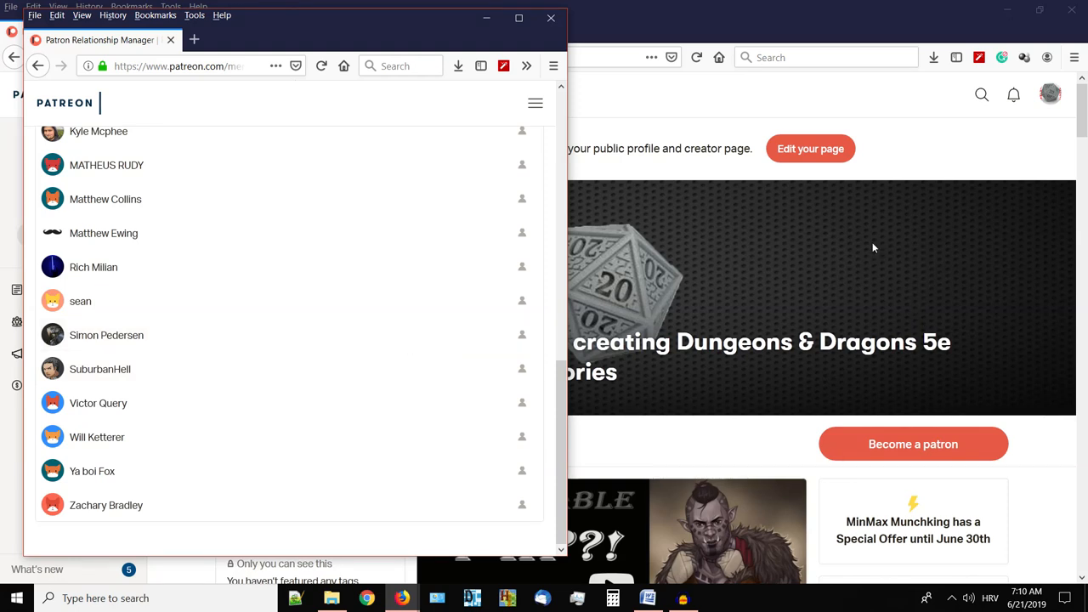
mouse_move(871, 286)
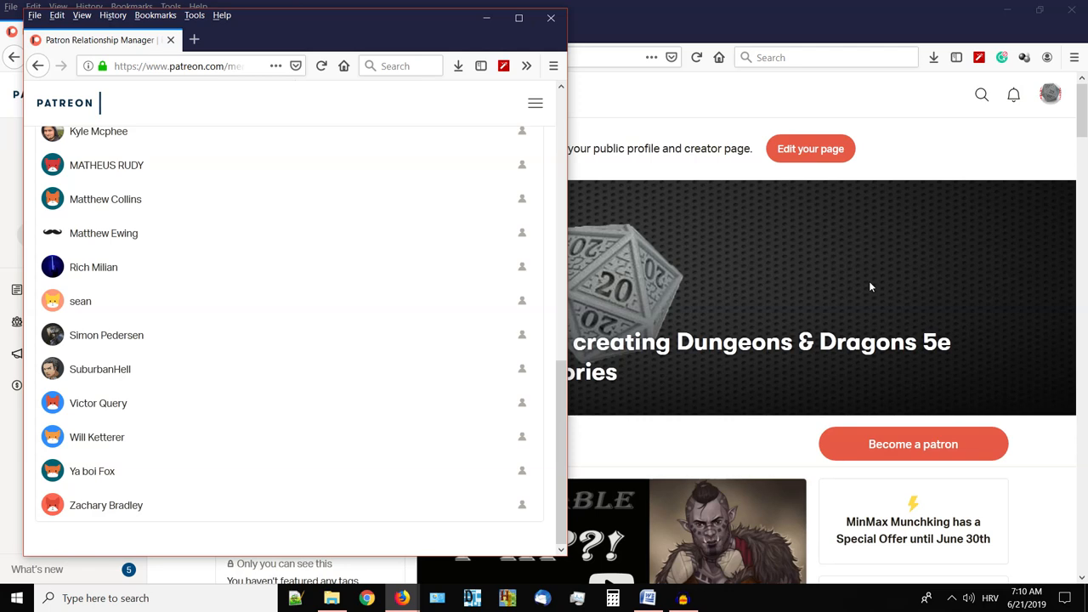
mouse_move(855, 267)
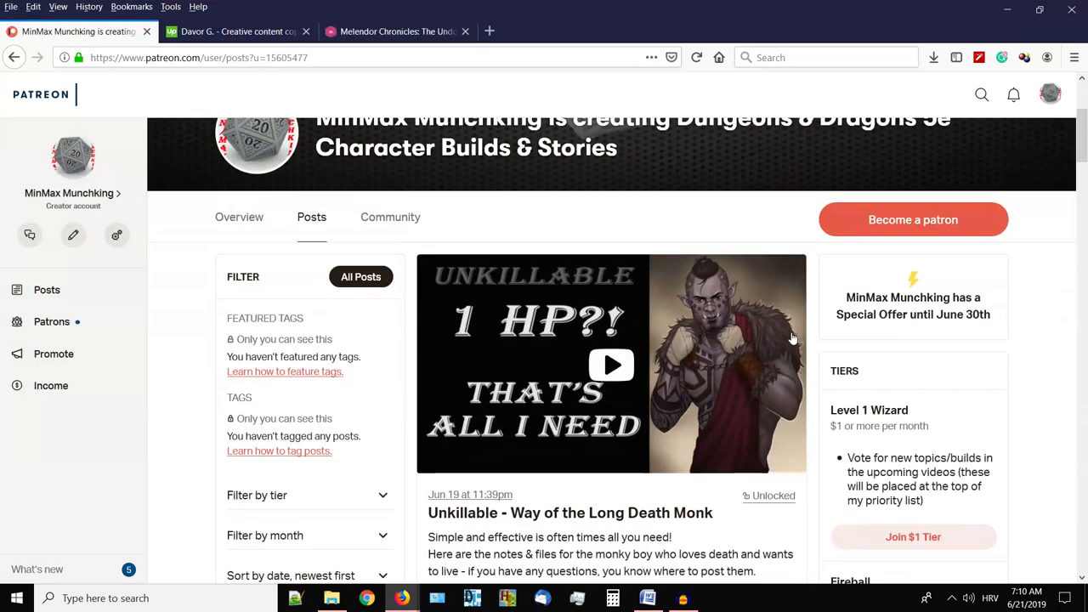
mouse_move(789, 274)
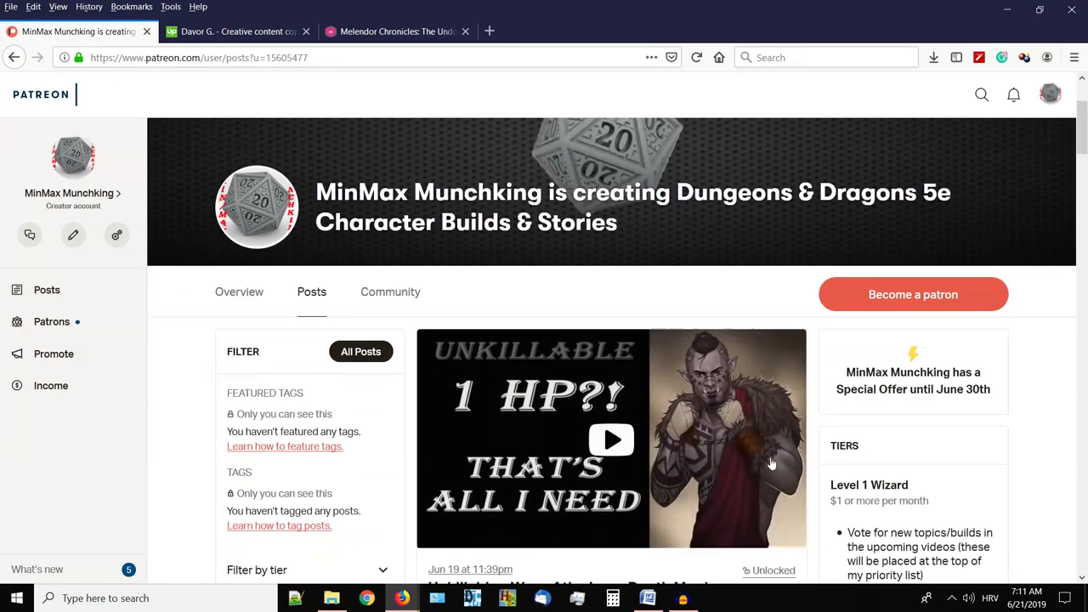
Show the Melendor Chronicles handout in Word and scroll into the 'What to Expect?' section.
click(648, 598)
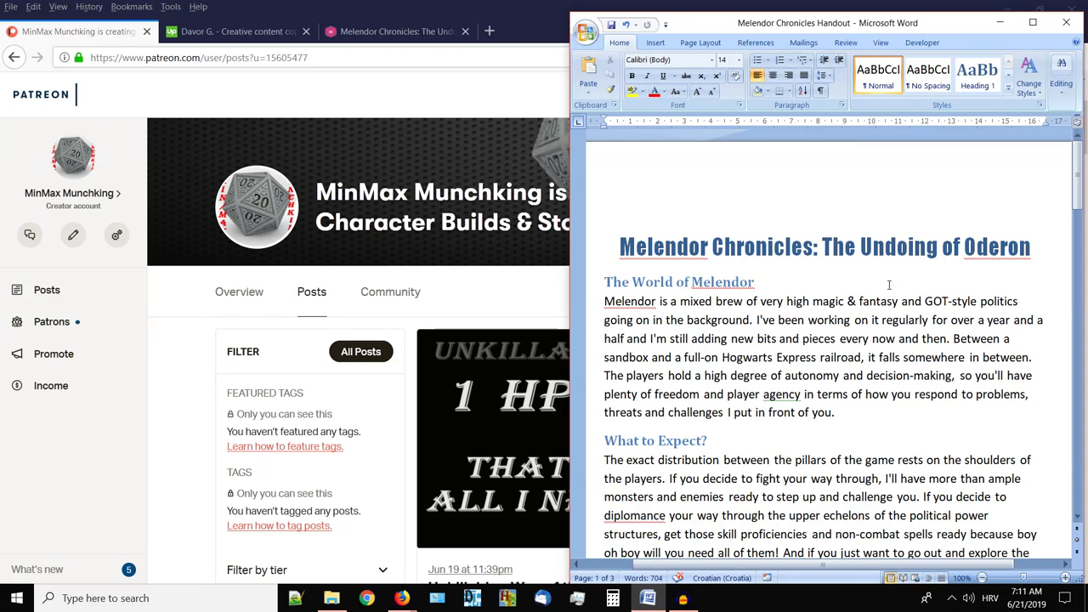
mouse_move(882, 326)
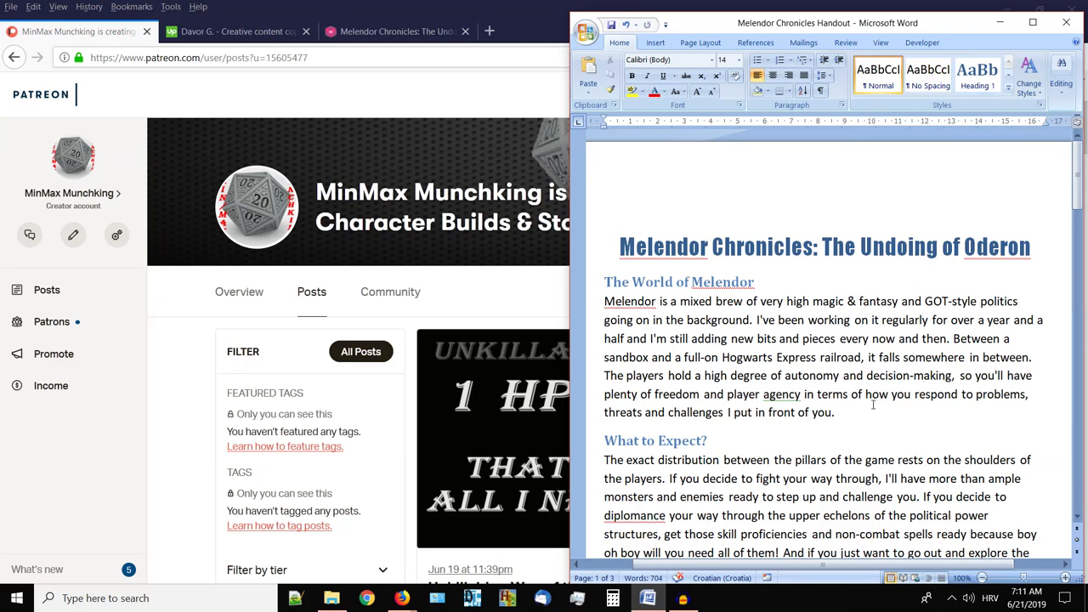
mouse_move(835, 335)
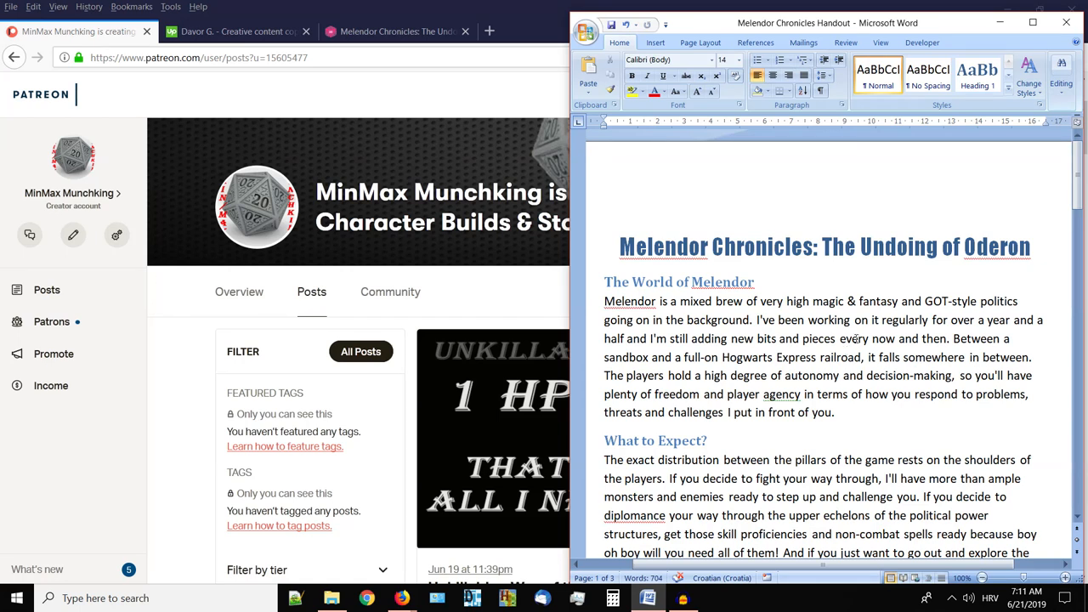
scroll(down, 3)
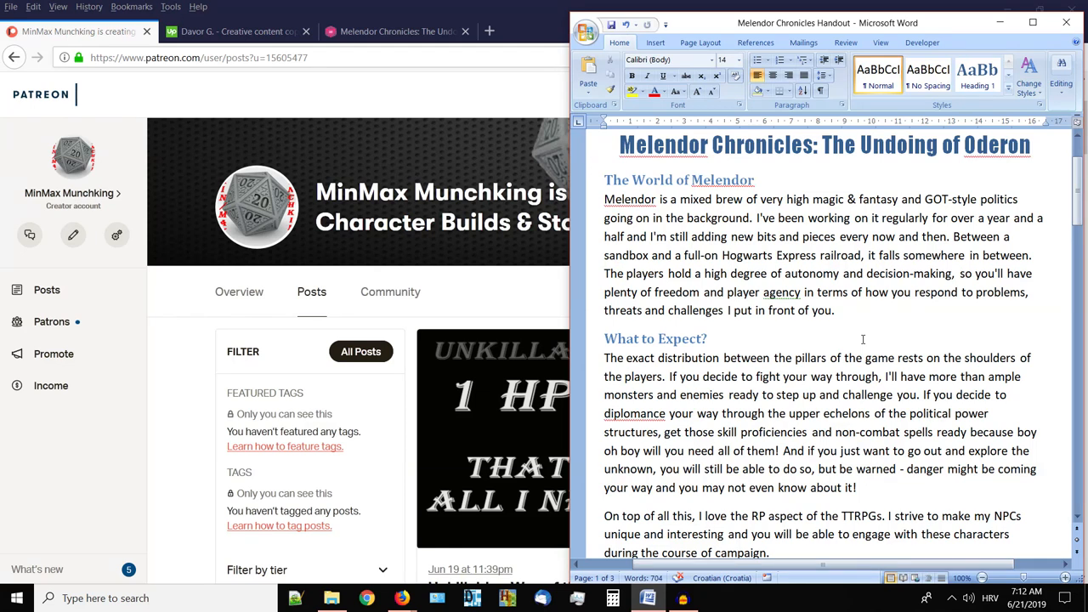
scroll(down, 3)
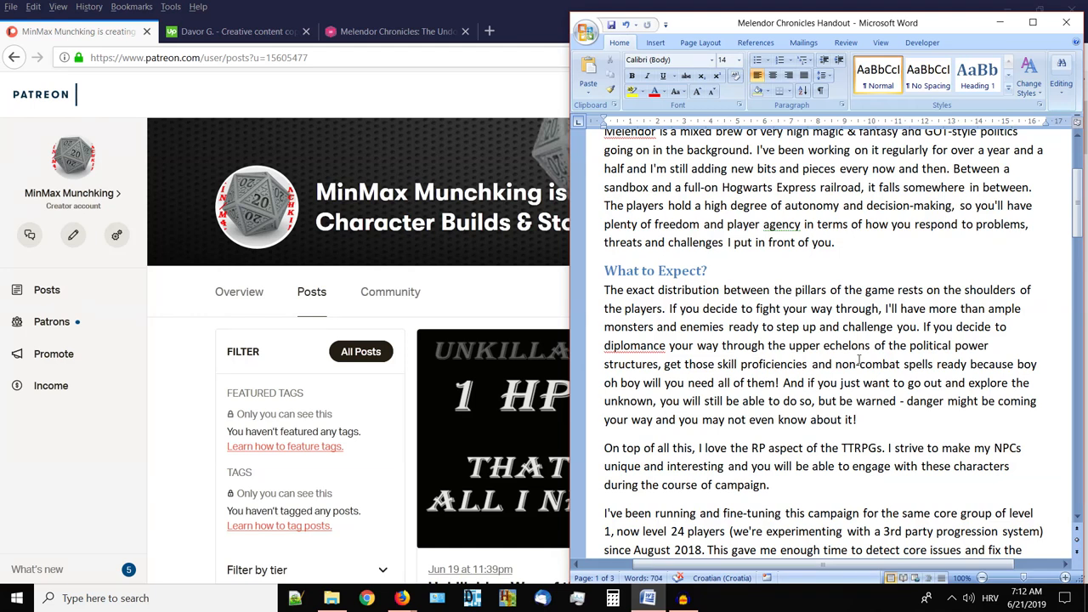
scroll(down, 3)
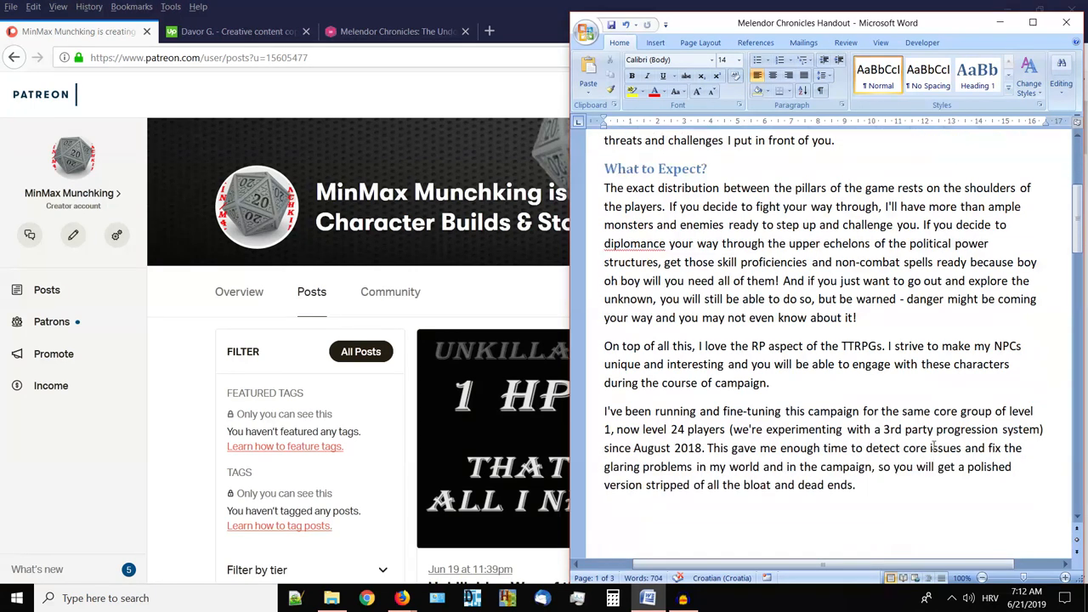
scroll(down, 3)
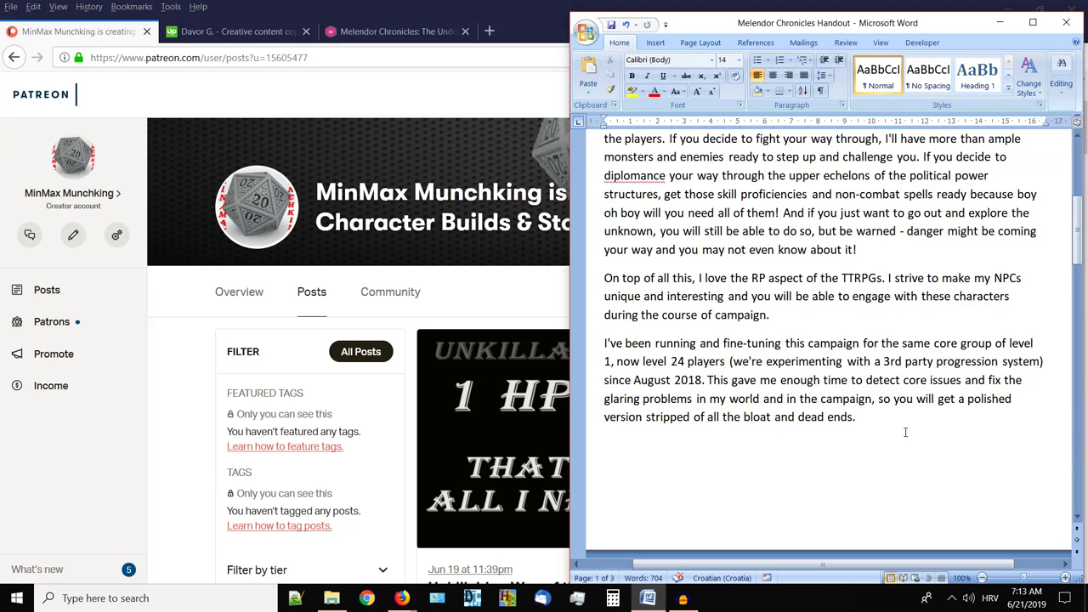
scroll(down, 3)
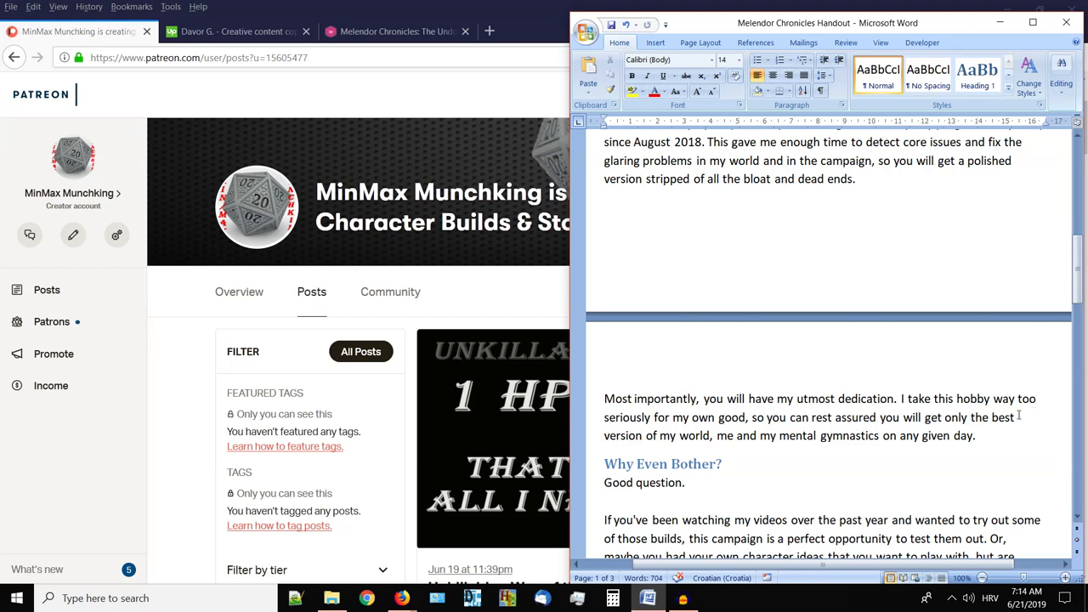
Scroll through 'Why Even Bother?' to the XP rewards, Tier Boons and custom magic item paragraphs.
scroll(down, 3)
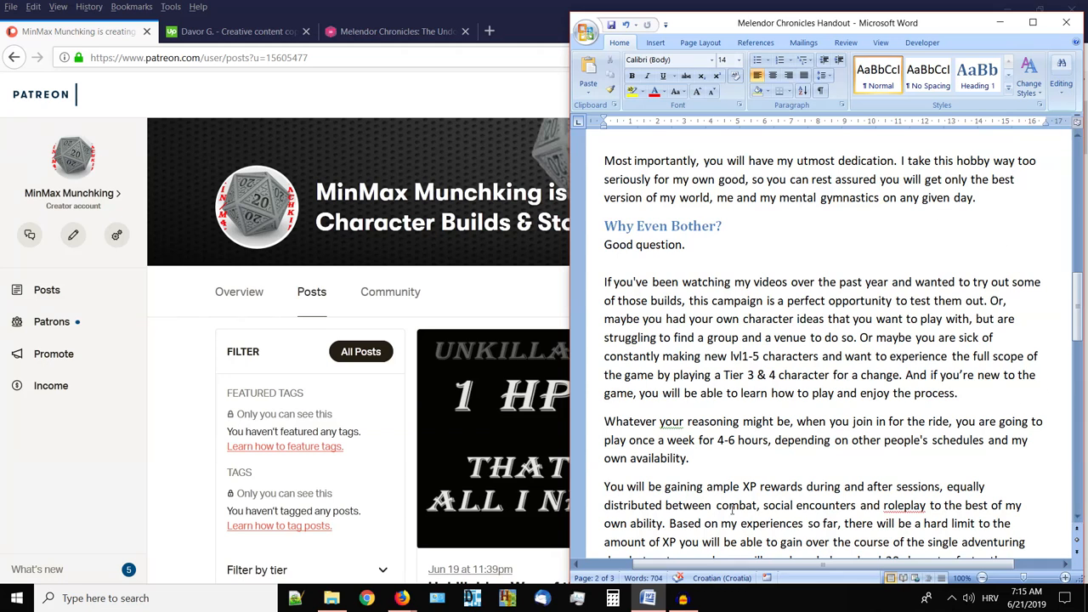
scroll(down, 3)
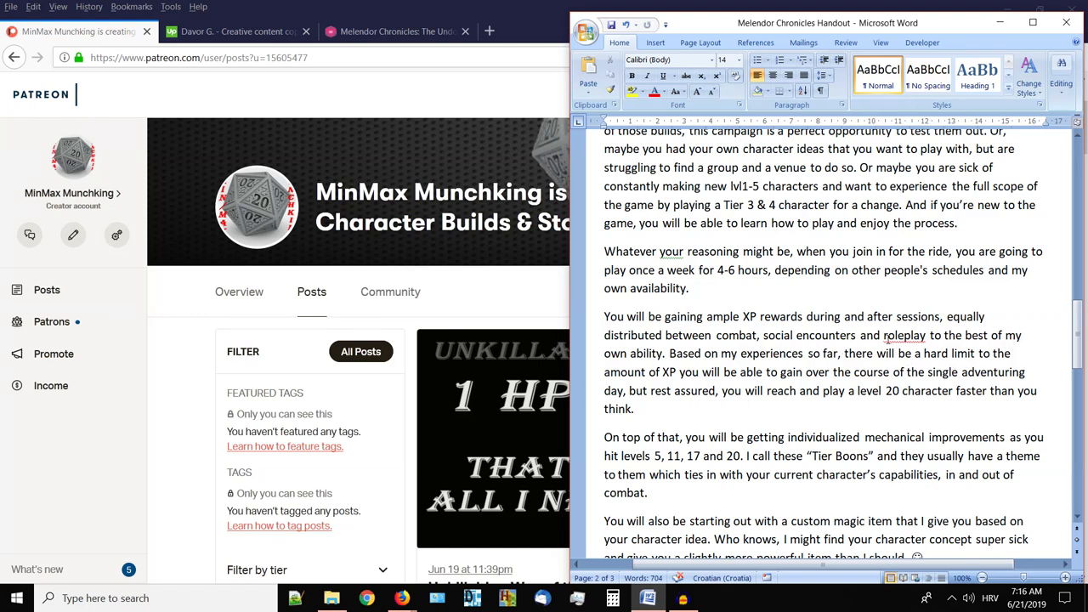
mouse_move(869, 299)
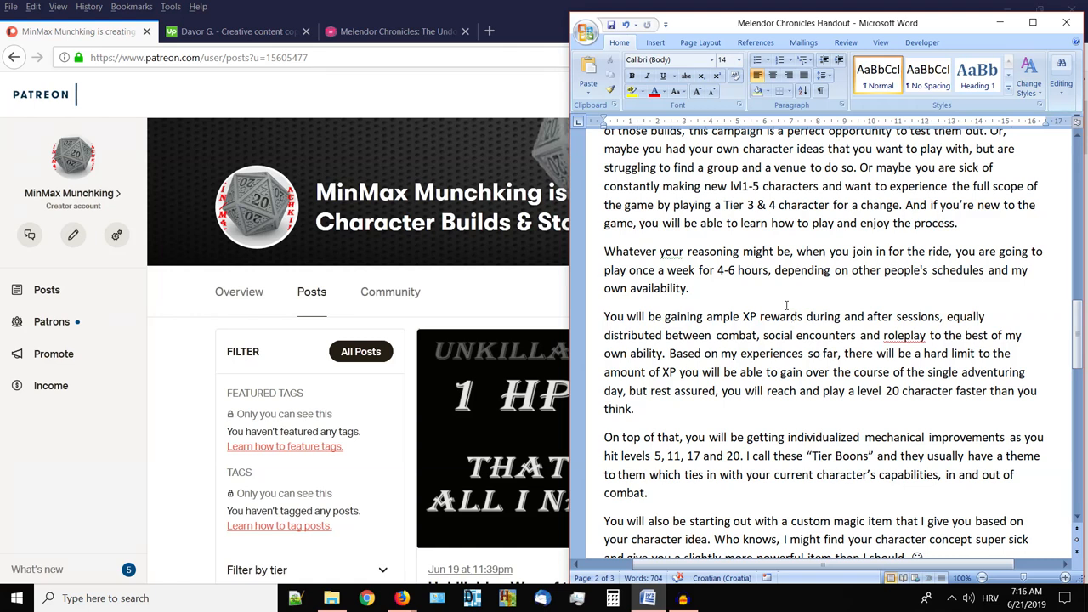
mouse_move(786, 305)
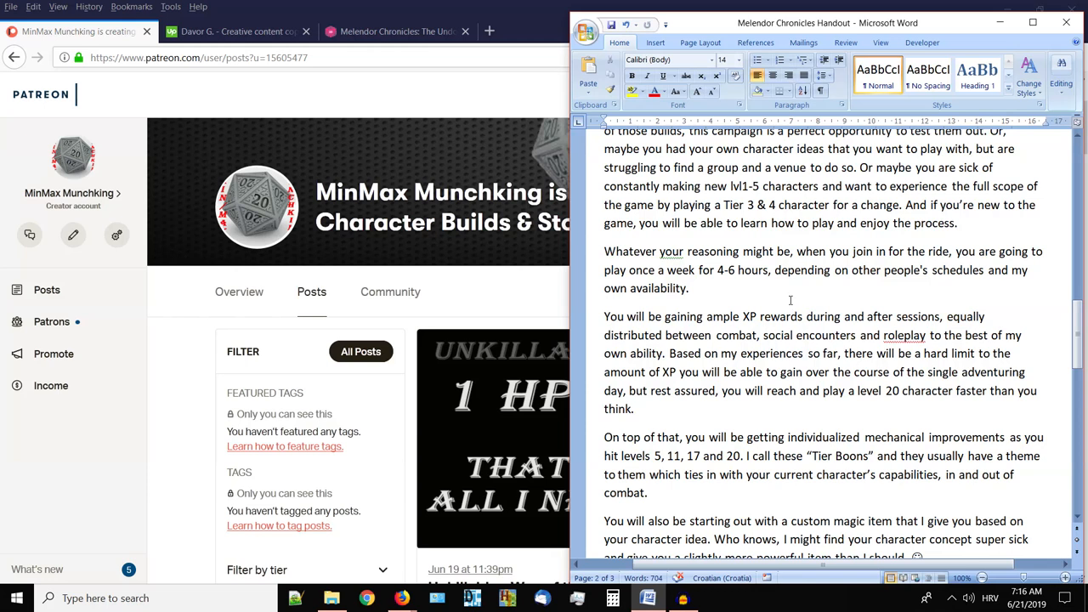
scroll(down, 3)
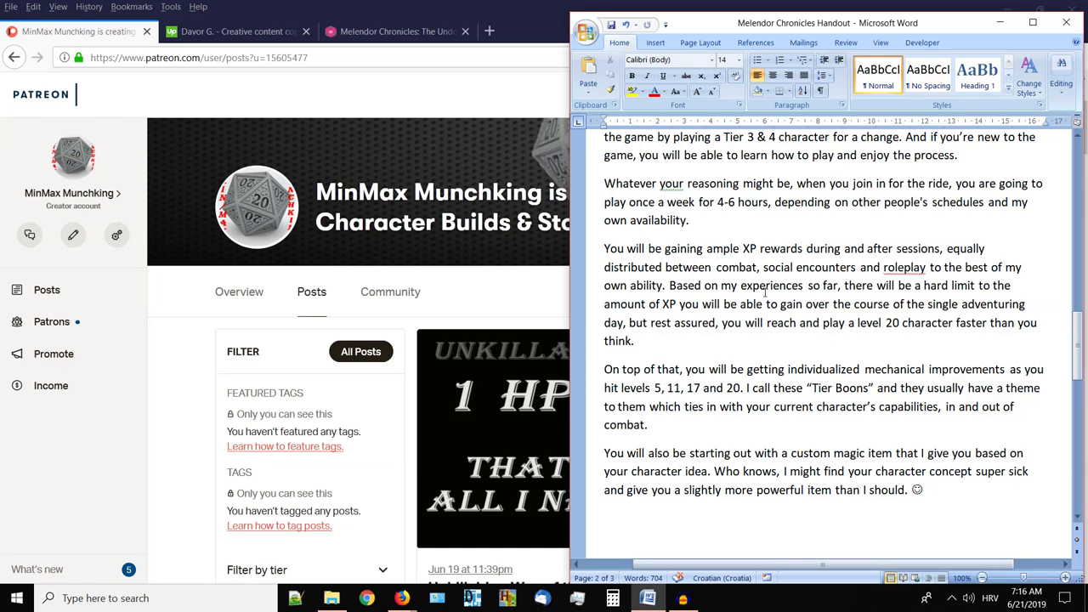
mouse_move(733, 303)
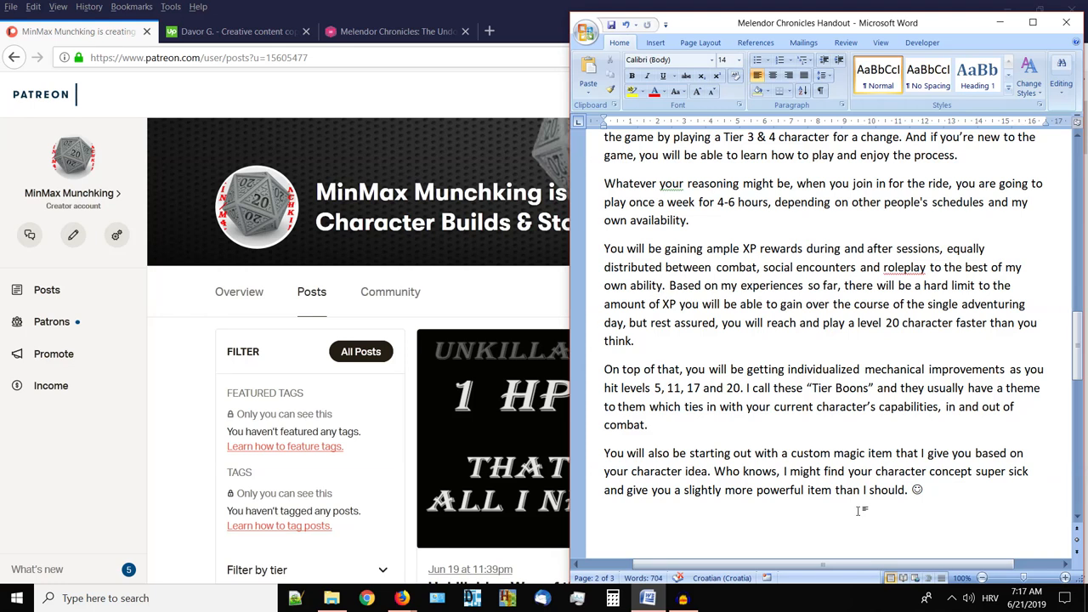
Scroll past the custom magic item paragraph to the three-asterisk section break.
scroll(down, 3)
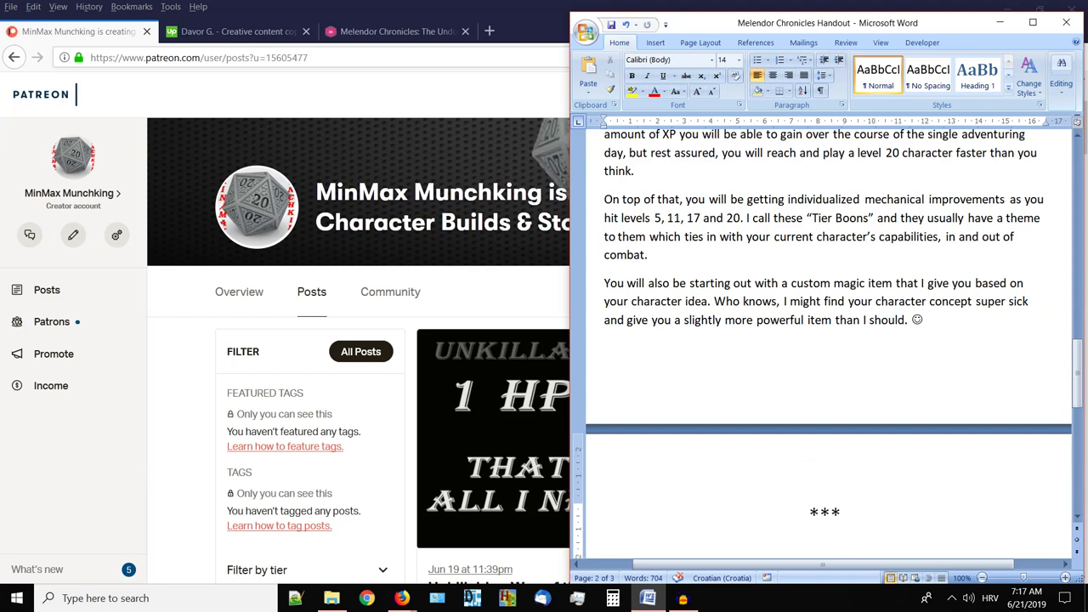
Scroll to the last page and place the cursor in the 'Magic items galore' closing paragraph.
scroll(down, 3)
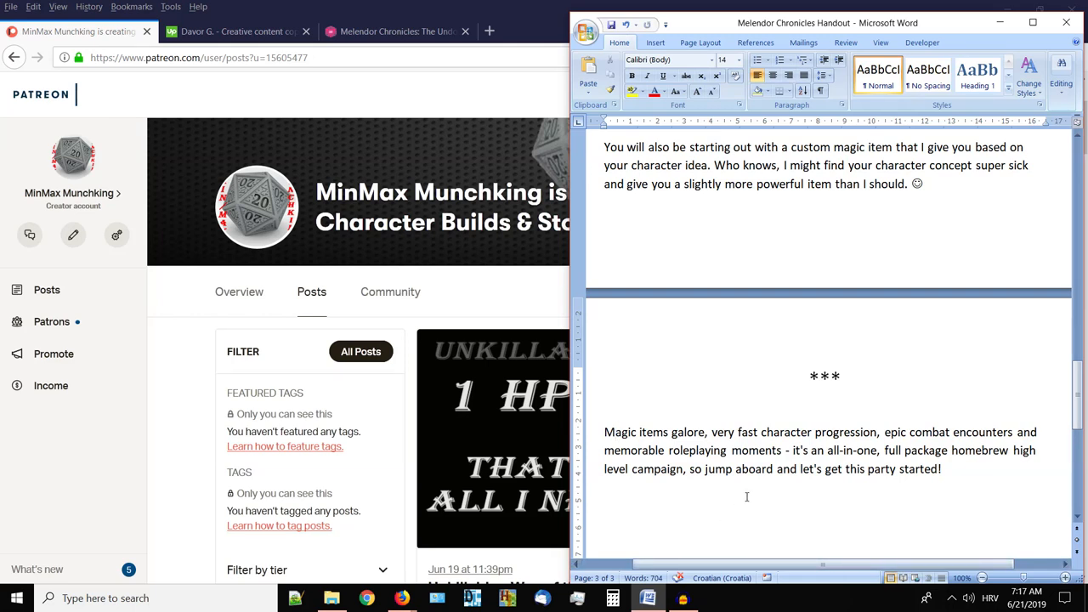
click(615, 432)
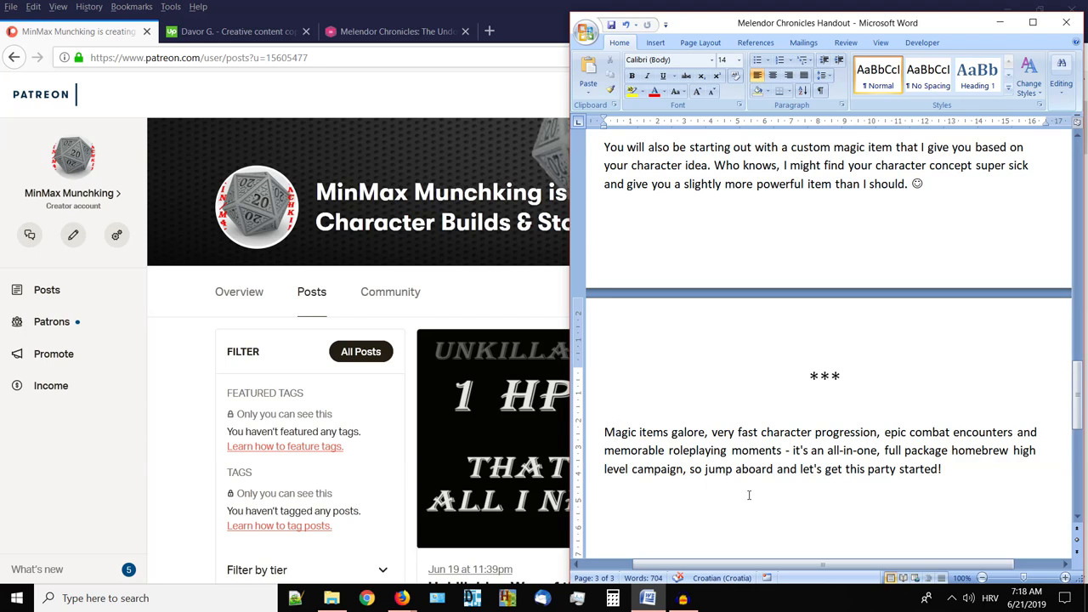
click(616, 432)
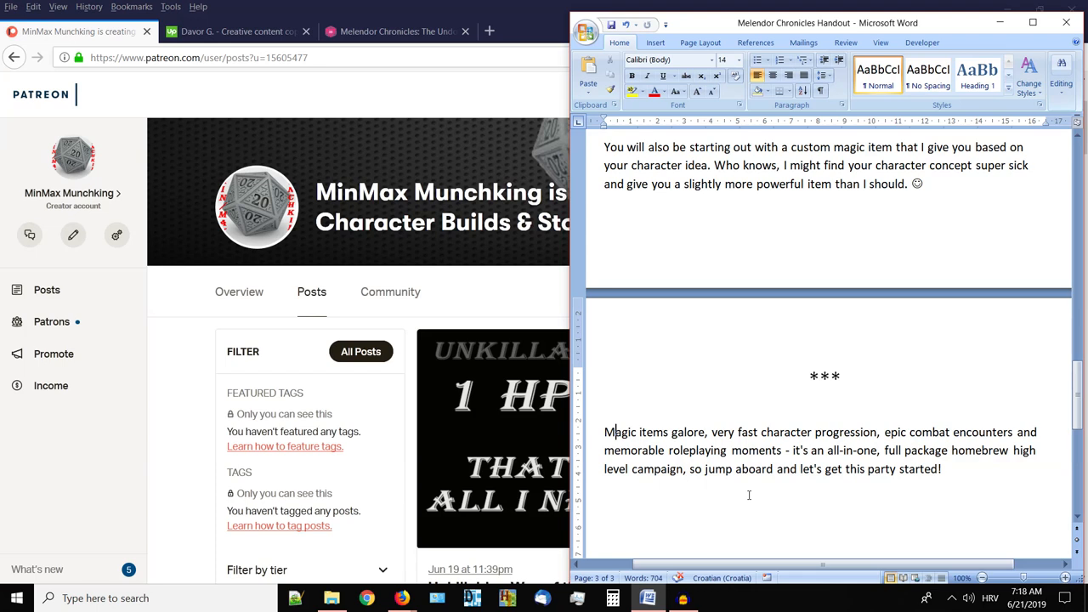
mouse_move(680, 207)
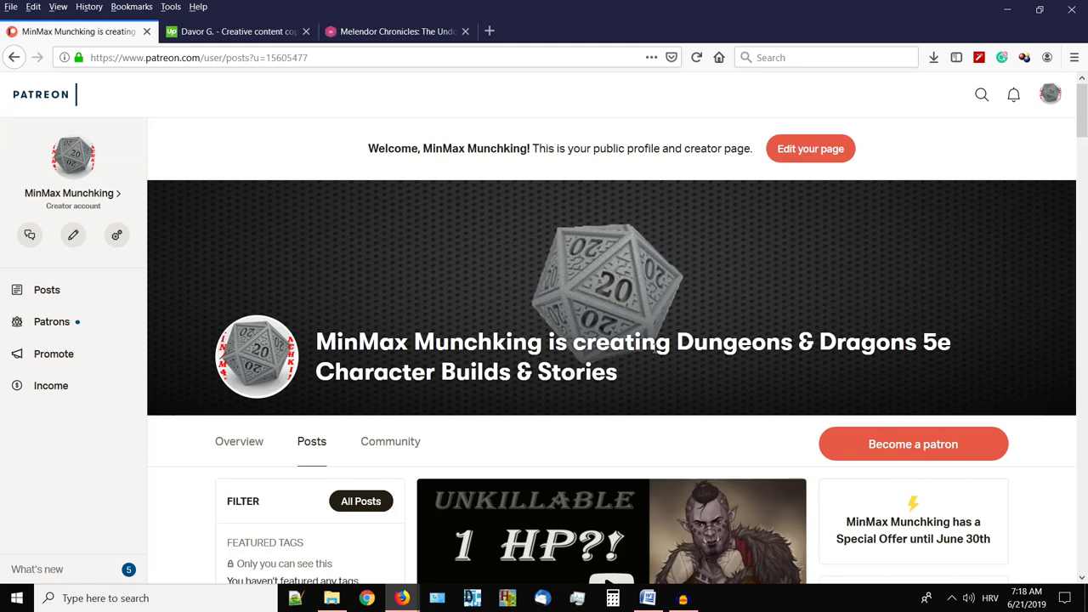
mouse_move(655, 349)
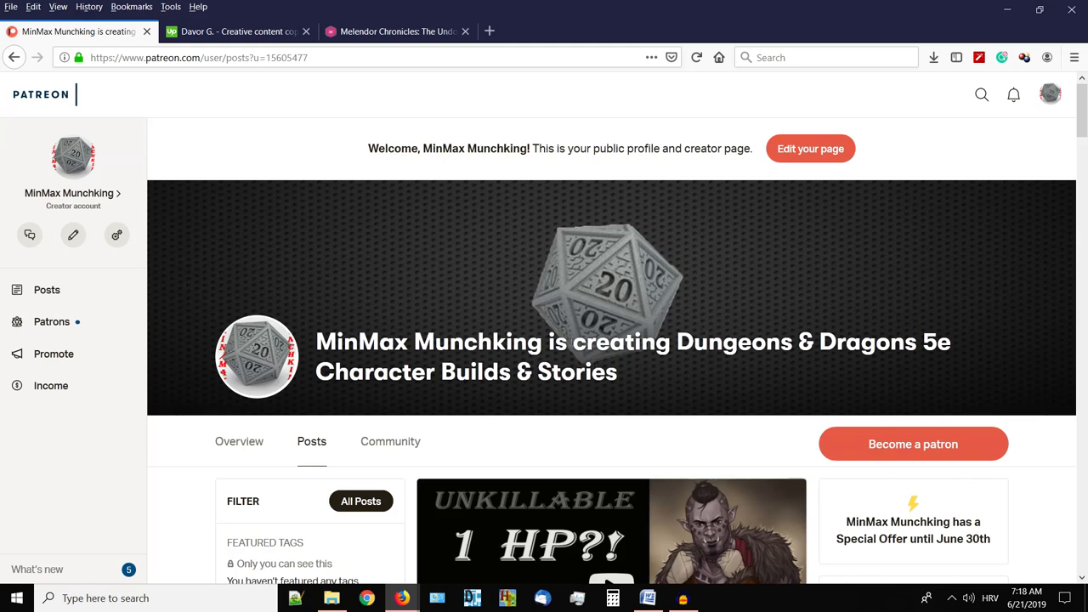
Scroll the Patreon Tiers sidebar down to the $30 'I cast Wish!' tier.
scroll(down, 3)
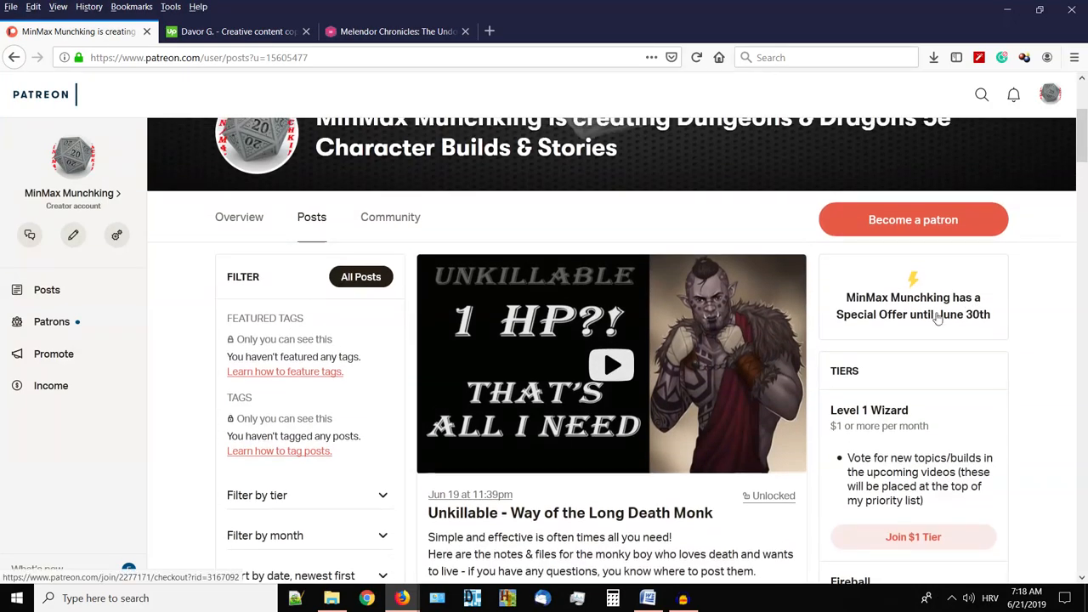
mouse_move(988, 327)
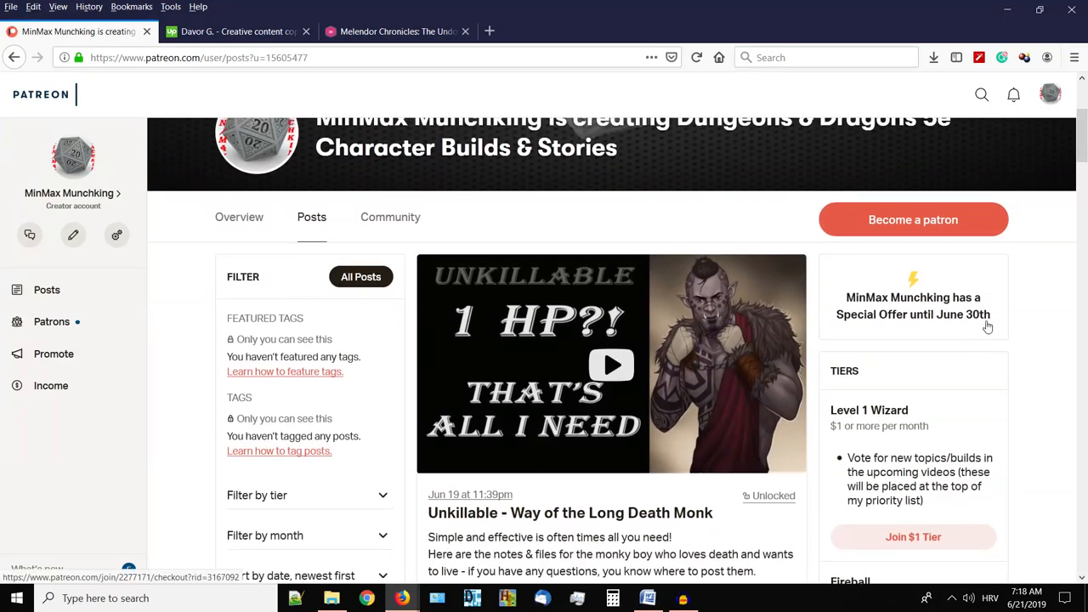
scroll(down, 3)
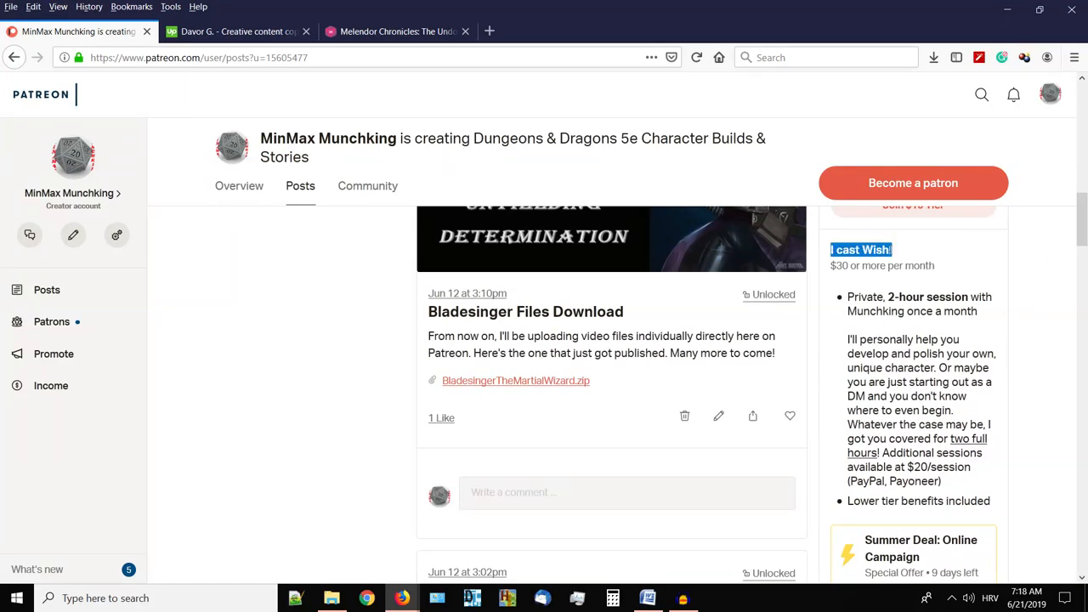
scroll(down, 3)
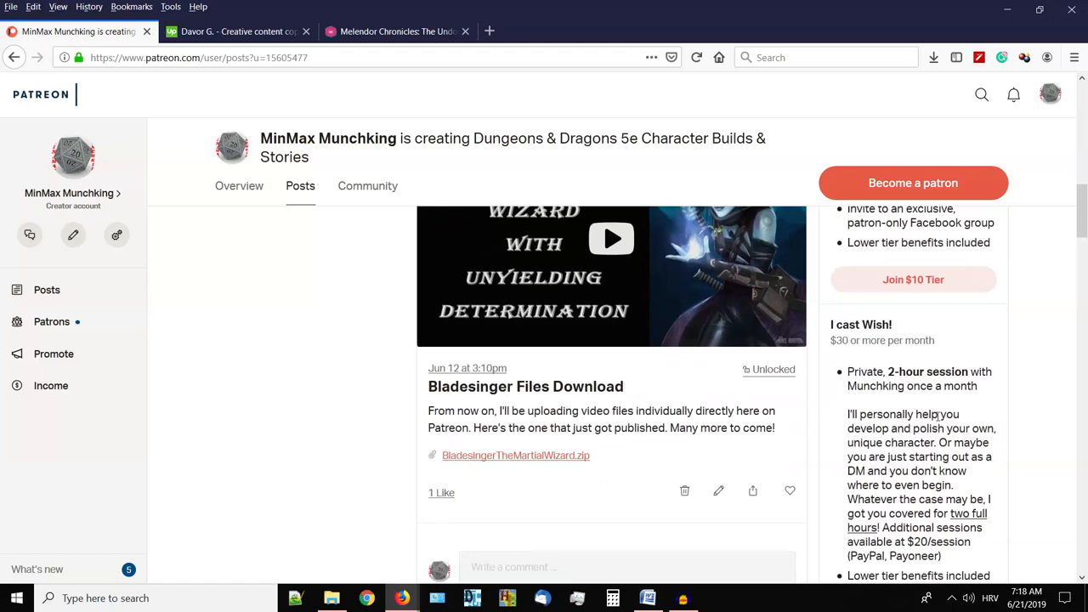
scroll(down, 3)
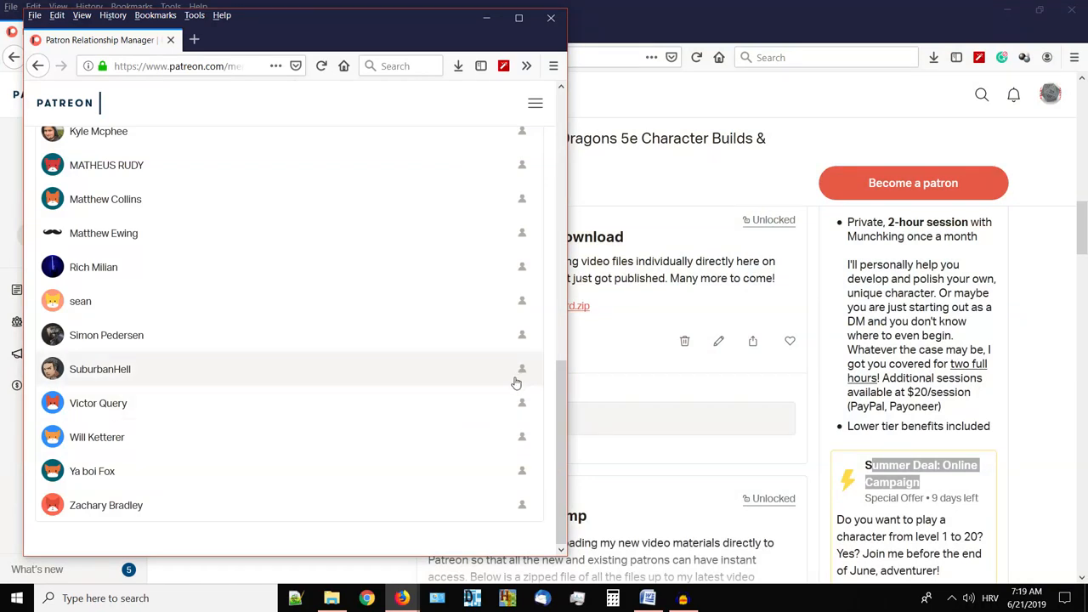
mouse_move(470, 437)
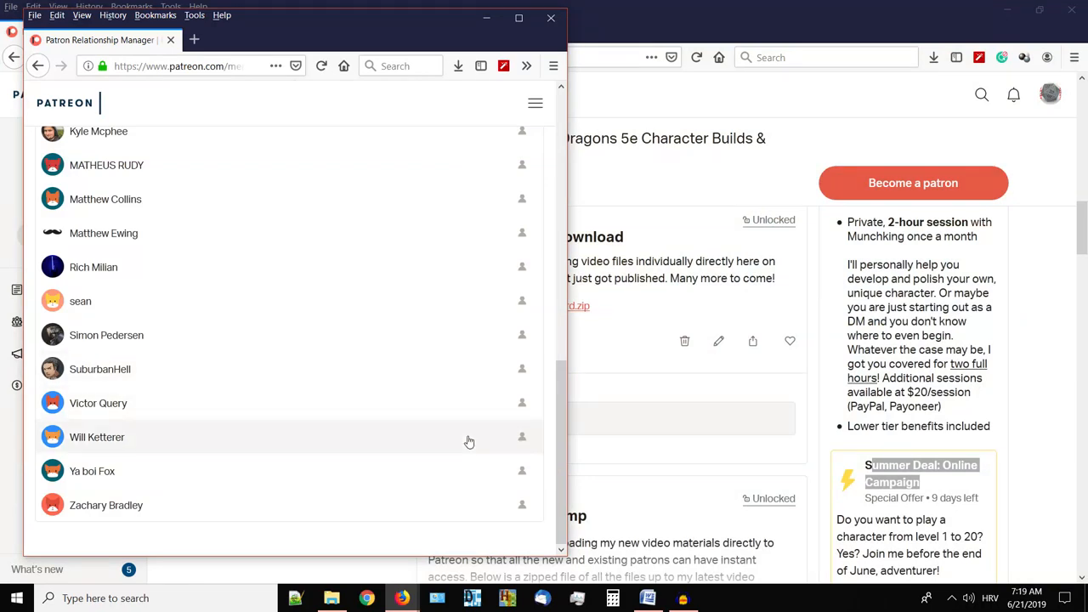
mouse_move(442, 434)
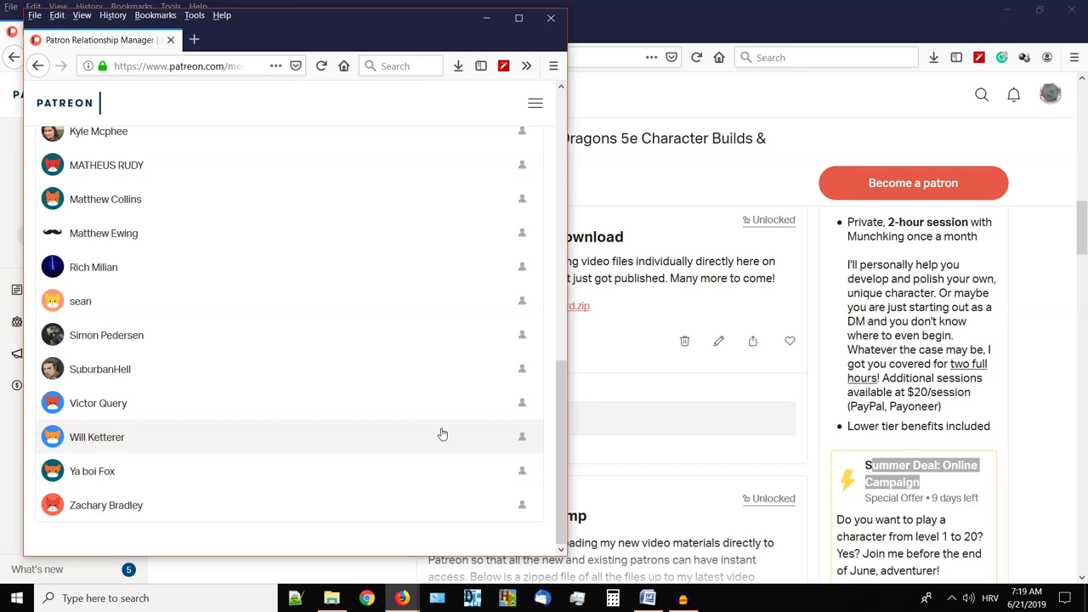
Scroll the 26-member Relationship Manager list to the top, then back down through the patrons.
scroll(up, 3)
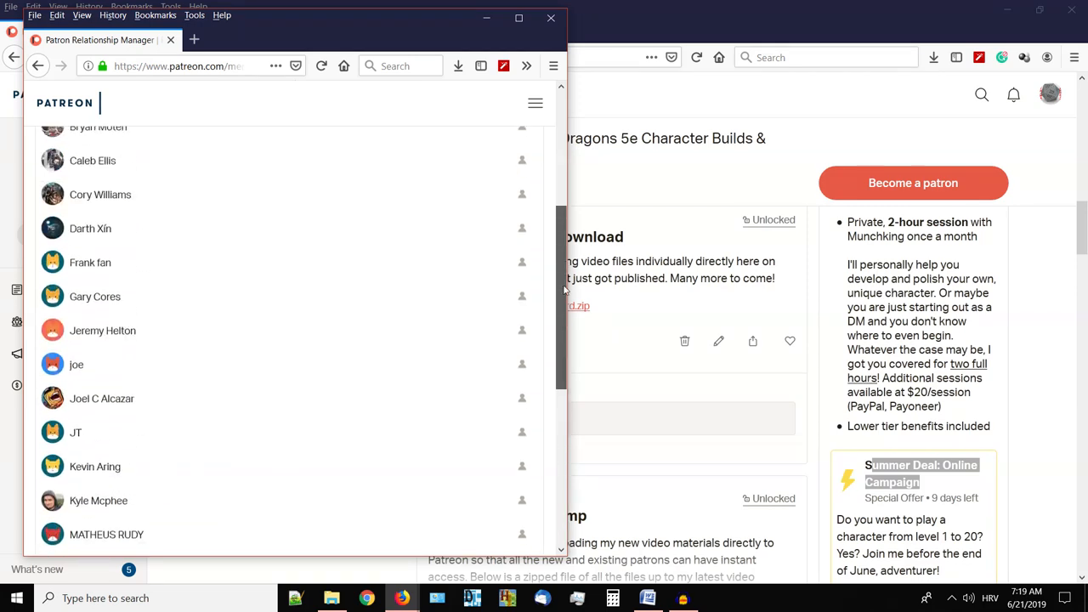
scroll(up, 3)
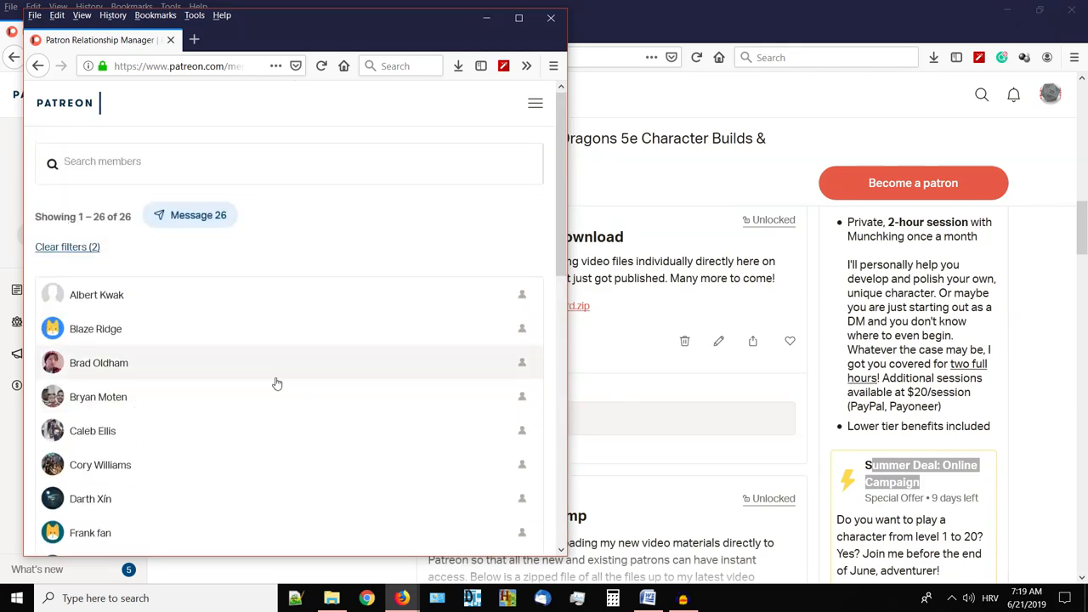
mouse_move(187, 415)
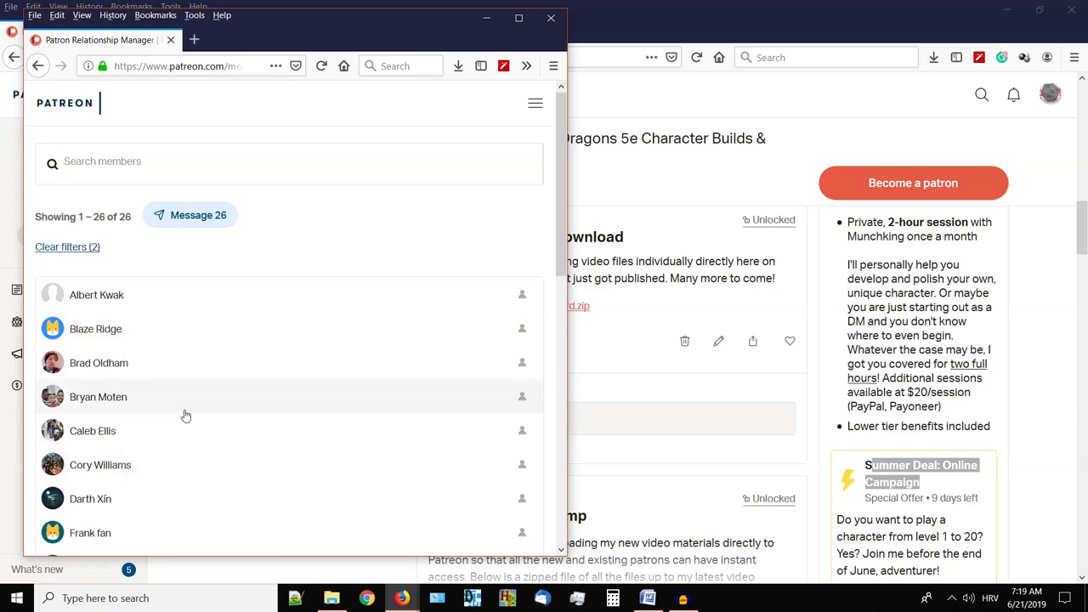
scroll(down, 3)
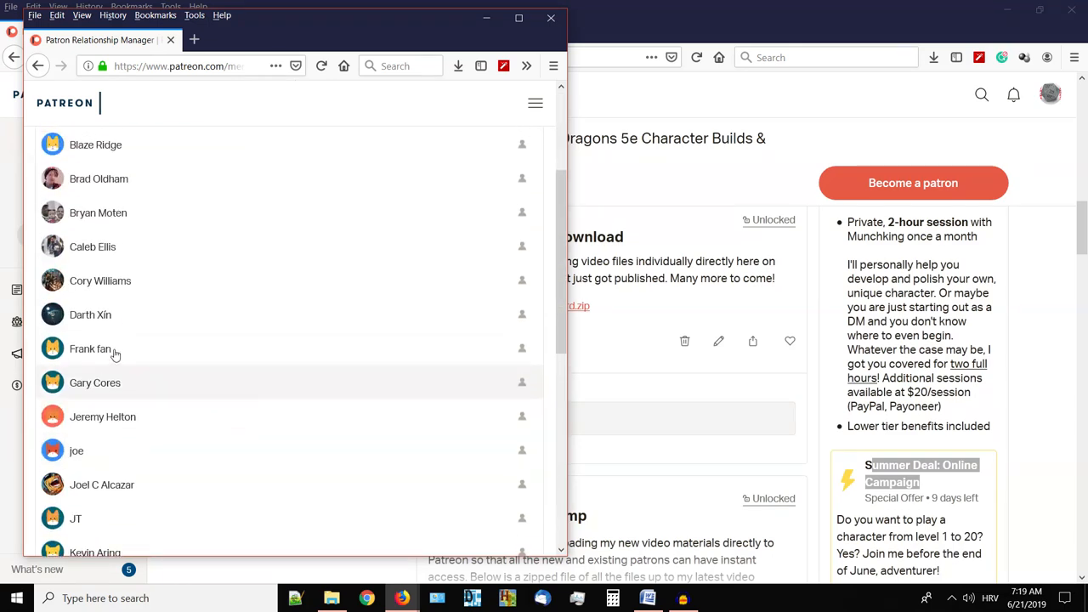
scroll(down, 3)
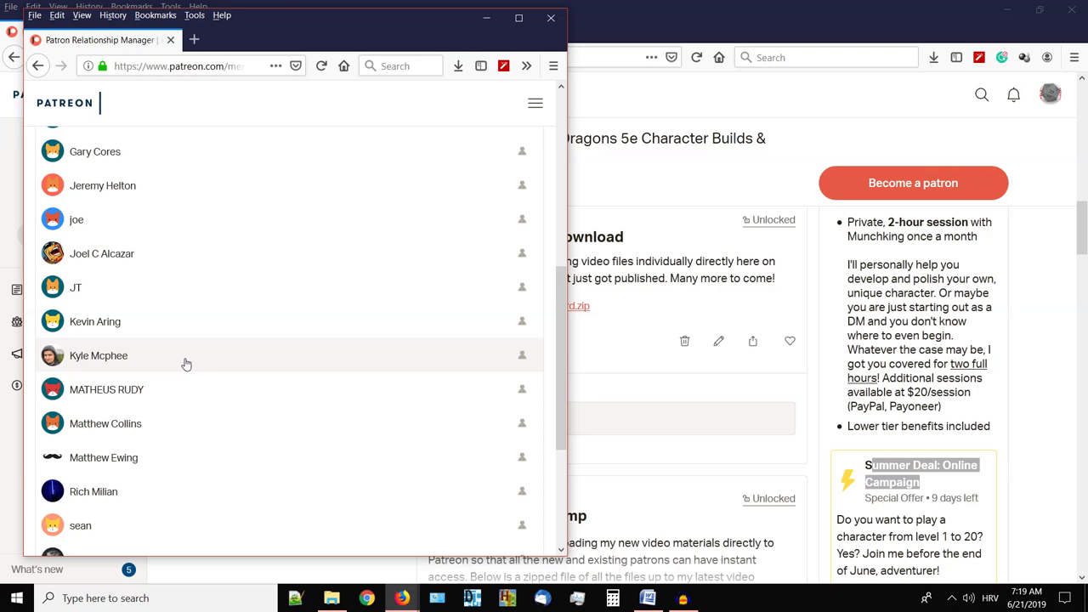
mouse_move(75, 313)
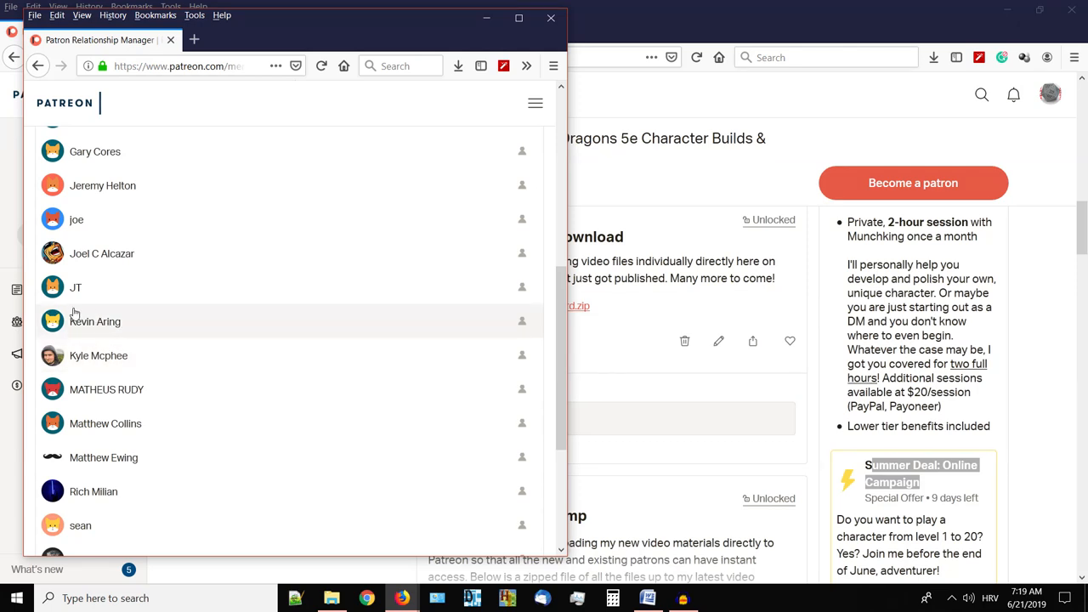
mouse_move(221, 326)
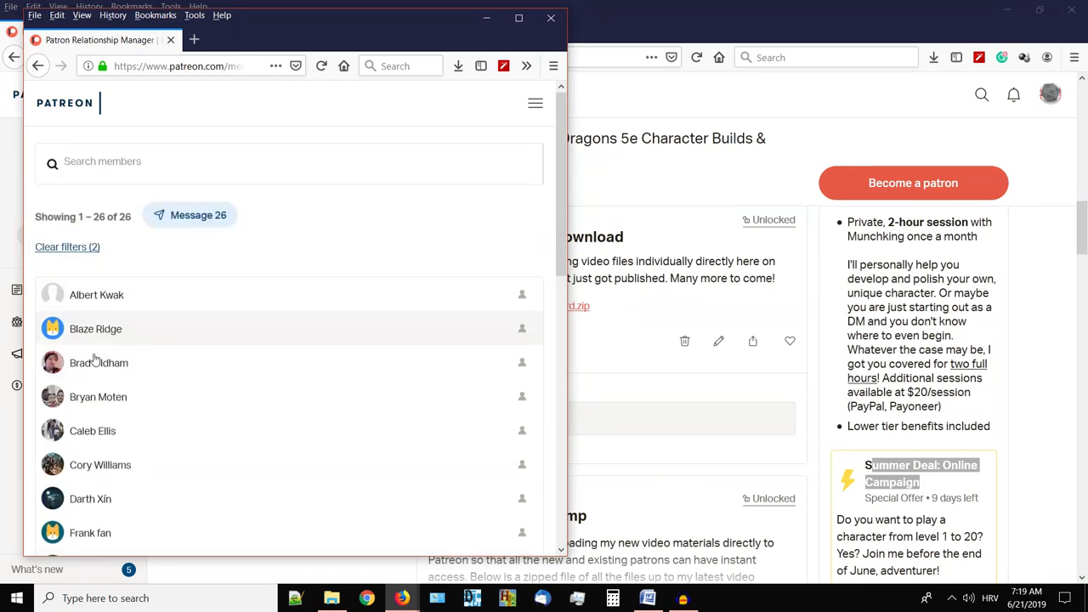
scroll(down, 3)
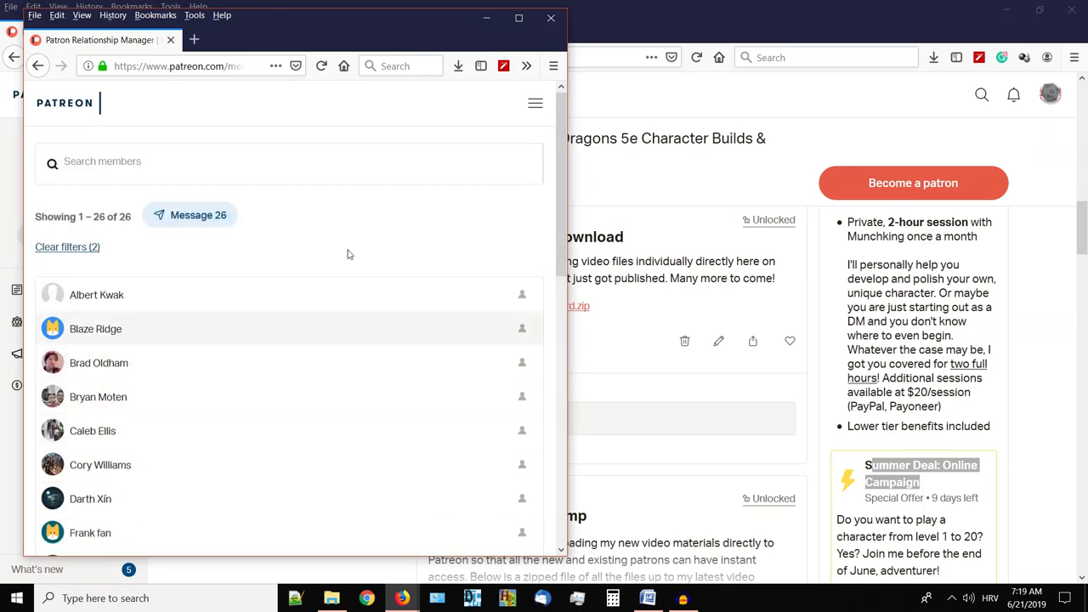
mouse_move(449, 296)
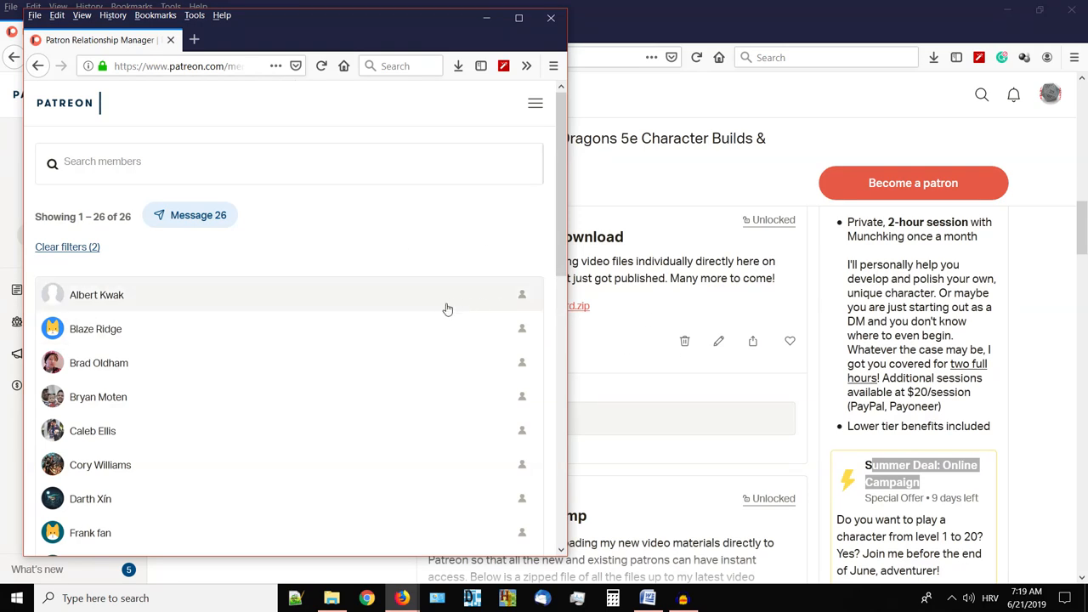
scroll(down, 3)
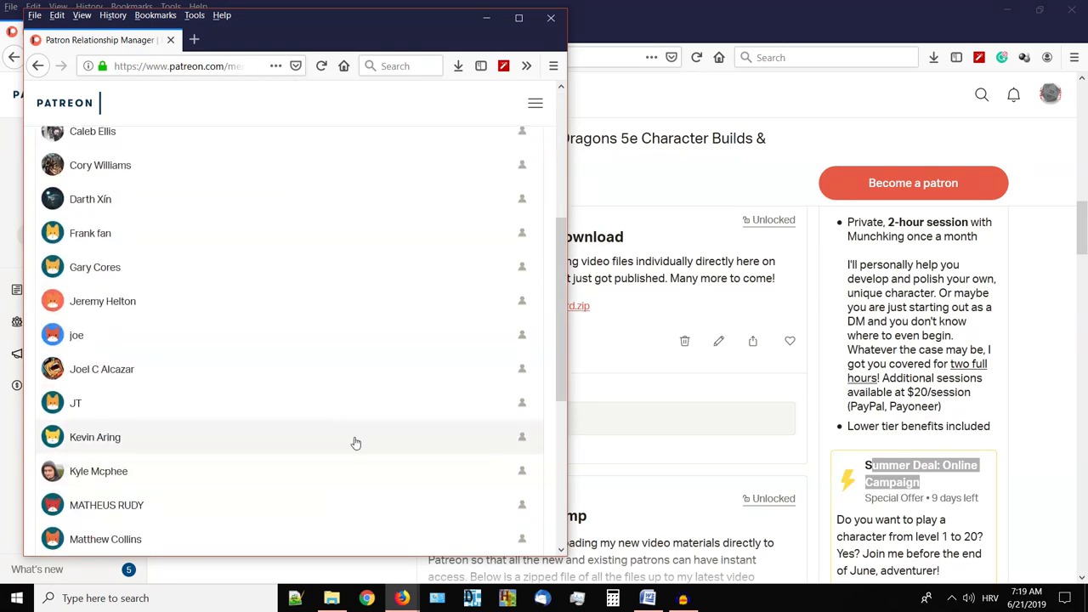
scroll(down, 3)
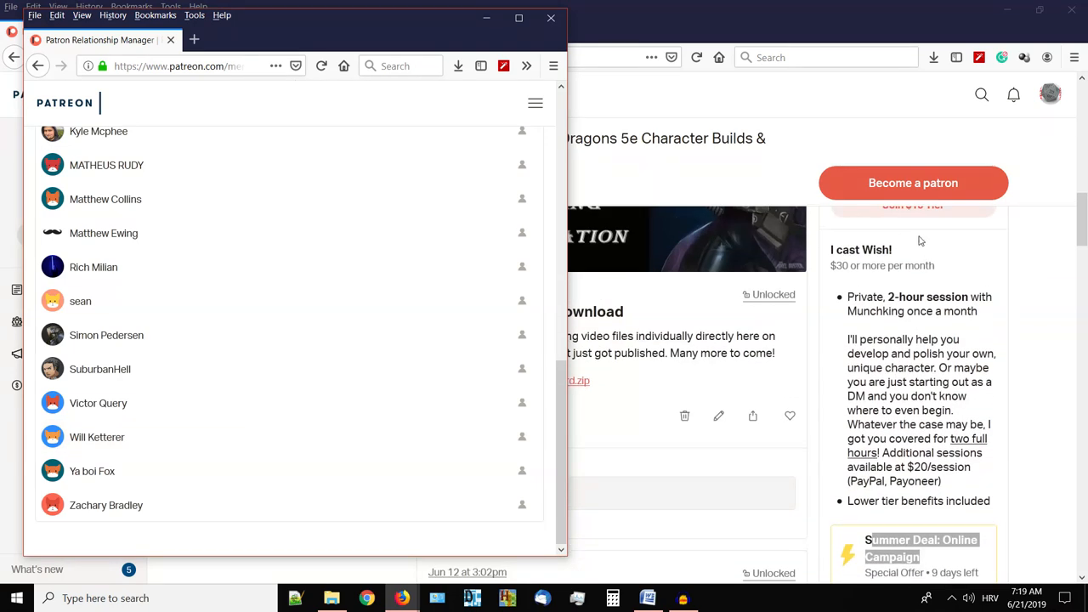
mouse_move(902, 257)
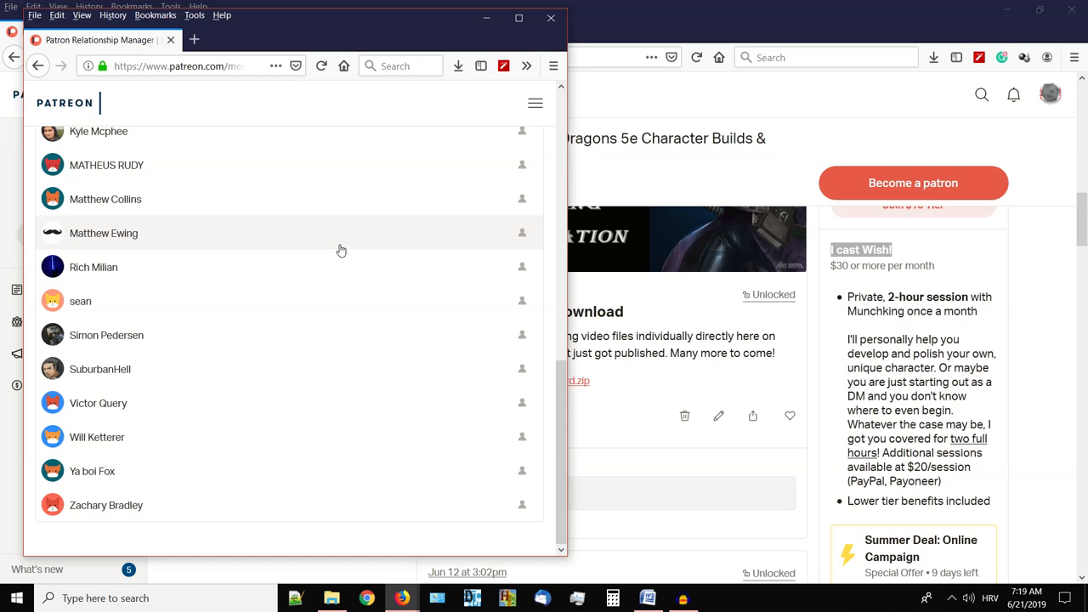
mouse_move(952, 333)
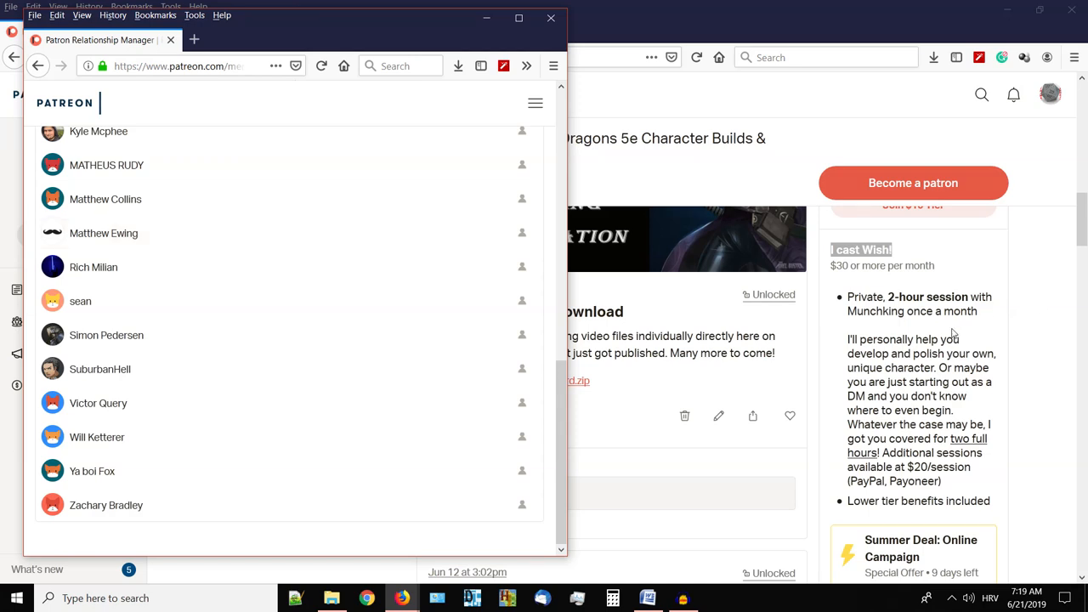
mouse_move(336, 301)
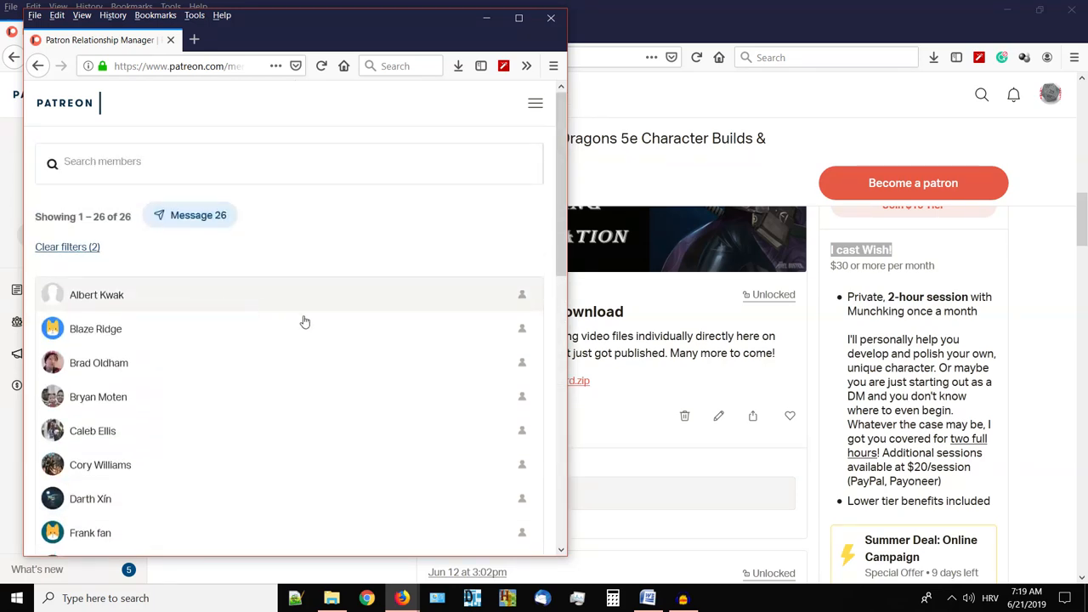
mouse_move(416, 222)
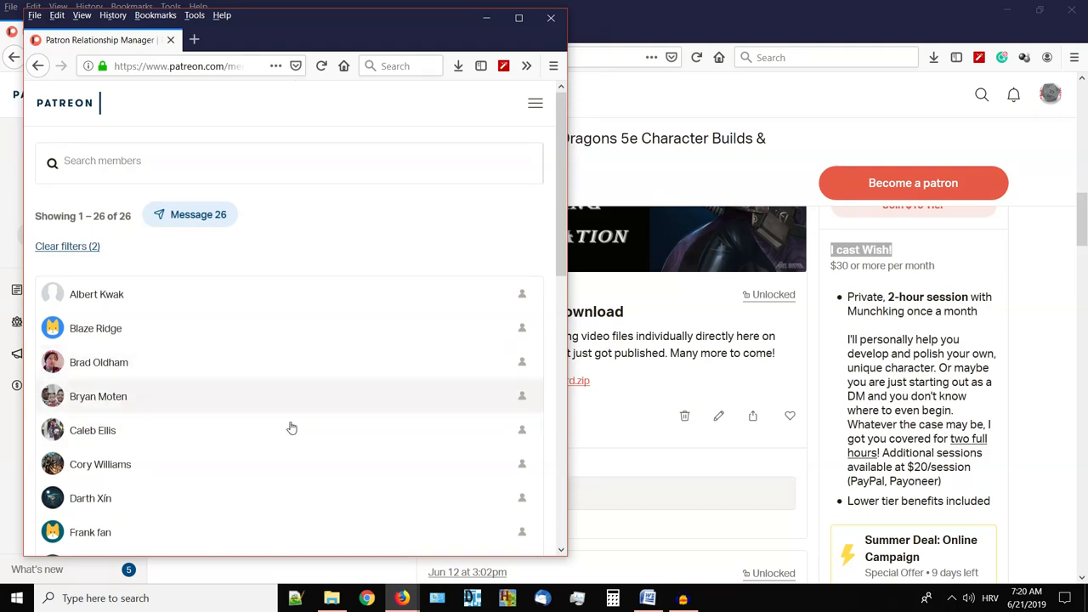
scroll(down, 3)
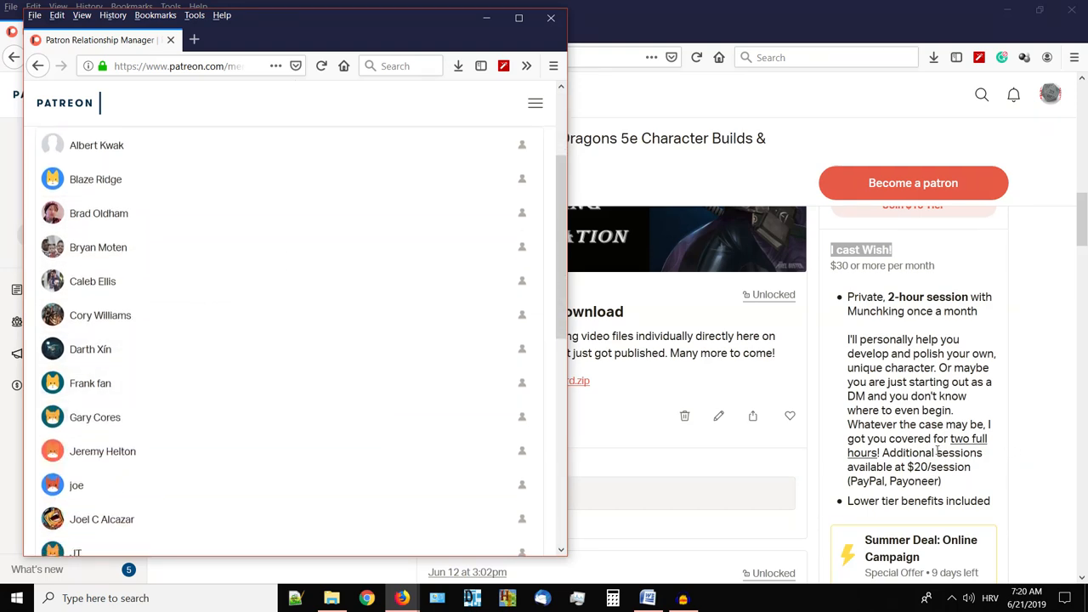
mouse_move(293, 466)
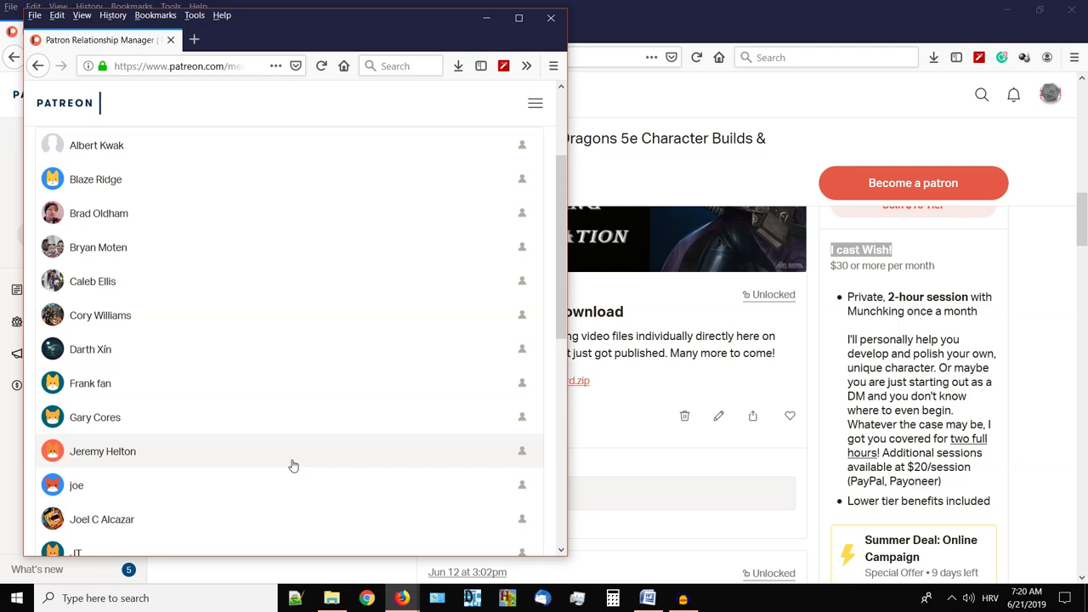
mouse_move(321, 449)
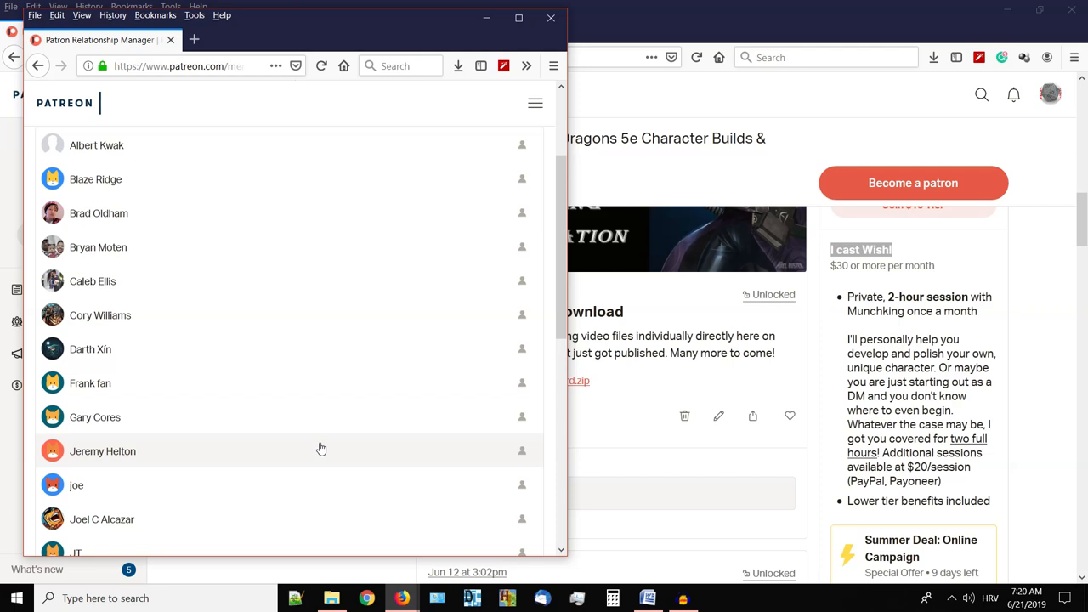
mouse_move(293, 474)
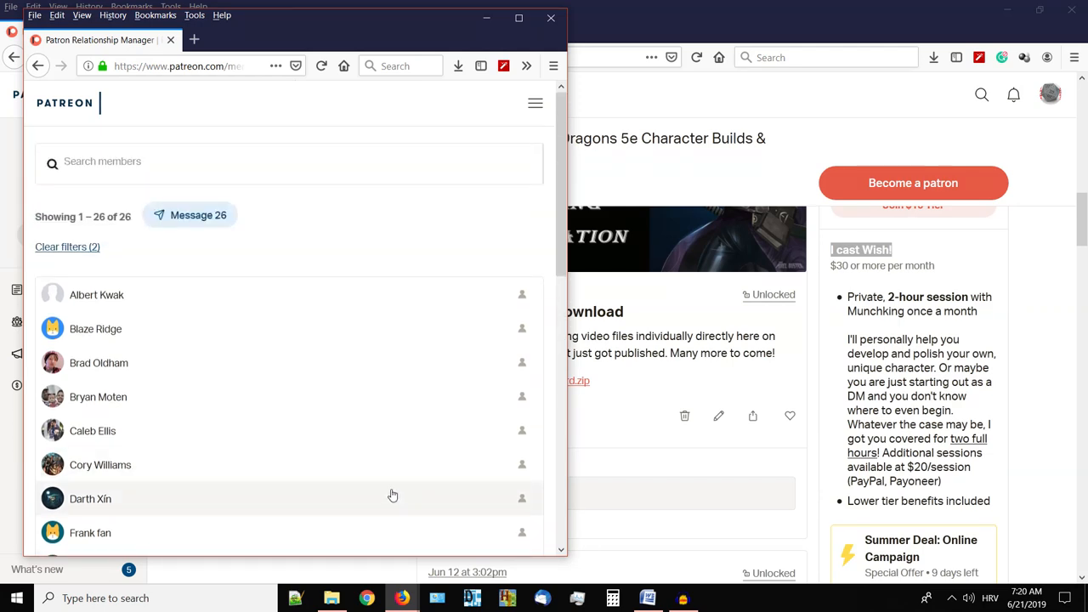
mouse_move(297, 480)
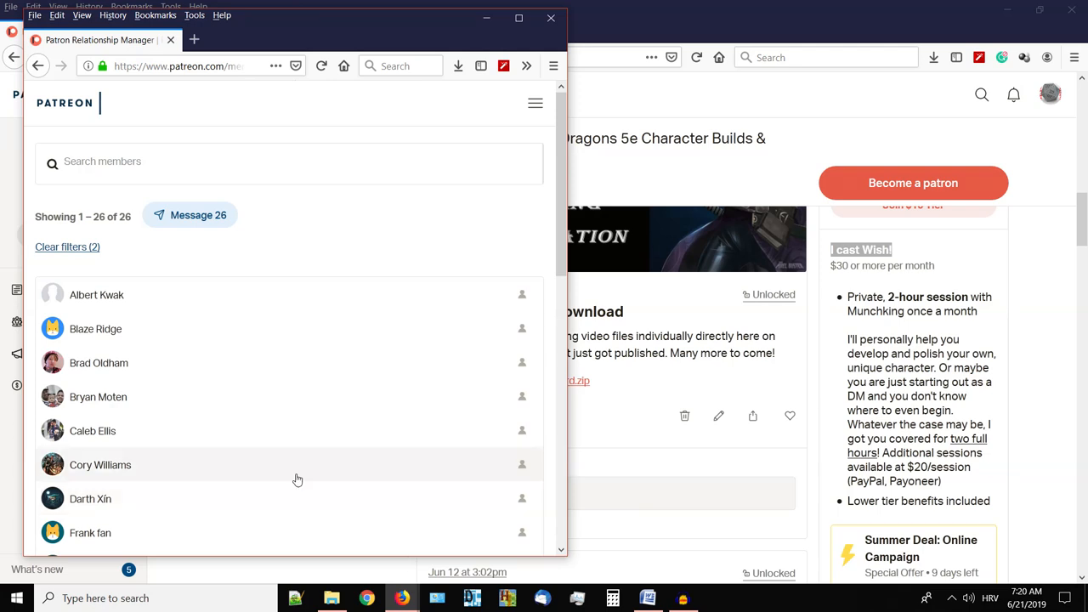
mouse_move(463, 275)
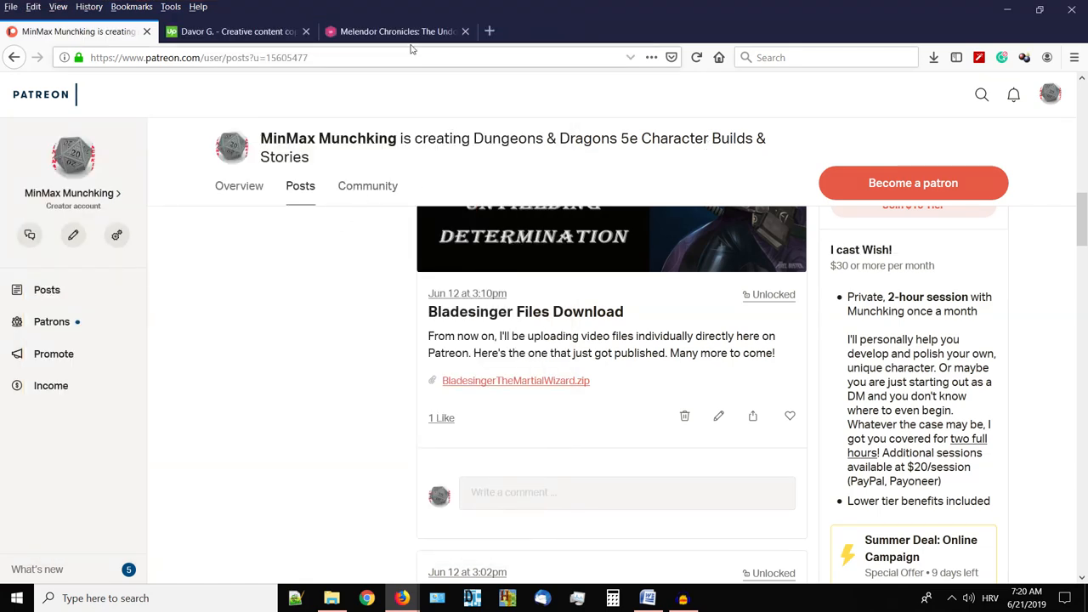
View the Roll20 Melendor Chronicles board's tokens area, then switch to the Upwork profile tab.
click(394, 31)
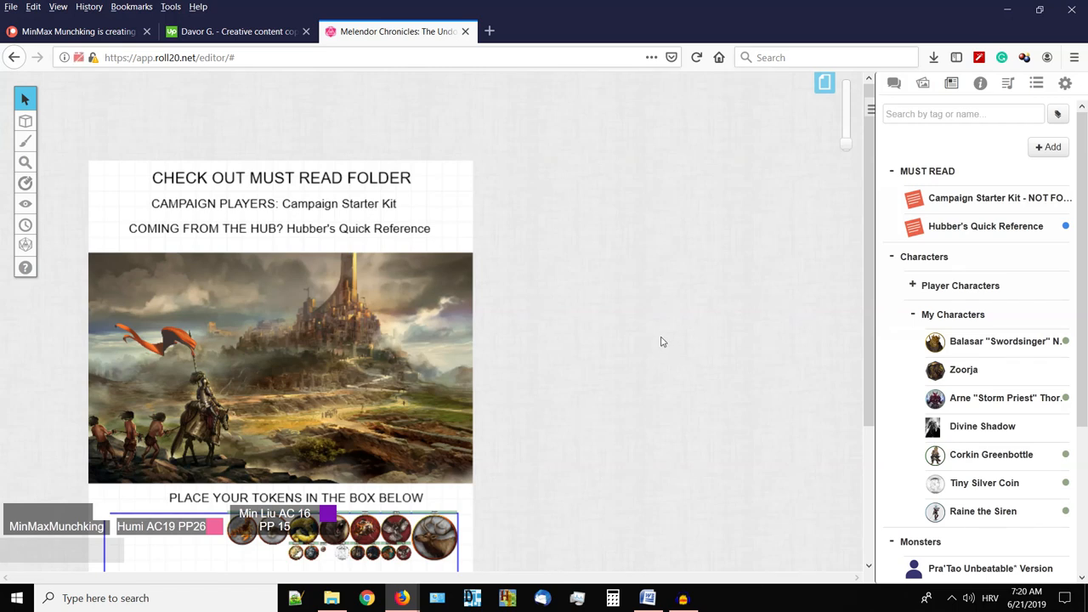
mouse_move(633, 290)
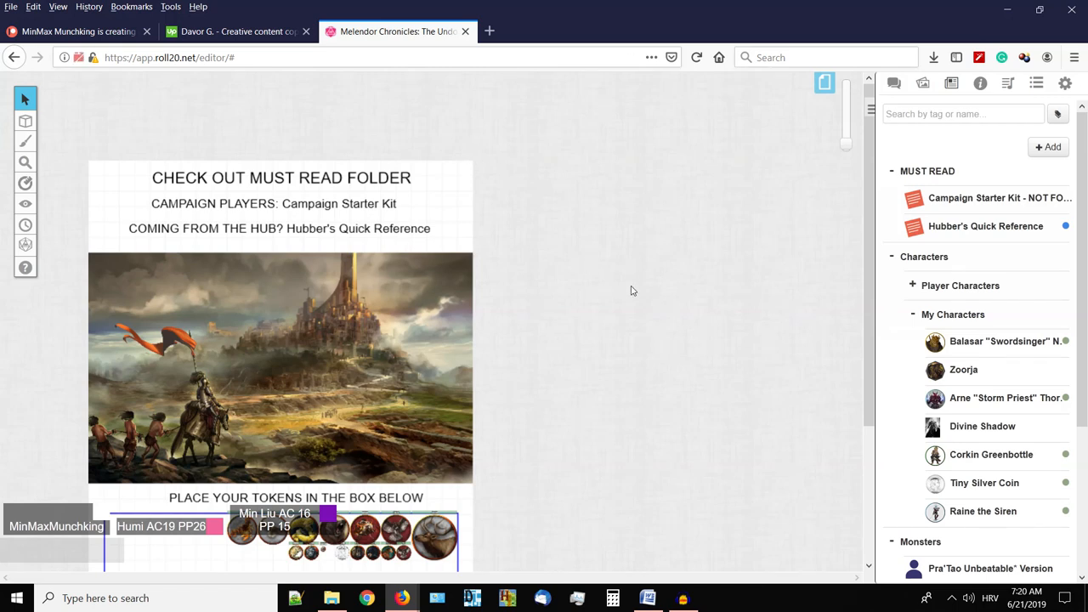
mouse_move(595, 245)
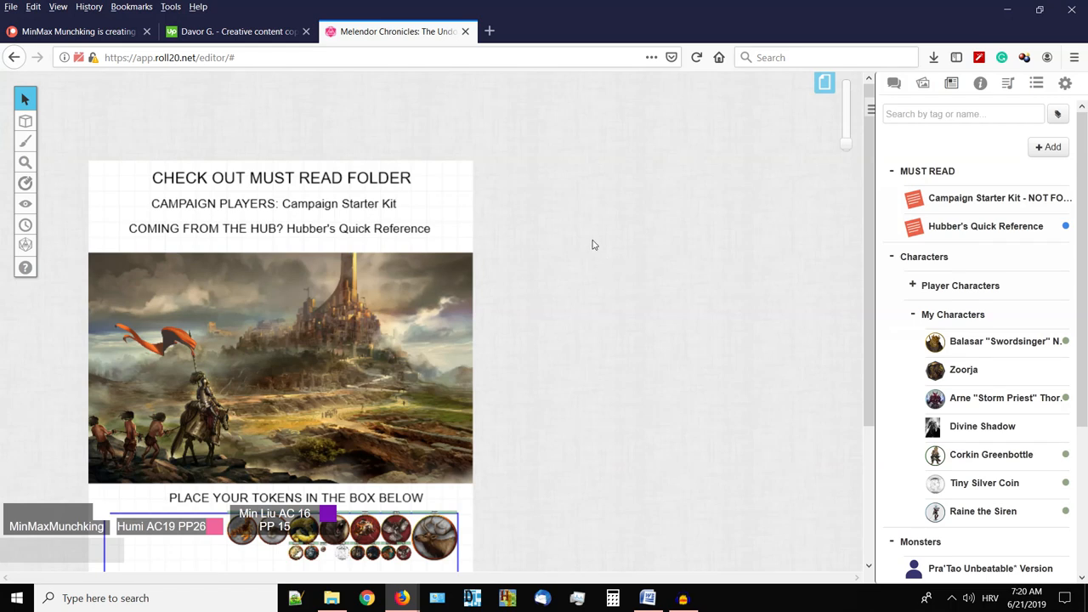
scroll(down, 3)
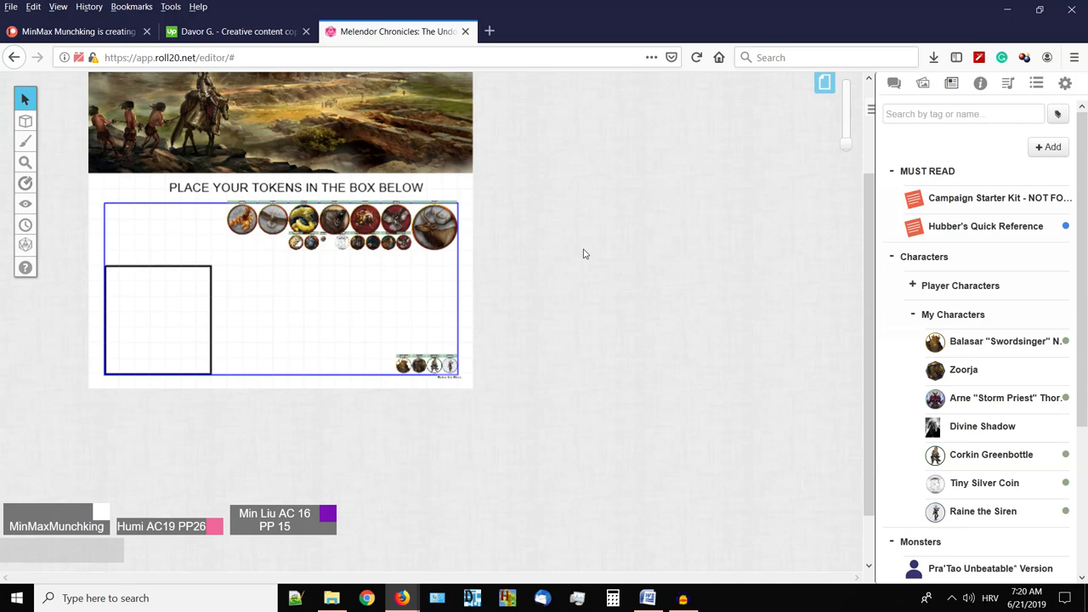
mouse_move(836, 231)
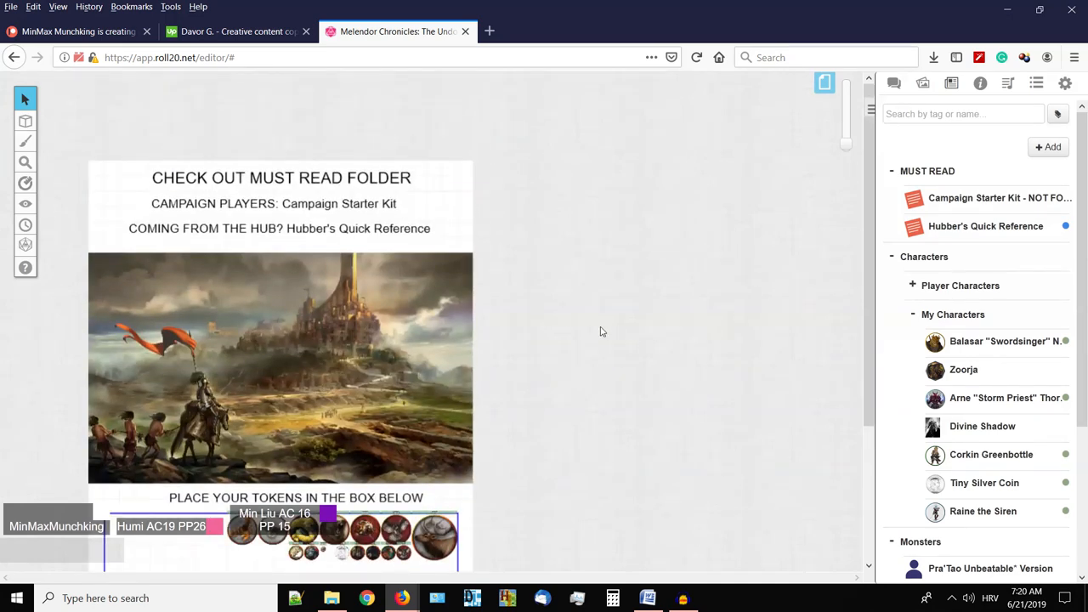
mouse_move(236, 31)
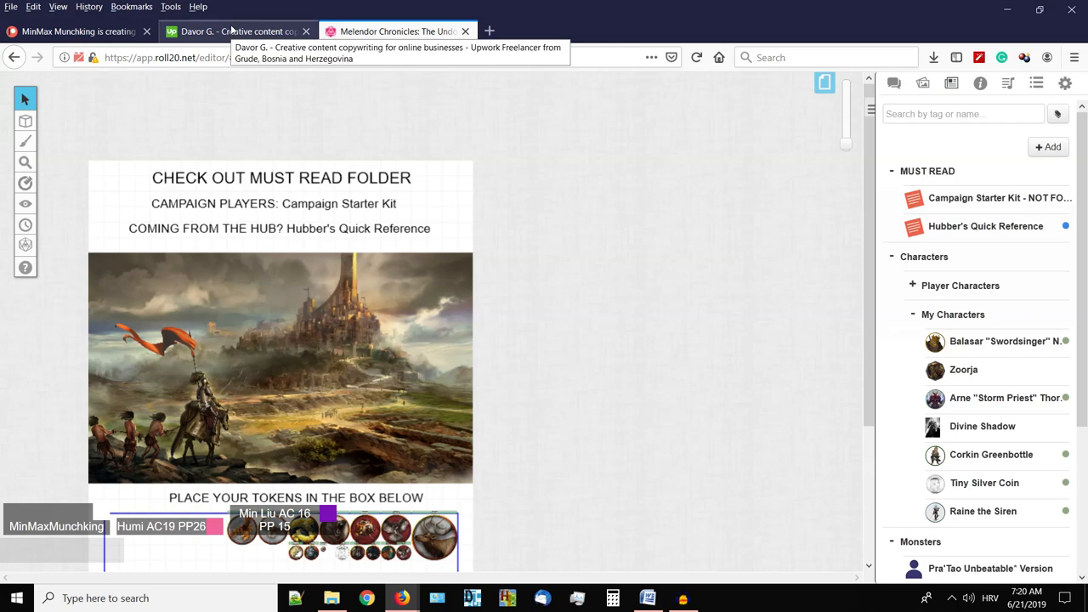
click(236, 31)
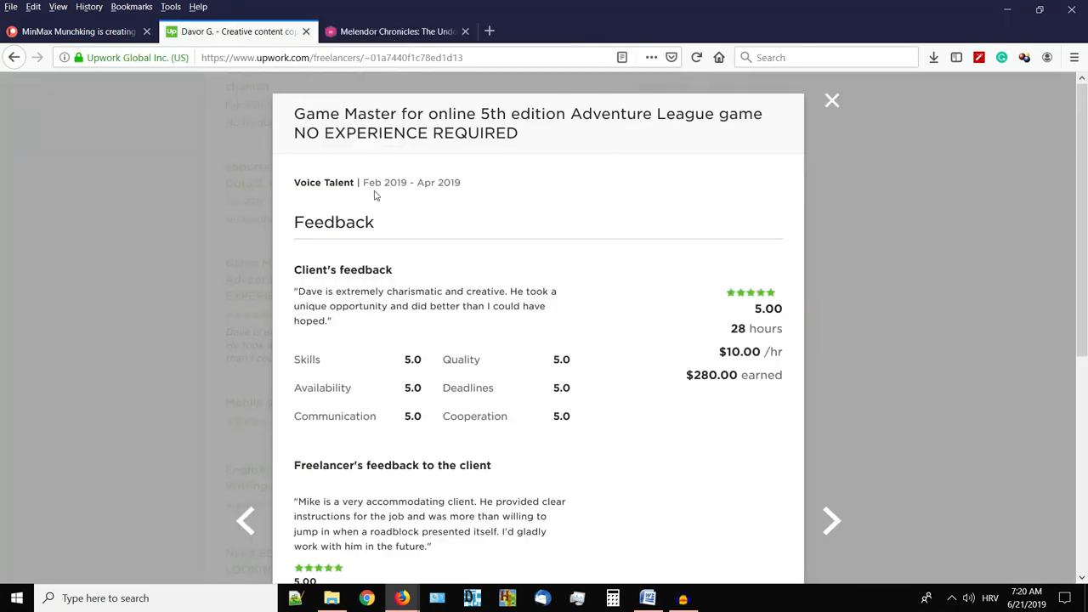
In the Game Master feedback modal, highlight the 28 hours worked and the client's feedback quote.
click(340, 58)
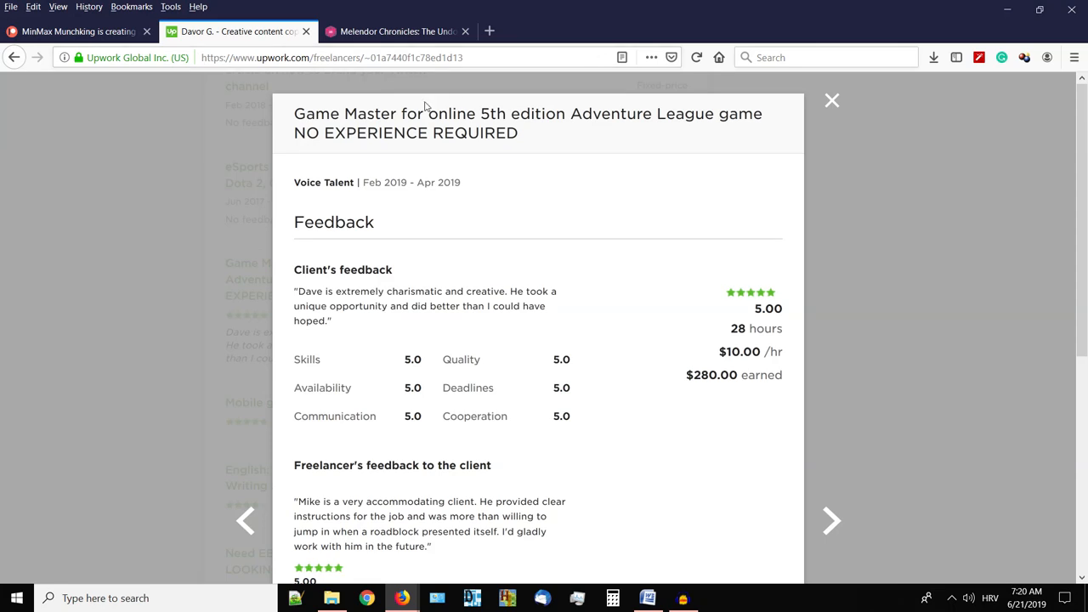
mouse_move(765, 252)
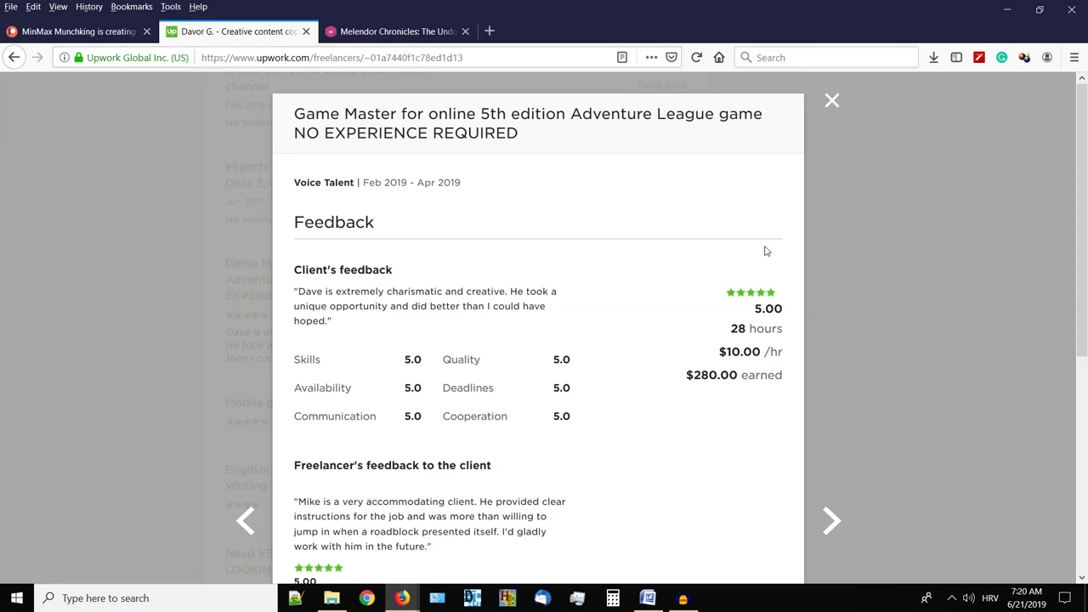
mouse_move(530, 132)
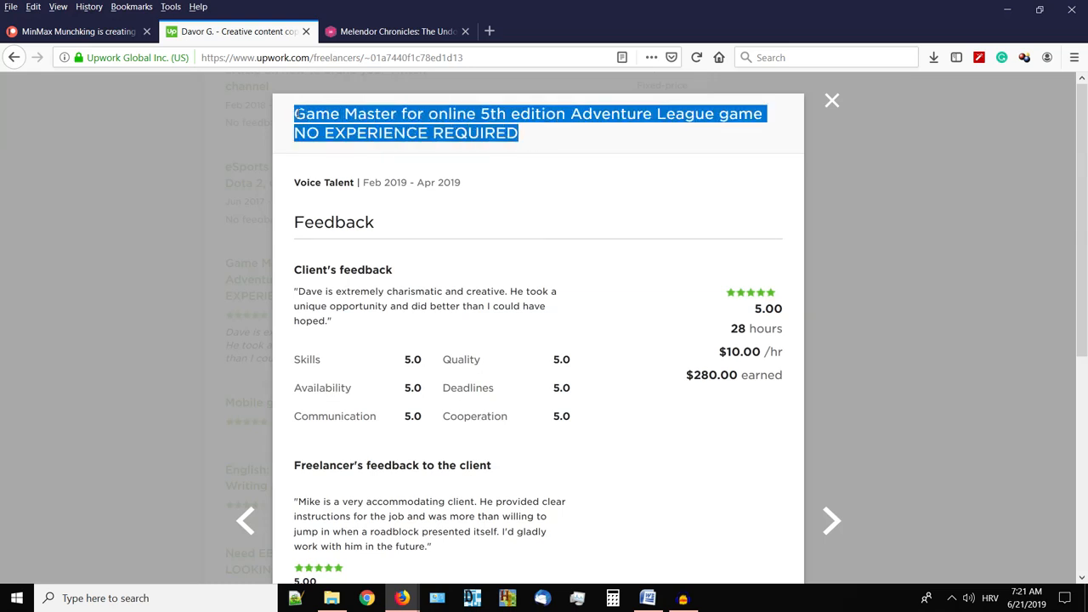
click(612, 182)
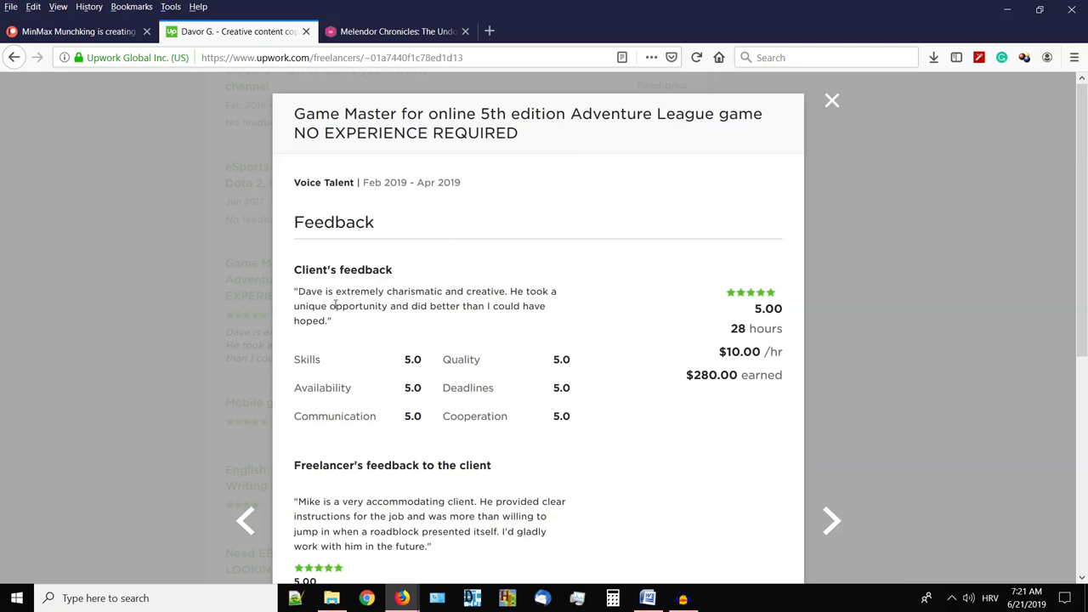
mouse_move(735, 357)
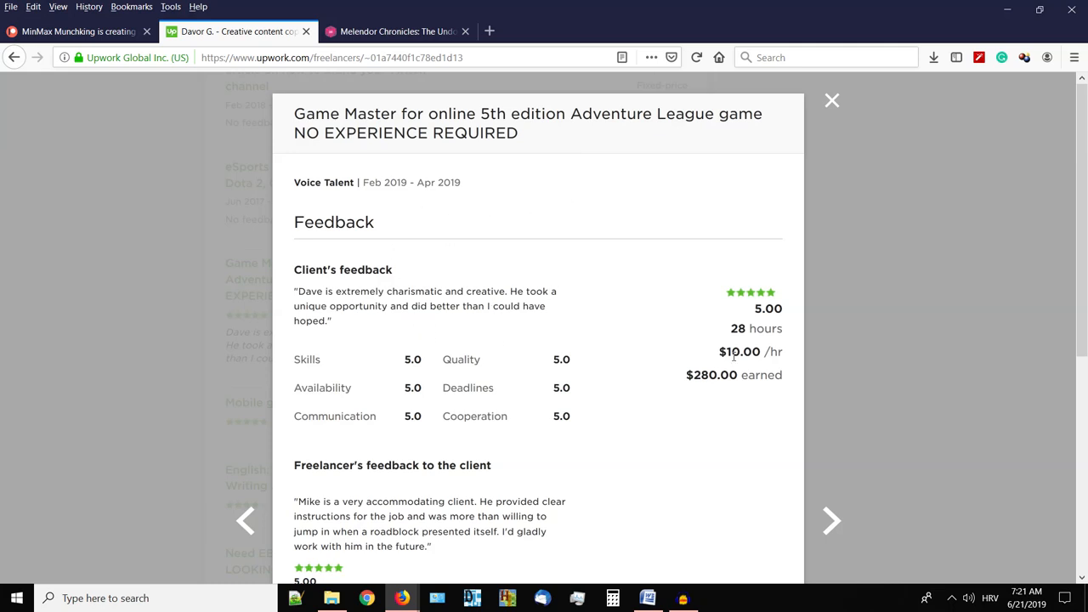
double_click(710, 376)
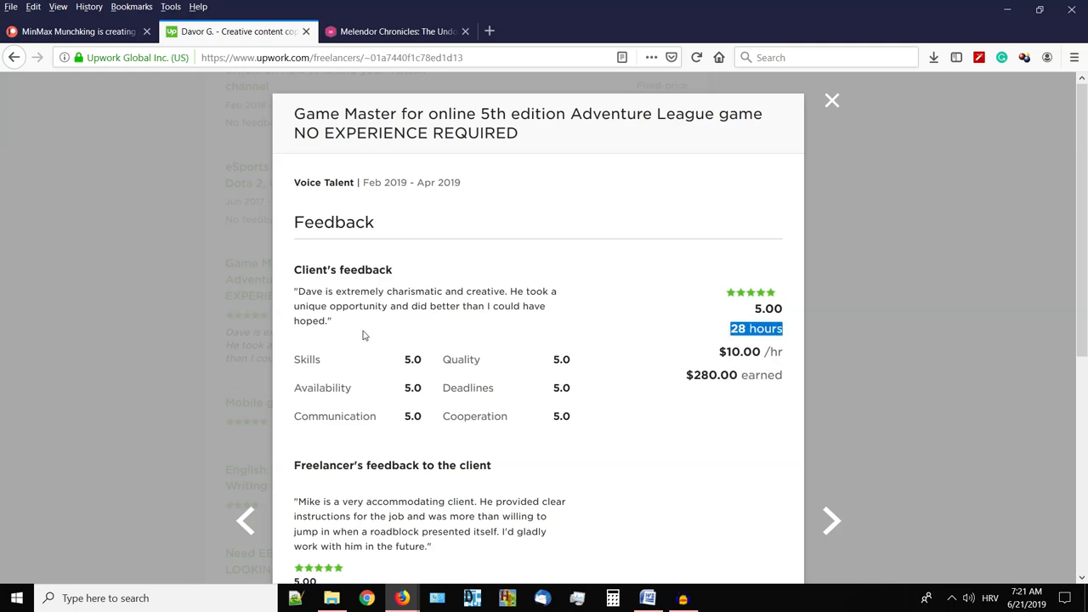
drag(294, 291, 330, 319)
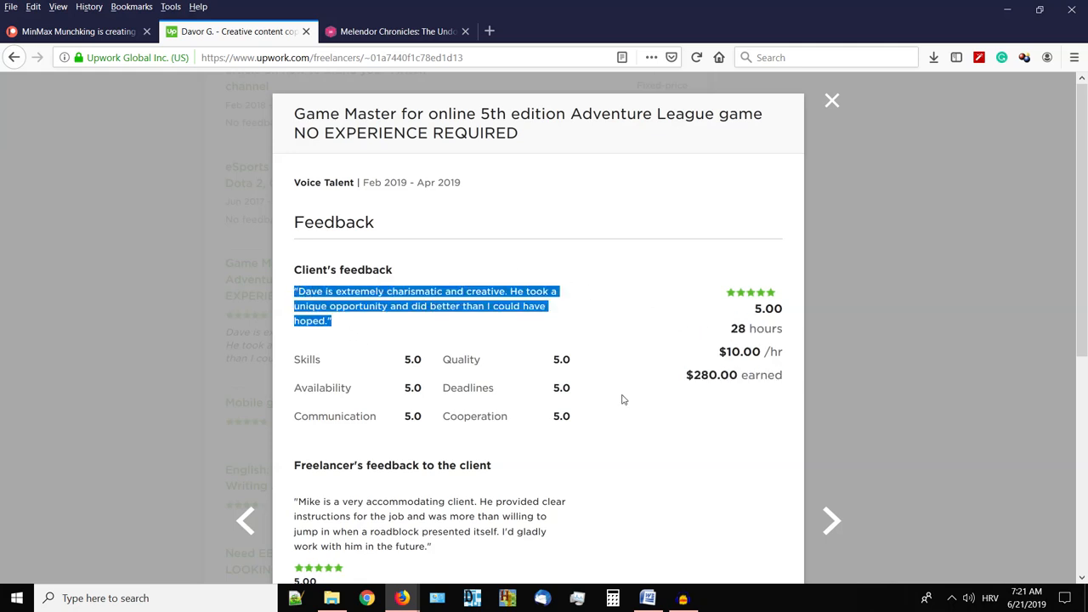
mouse_move(524, 378)
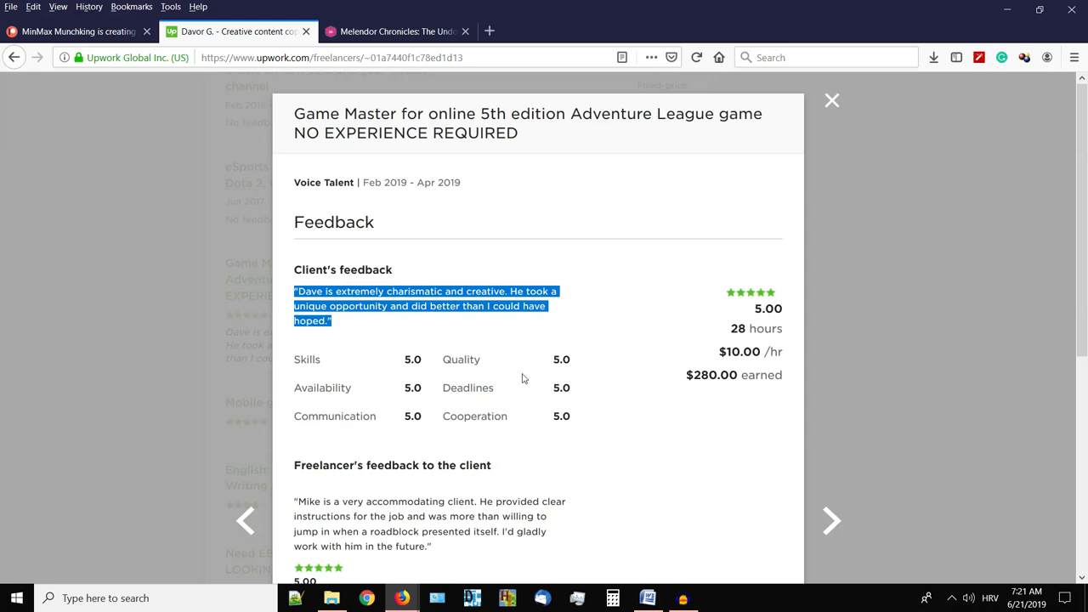
mouse_move(555, 374)
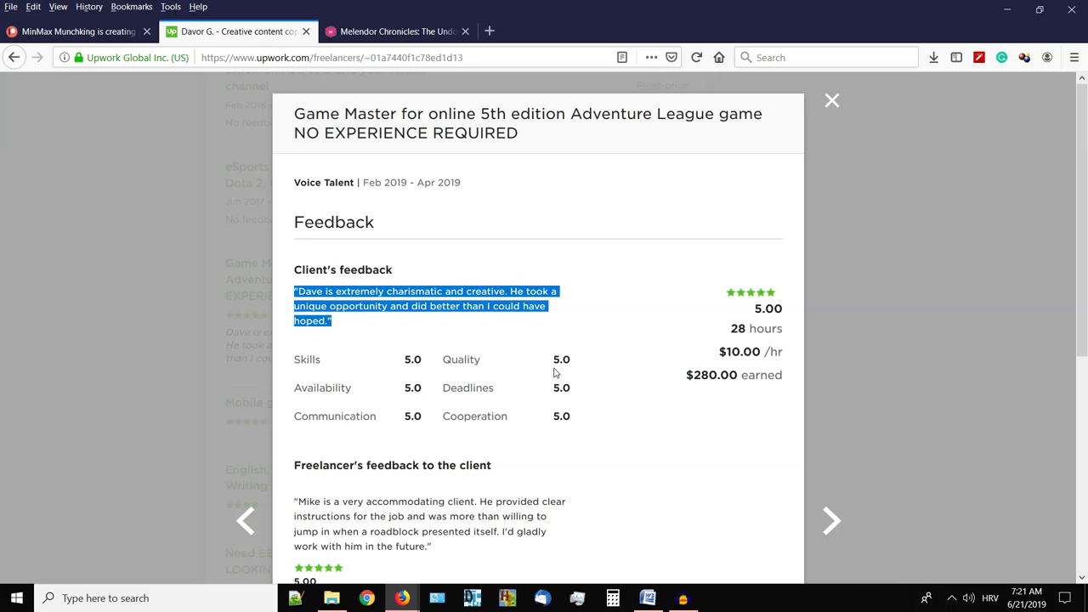
mouse_move(607, 387)
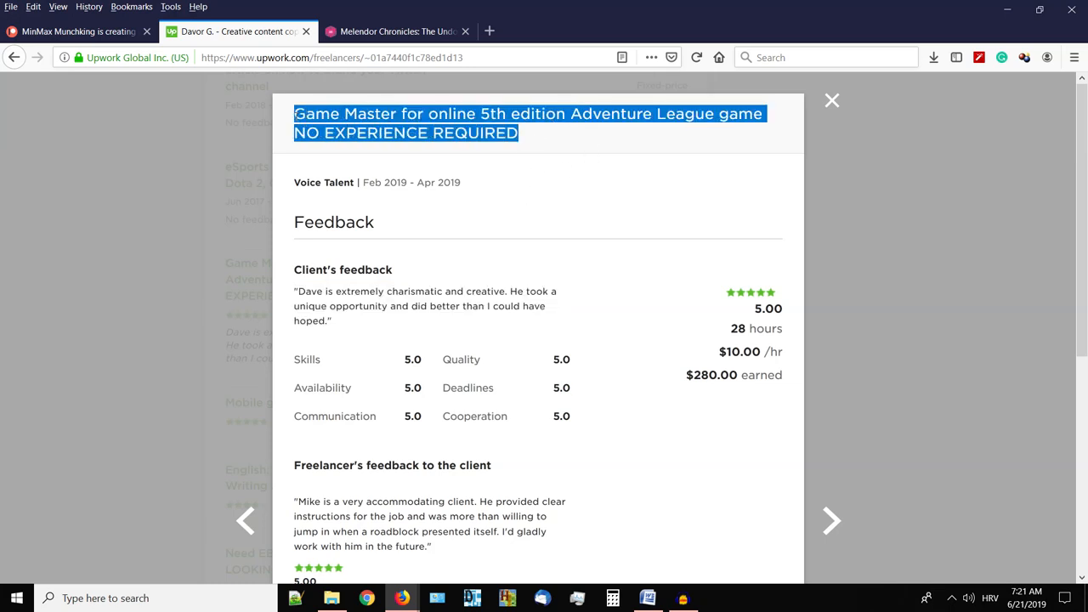
Leave the feedback modal and return to the MinMax Munchking Patreon creator page.
click(551, 151)
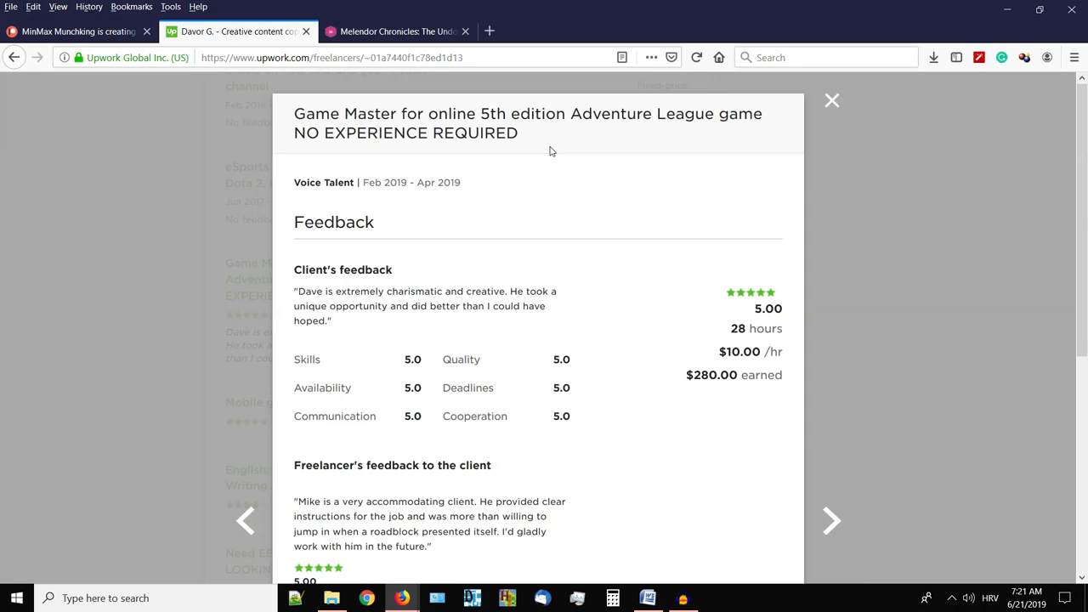
mouse_move(556, 200)
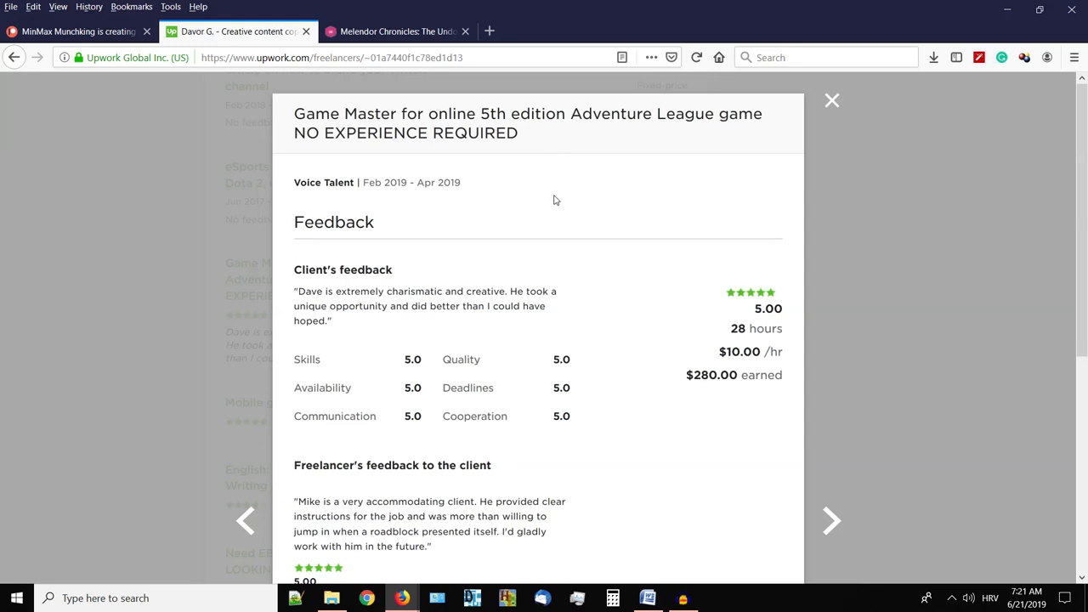
mouse_move(702, 255)
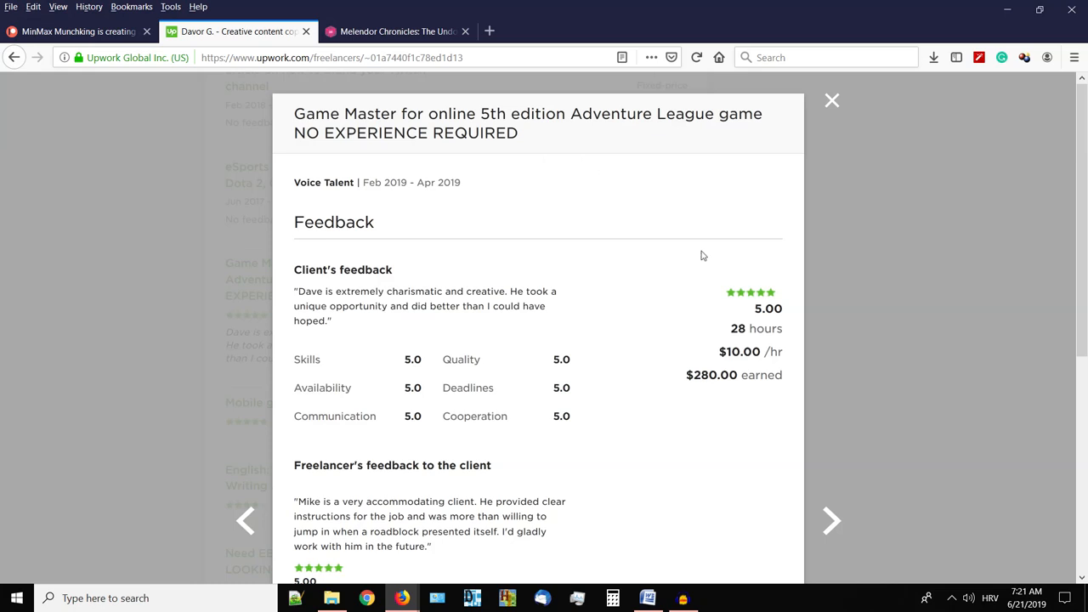
mouse_move(663, 163)
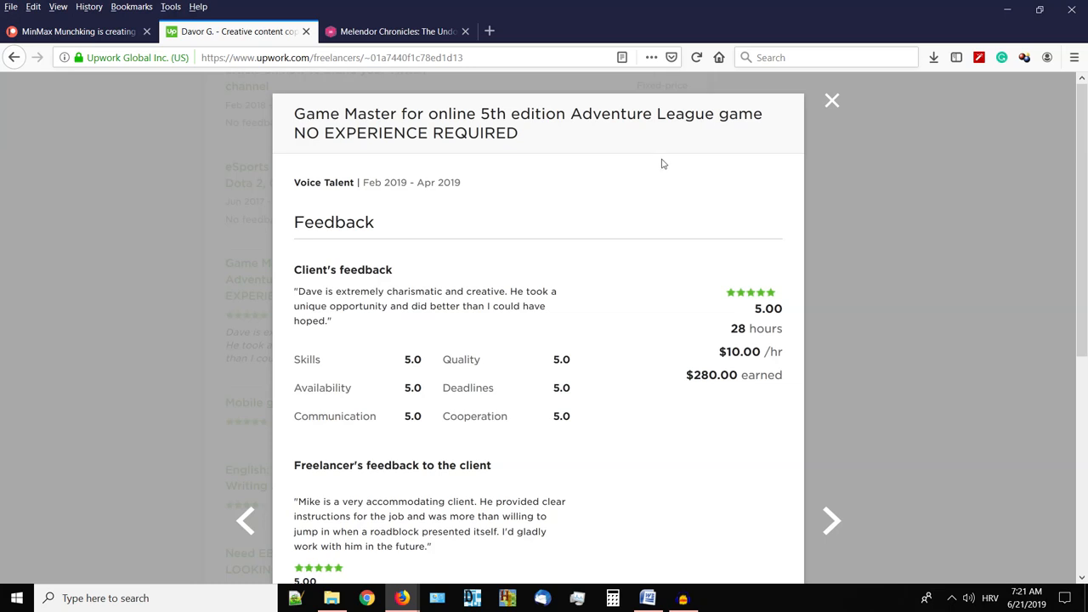
mouse_move(906, 228)
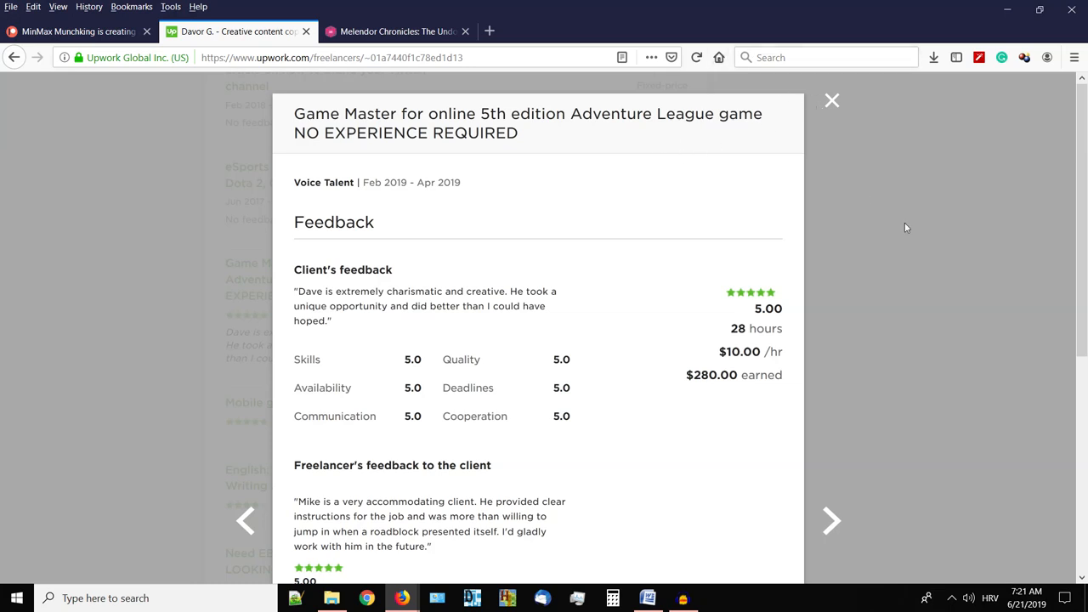
mouse_move(884, 184)
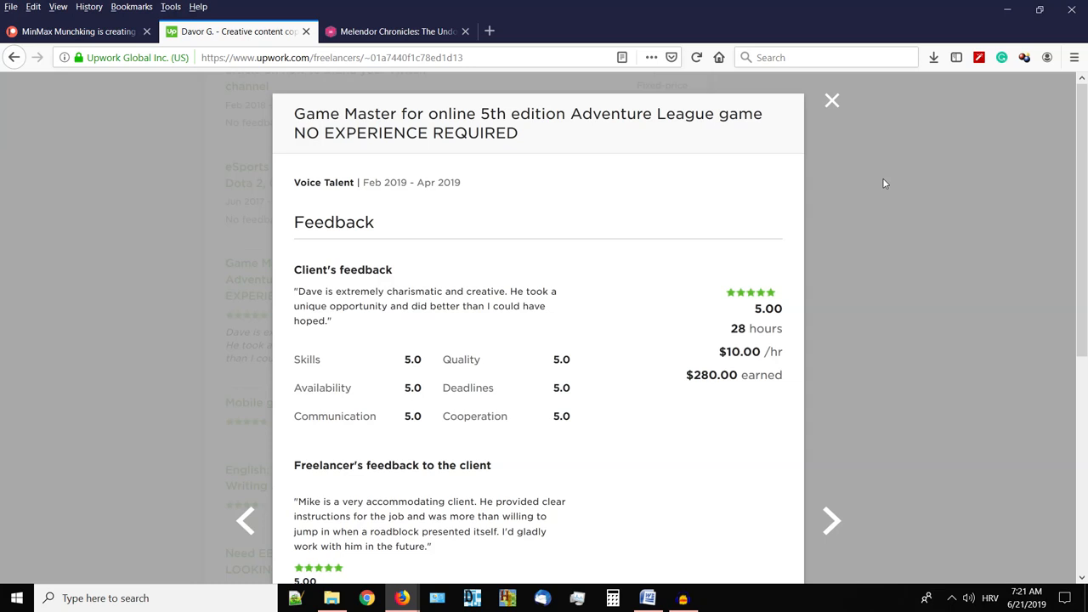
mouse_move(786, 211)
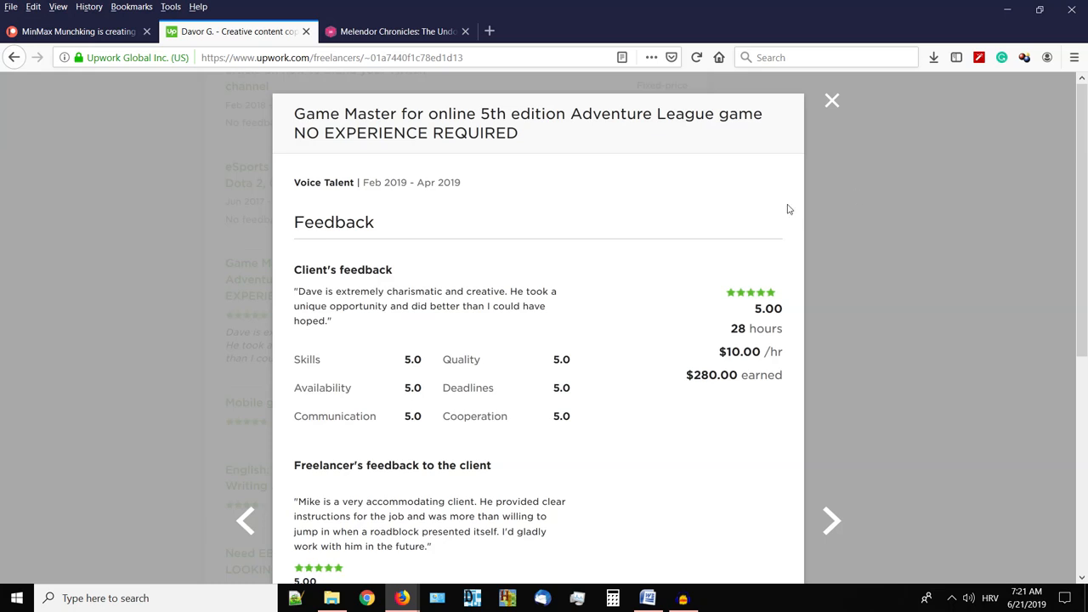
mouse_move(789, 256)
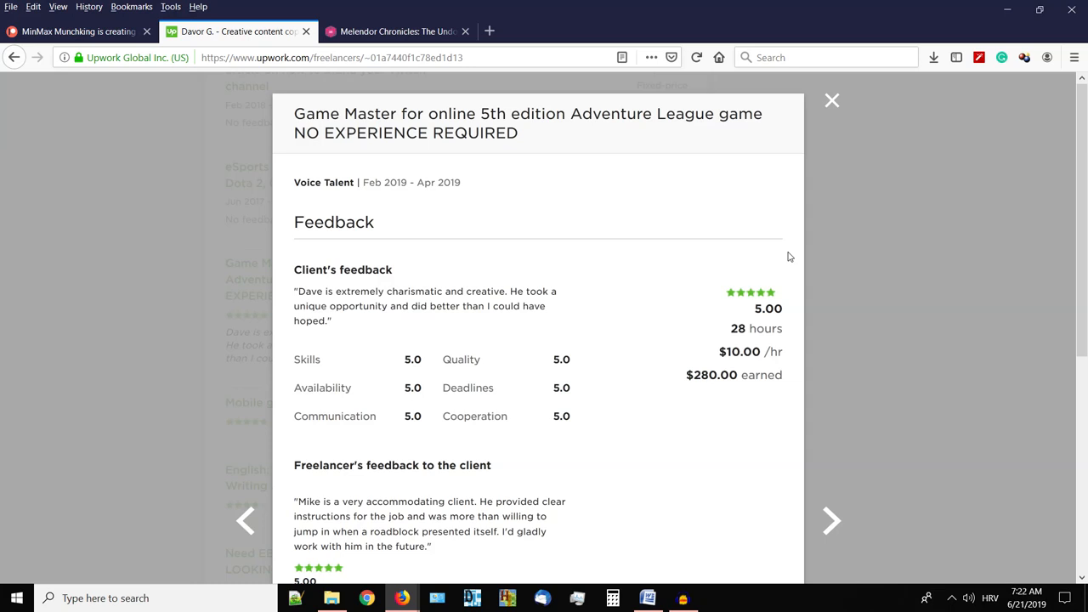
mouse_move(840, 360)
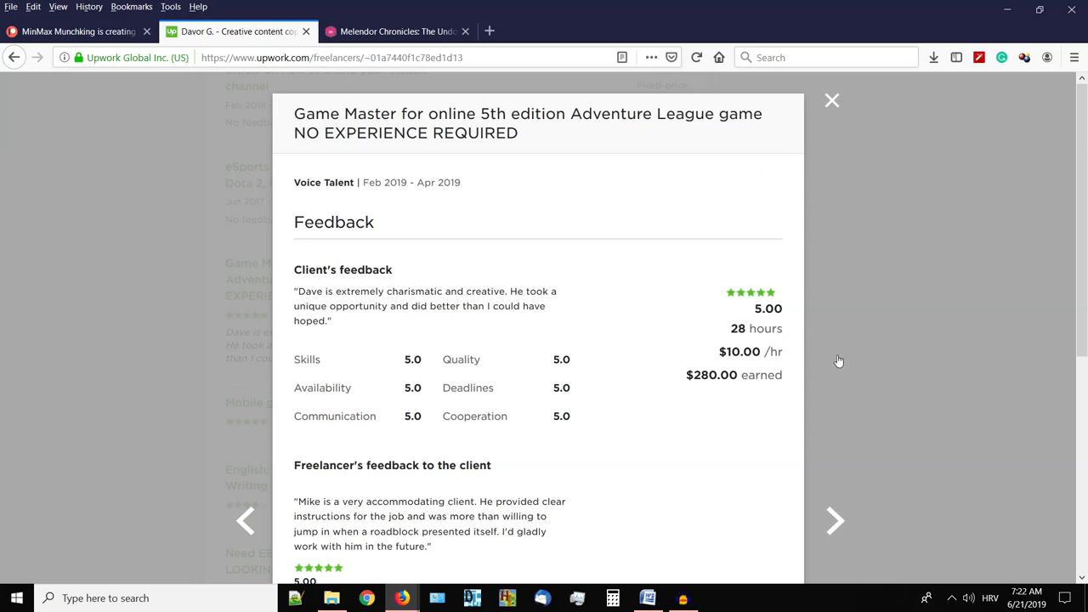
mouse_move(700, 331)
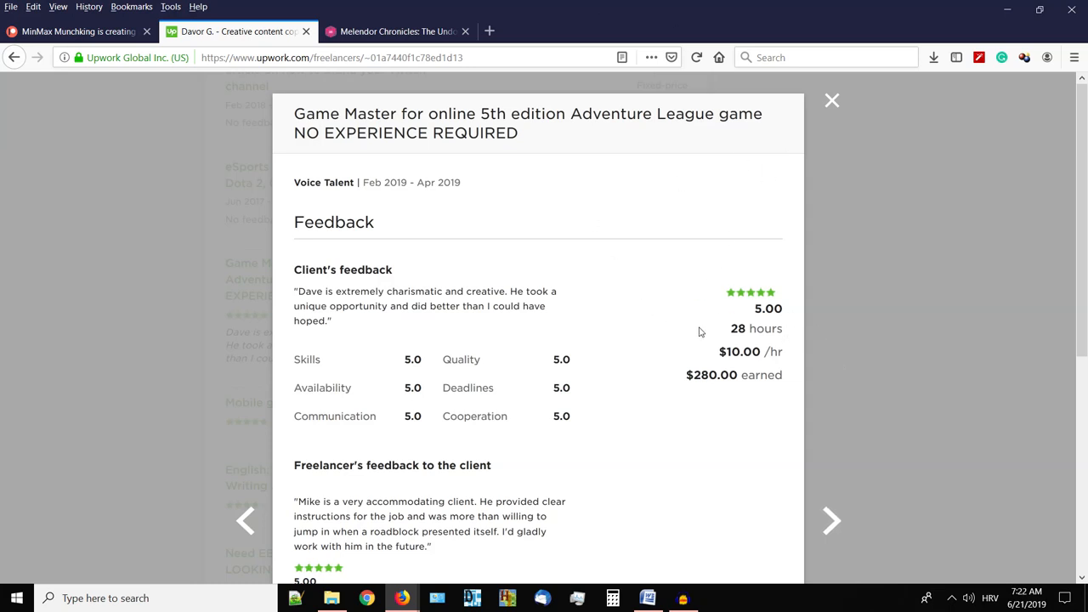
mouse_move(833, 100)
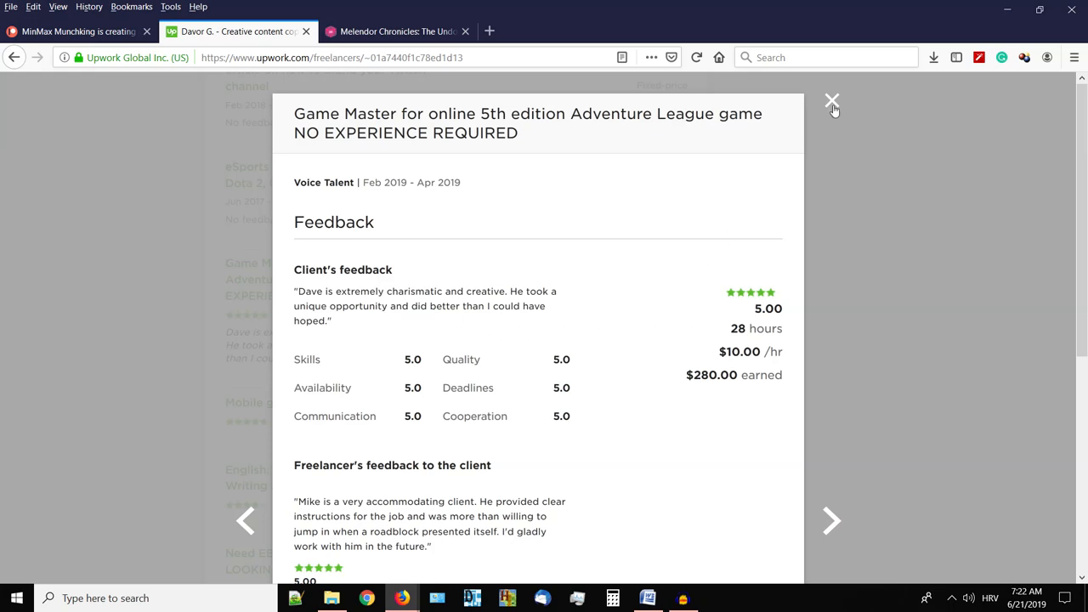
mouse_move(813, 99)
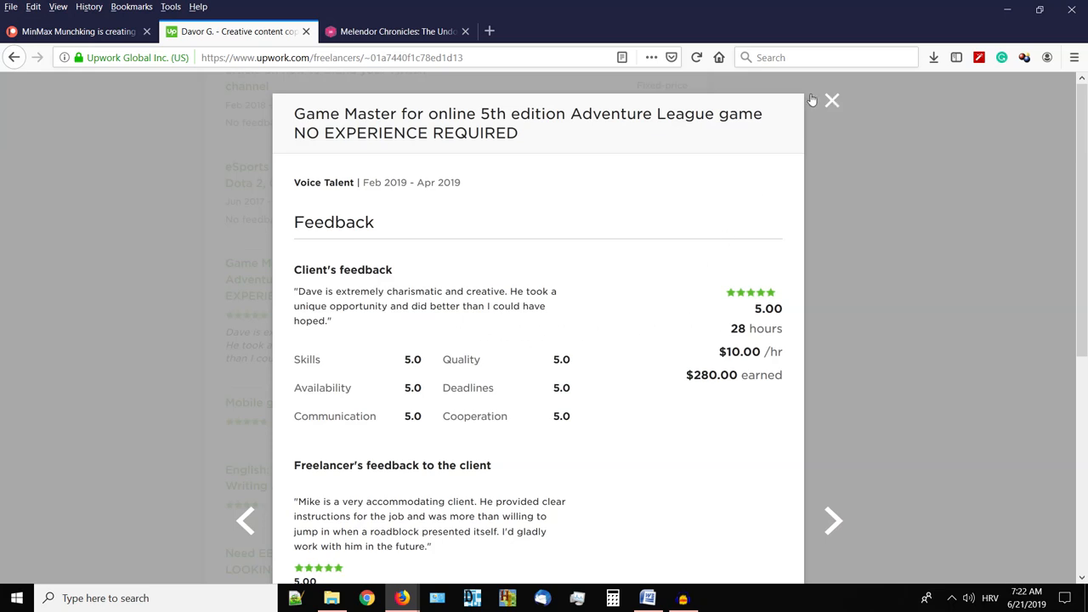
mouse_move(827, 100)
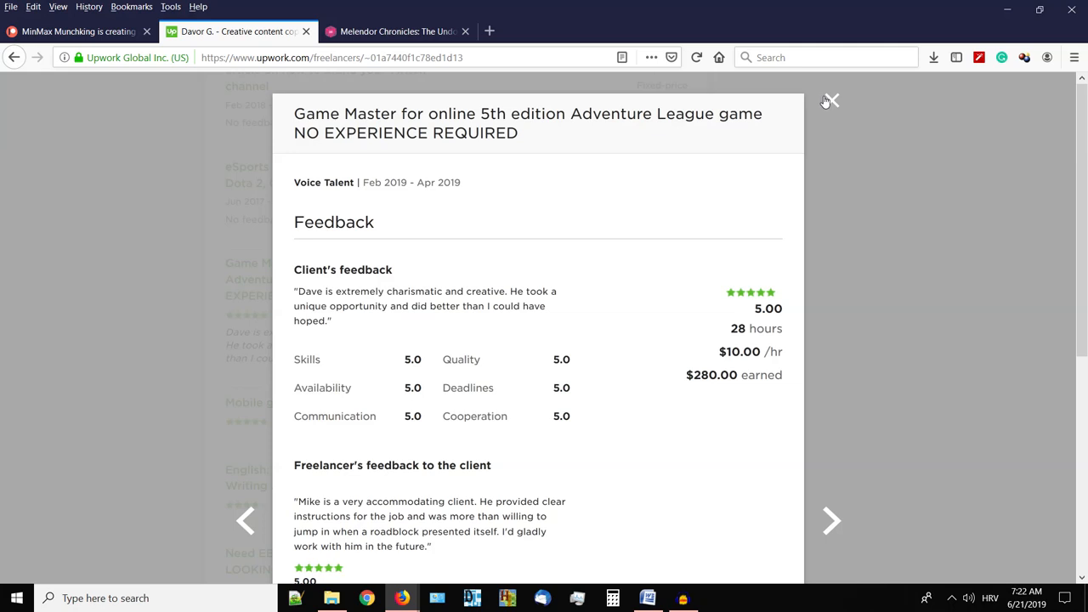
mouse_move(813, 36)
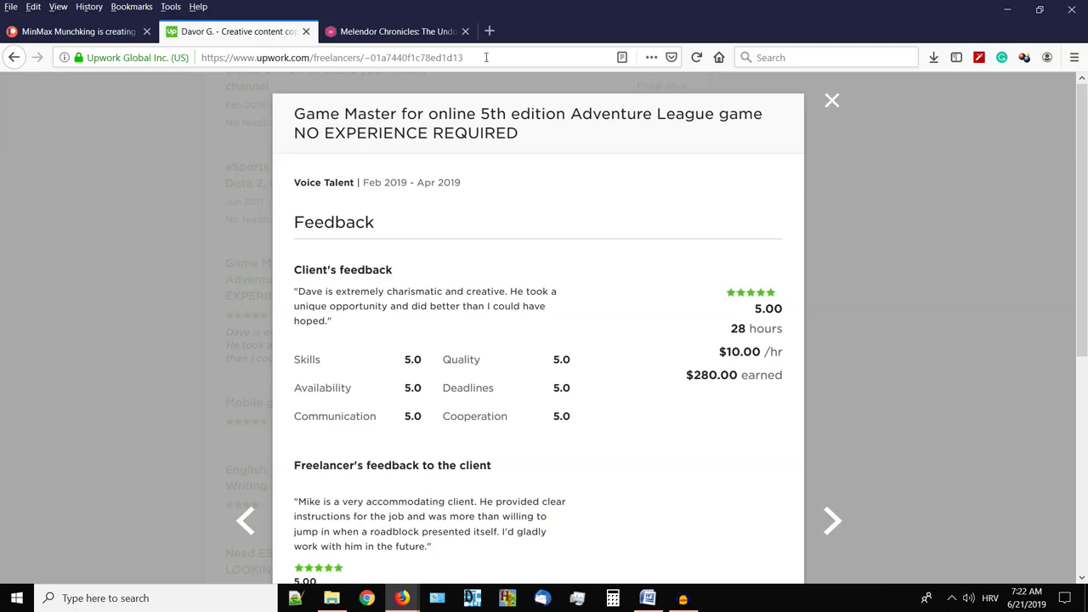
mouse_move(970, 238)
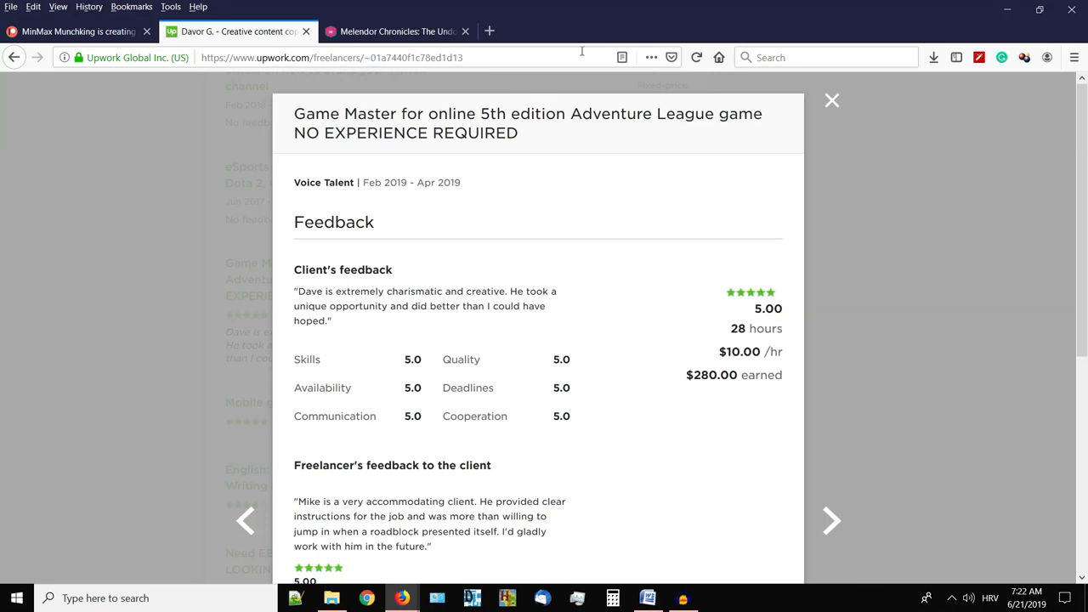
click(77, 30)
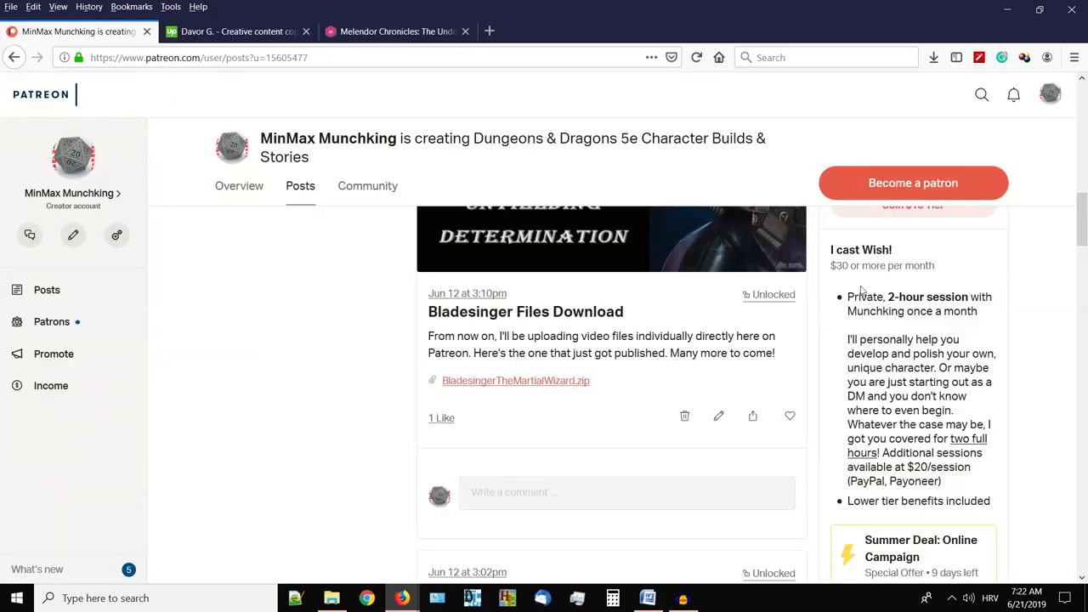
scroll(down, 3)
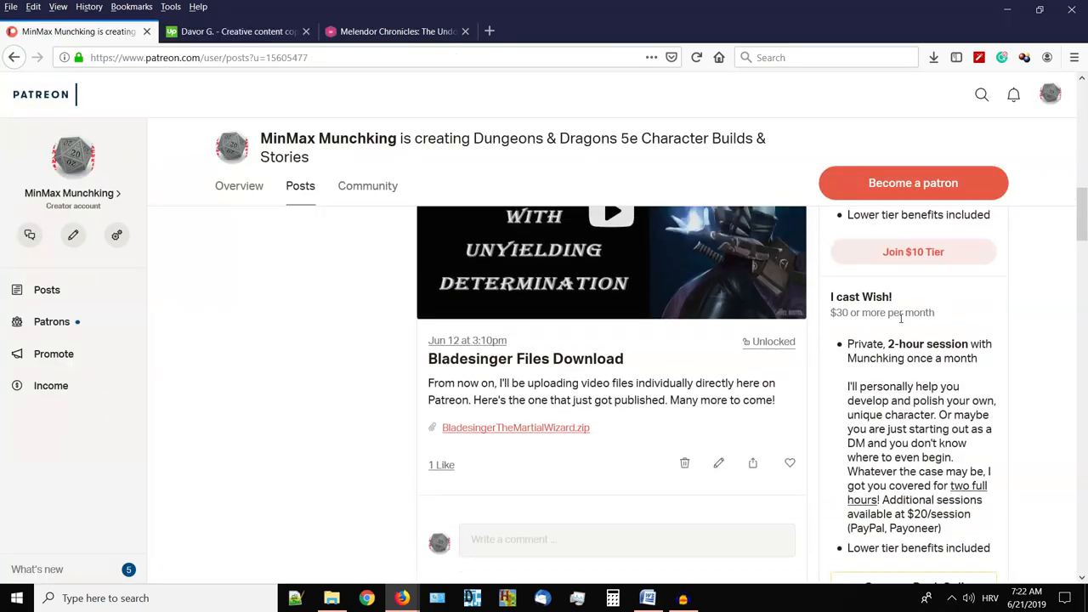
scroll(down, 3)
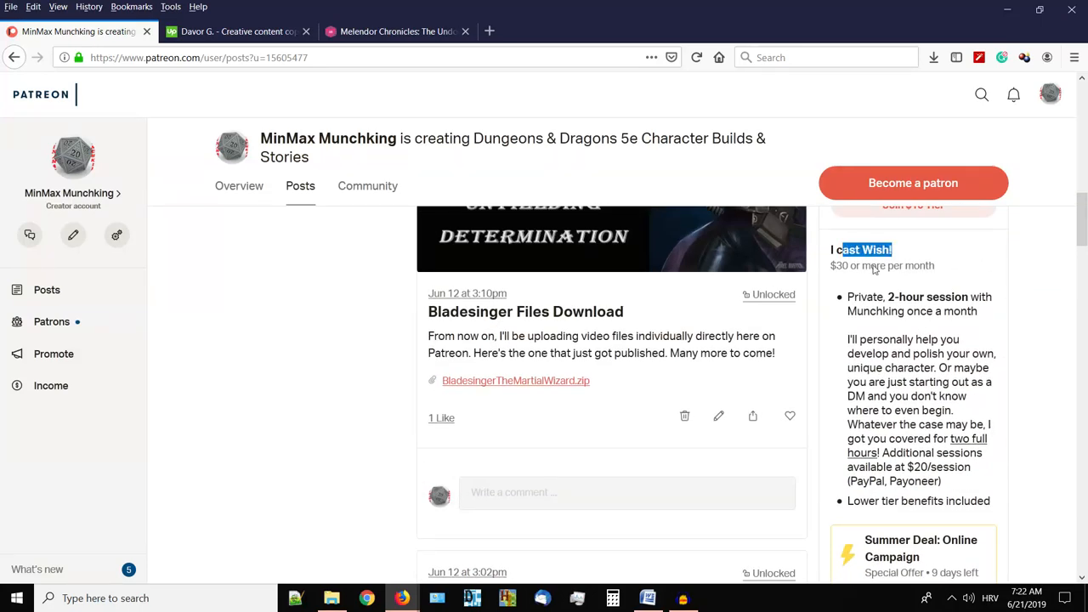
scroll(down, 3)
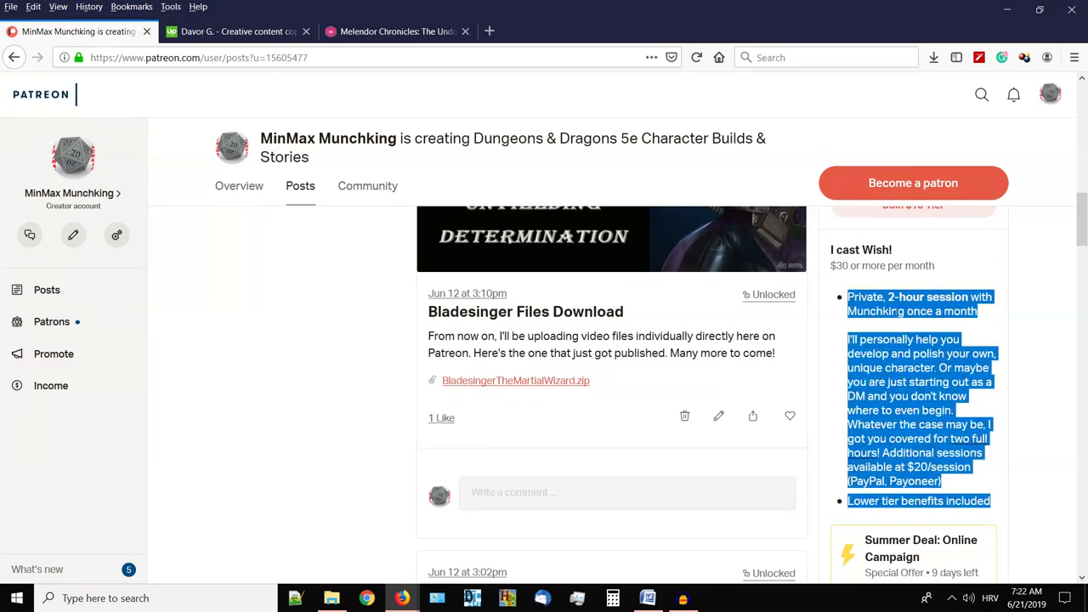
scroll(down, 3)
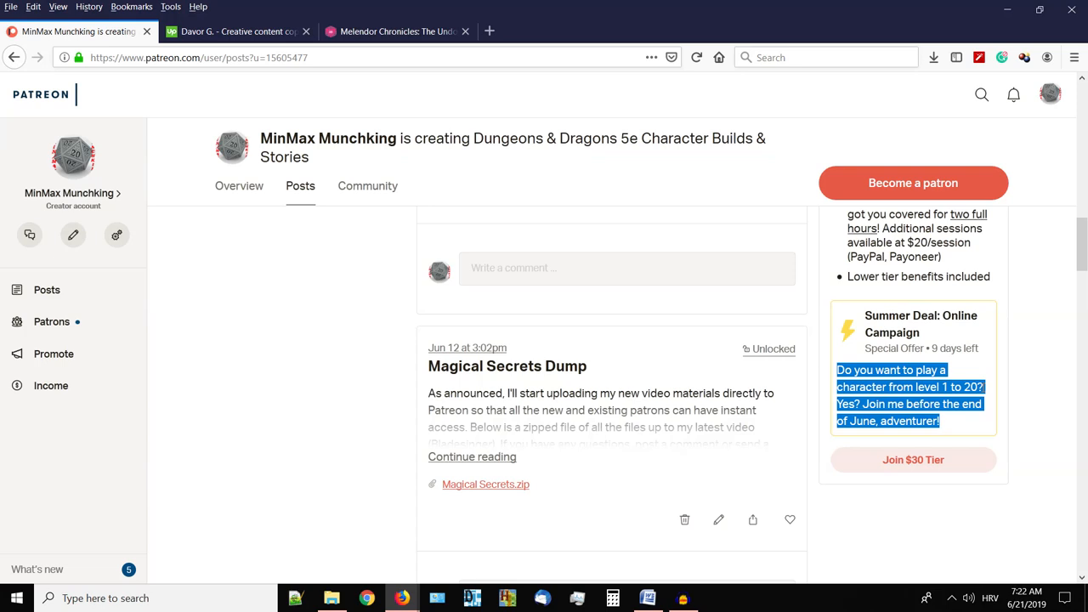
mouse_move(983, 399)
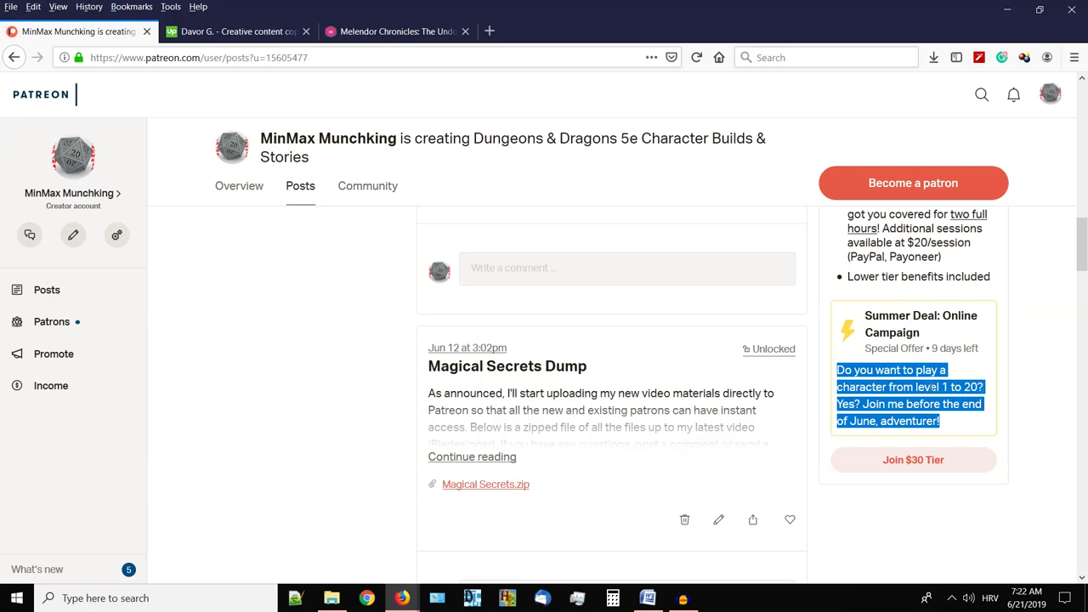
scroll(up, 3)
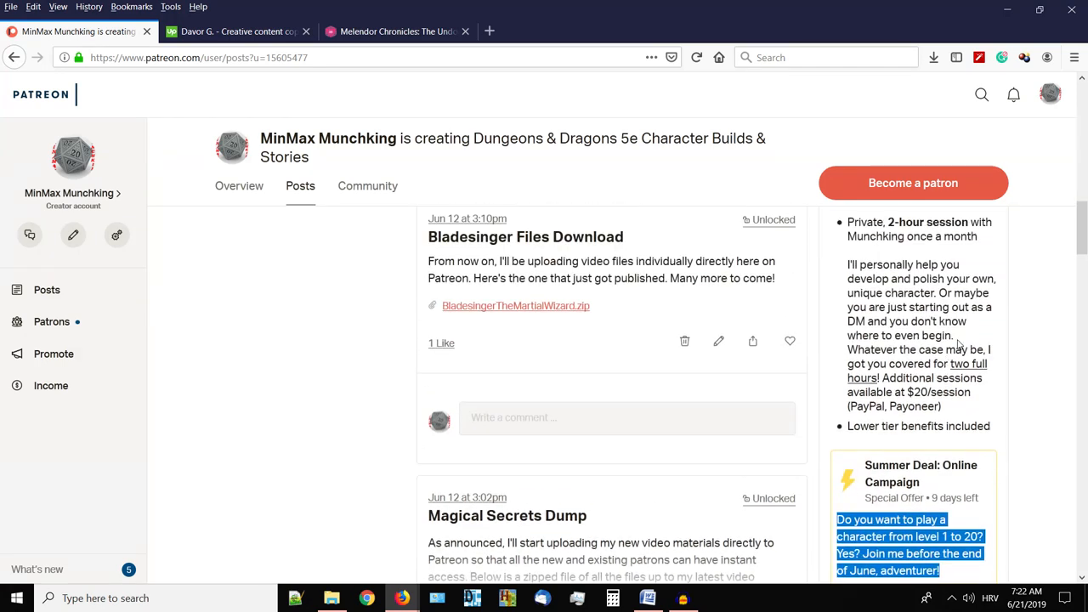
mouse_move(959, 344)
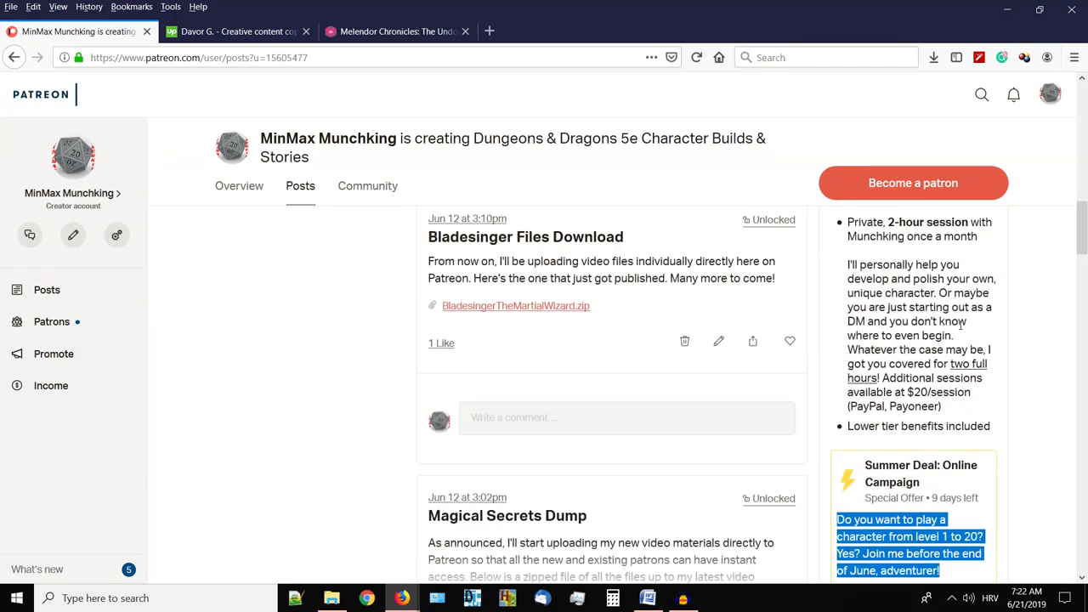
mouse_move(401, 598)
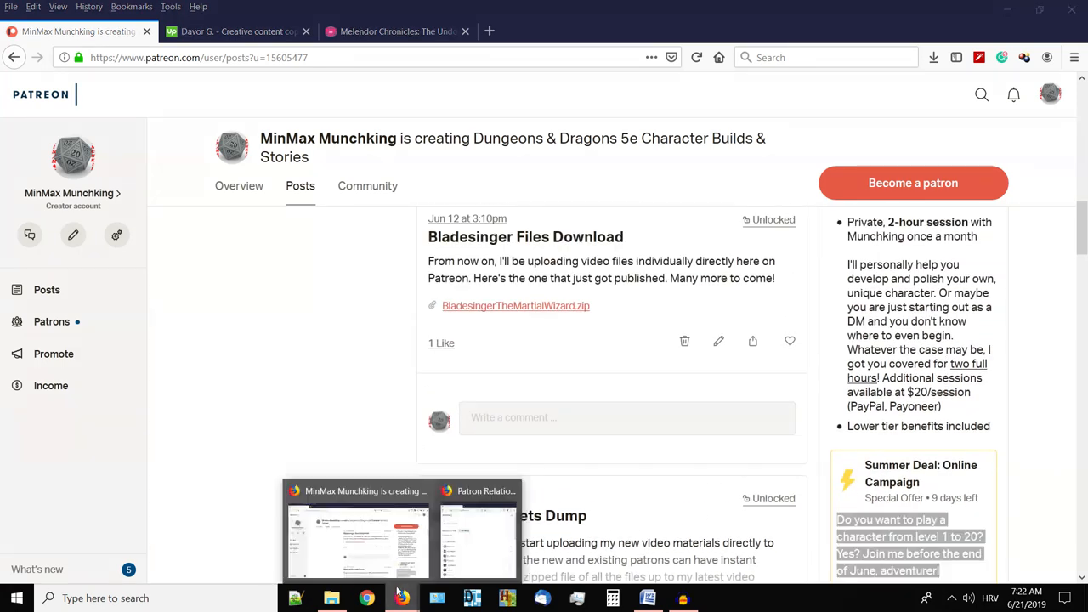
click(480, 528)
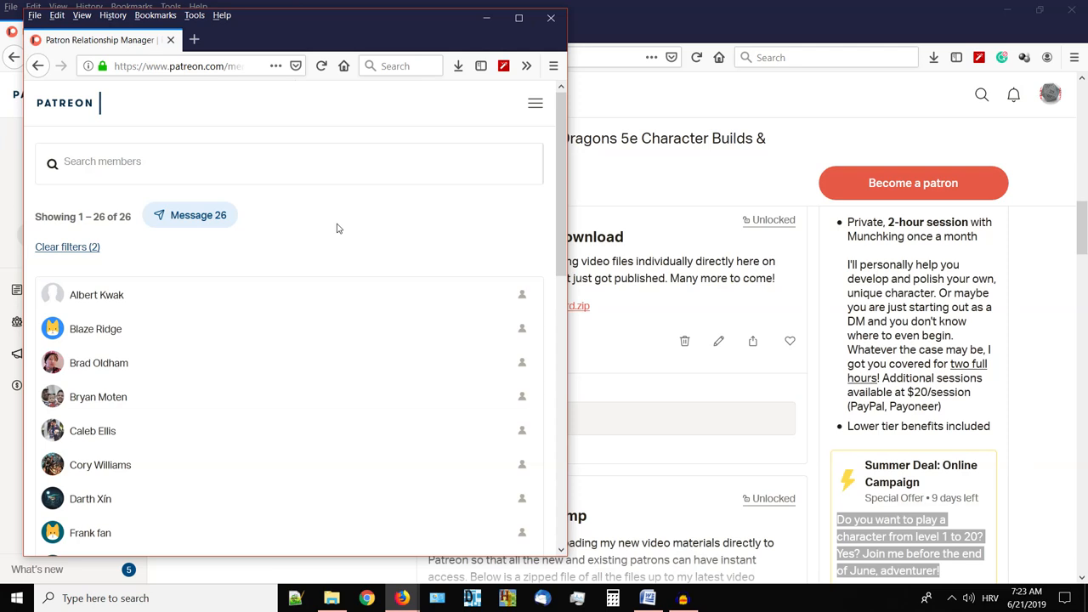
Bring up the Patron Relationship Manager window listing all 26 members.
click(825, 58)
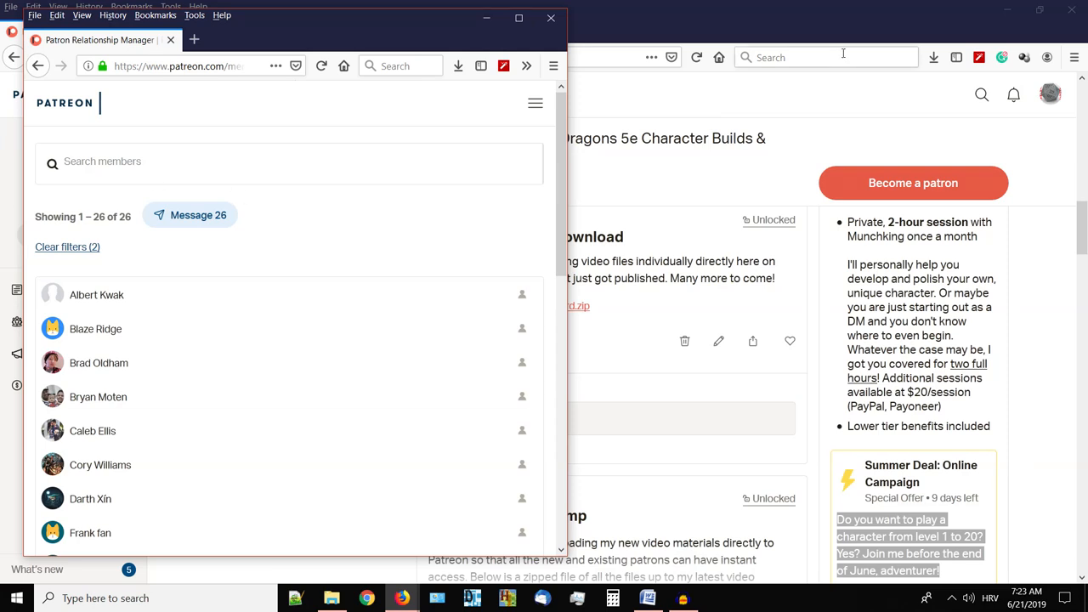